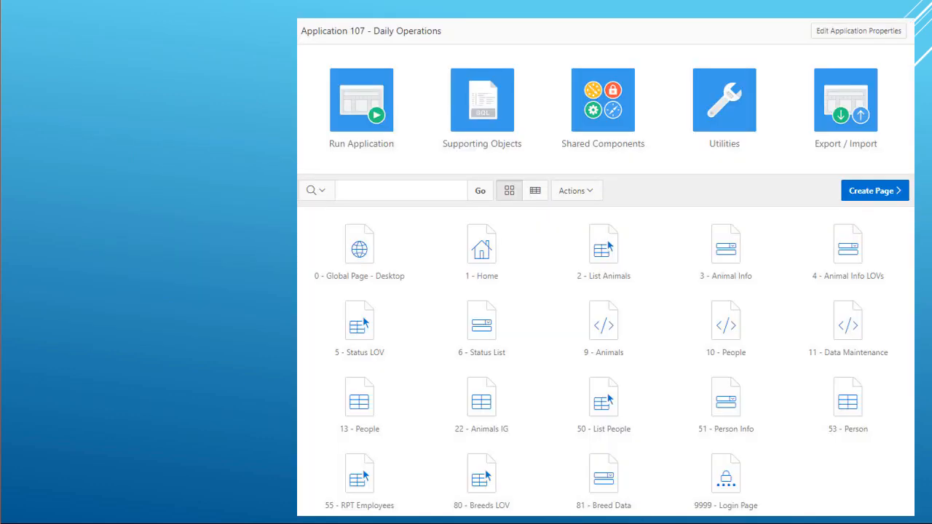
{"action": "mouse_move", "coordinate": [703, 501]}
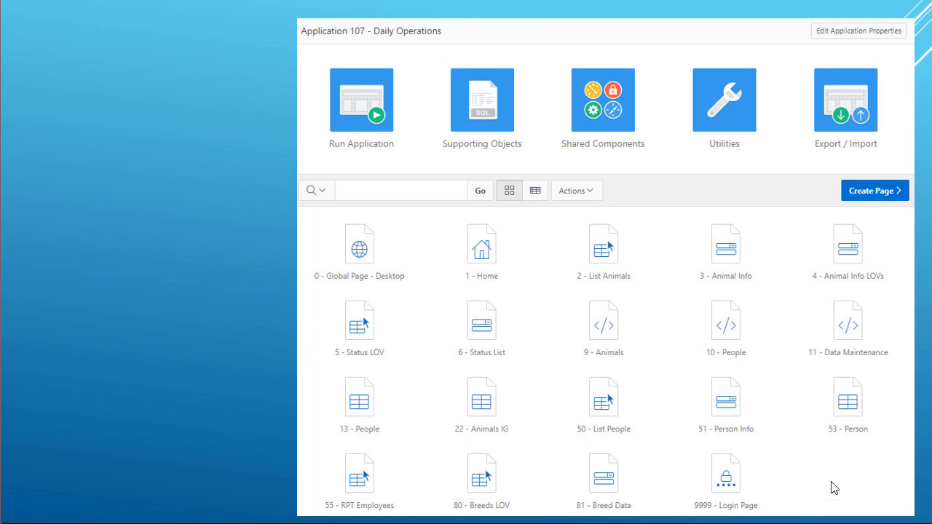
{"action": "mouse_move", "coordinate": [857, 487]}
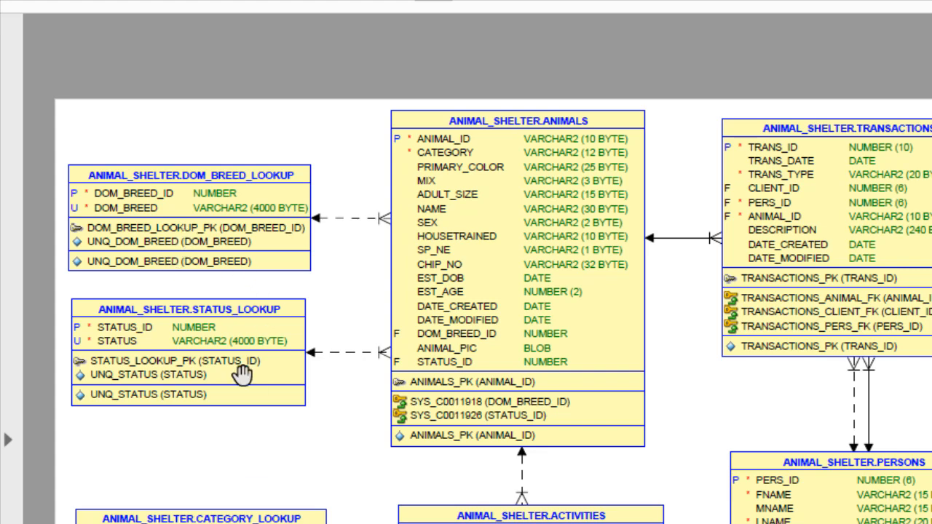
{"action": "mouse_move", "coordinate": [240, 364]}
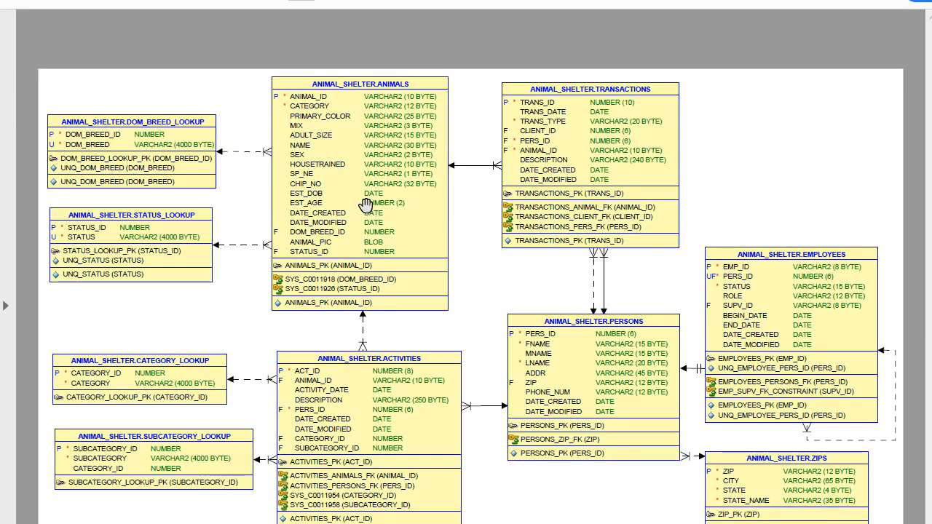
{"action": "mouse_move", "coordinate": [562, 163]}
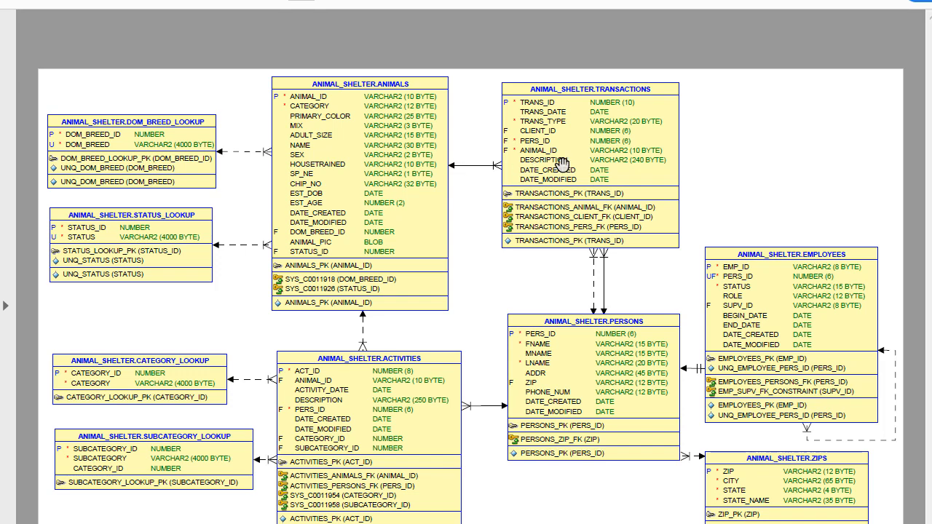
{"action": "mouse_move", "coordinate": [339, 190]}
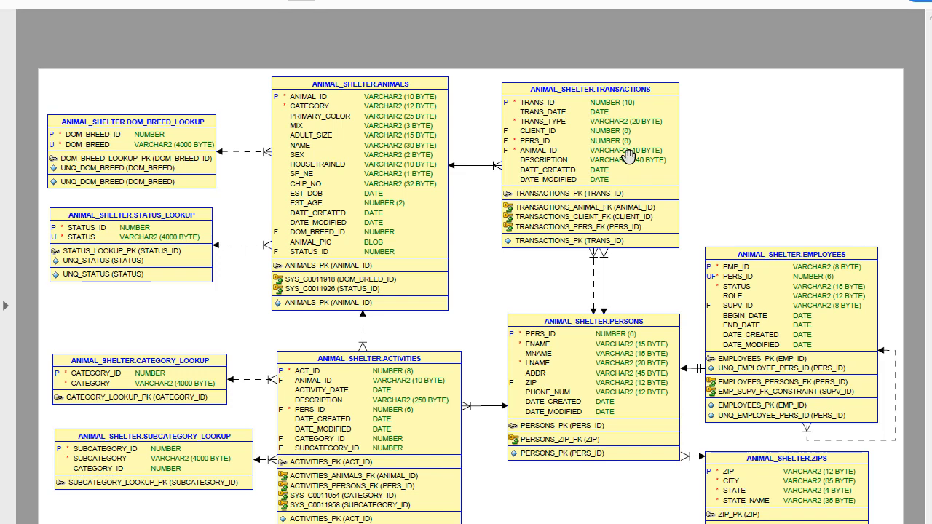
{"action": "mouse_move", "coordinate": [398, 369]}
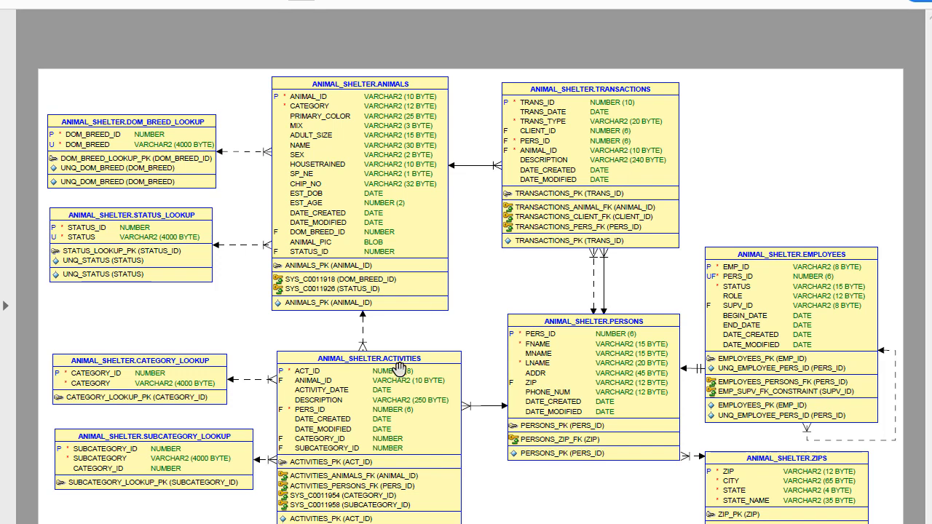
{"action": "mouse_move", "coordinate": [409, 433]}
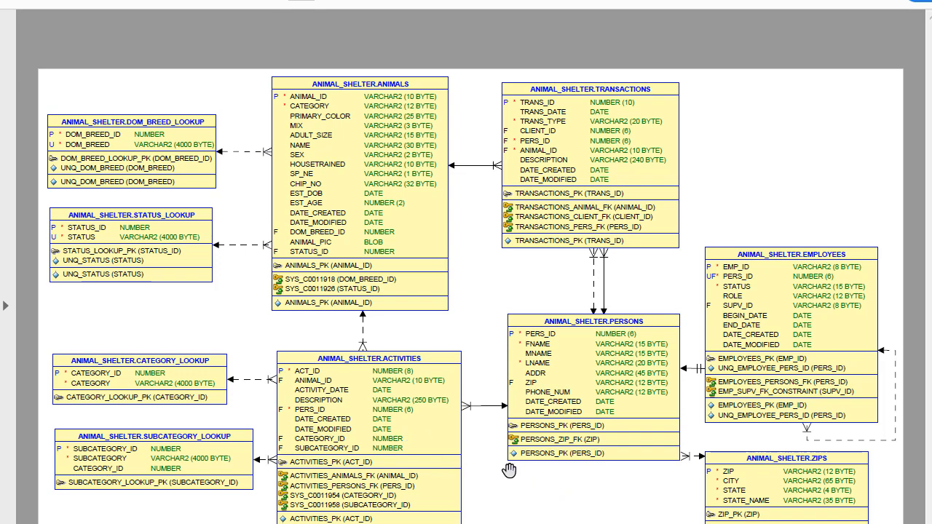
{"action": "mouse_move", "coordinate": [396, 413]}
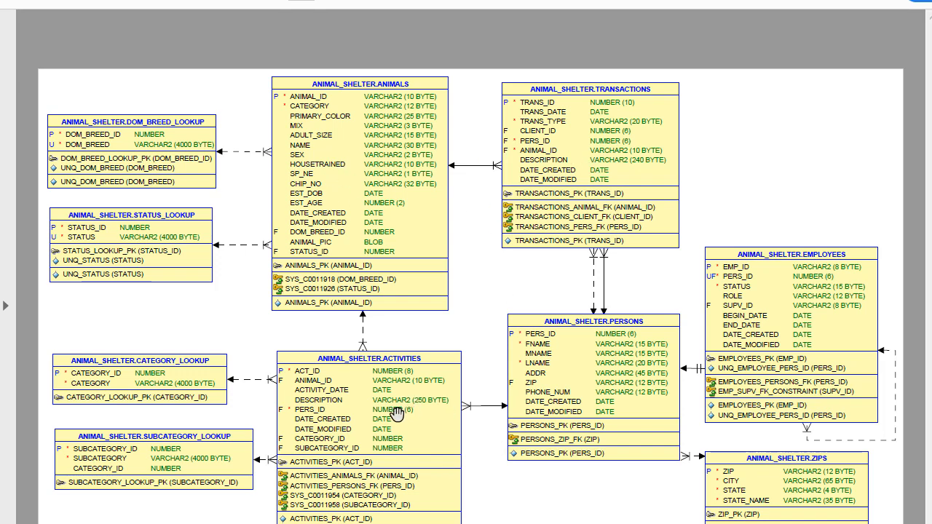
{"action": "mouse_move", "coordinate": [598, 215]}
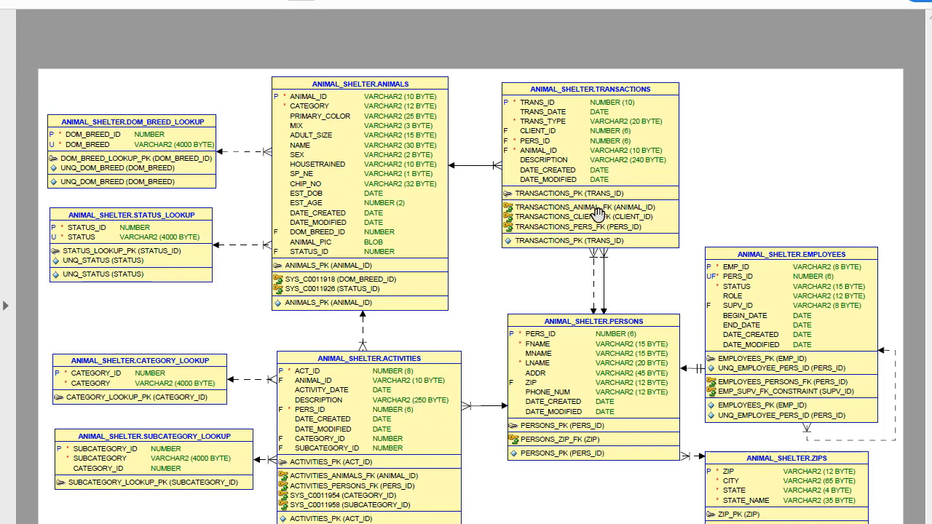
{"action": "mouse_move", "coordinate": [509, 487]}
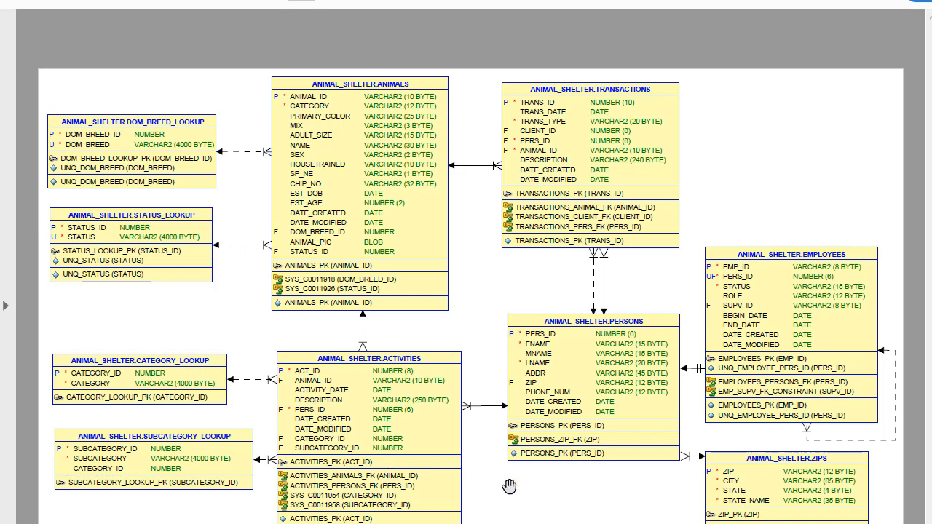
{"action": "mouse_move", "coordinate": [571, 508]}
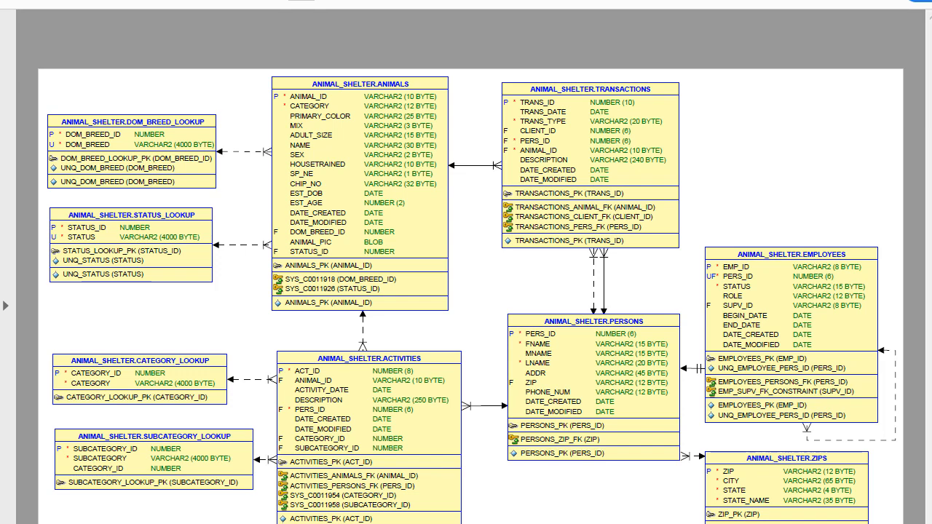
{"action": "mouse_move", "coordinate": [572, 131]}
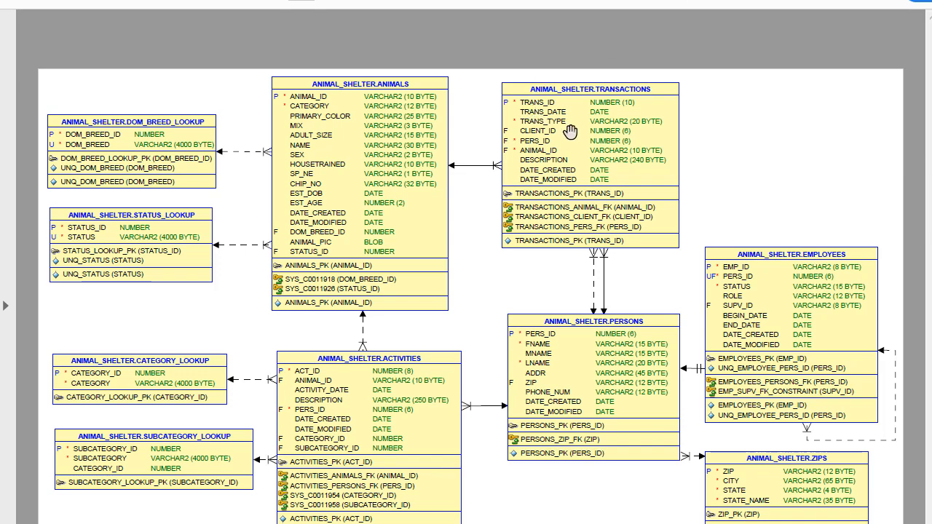
{"action": "mouse_move", "coordinate": [437, 240]}
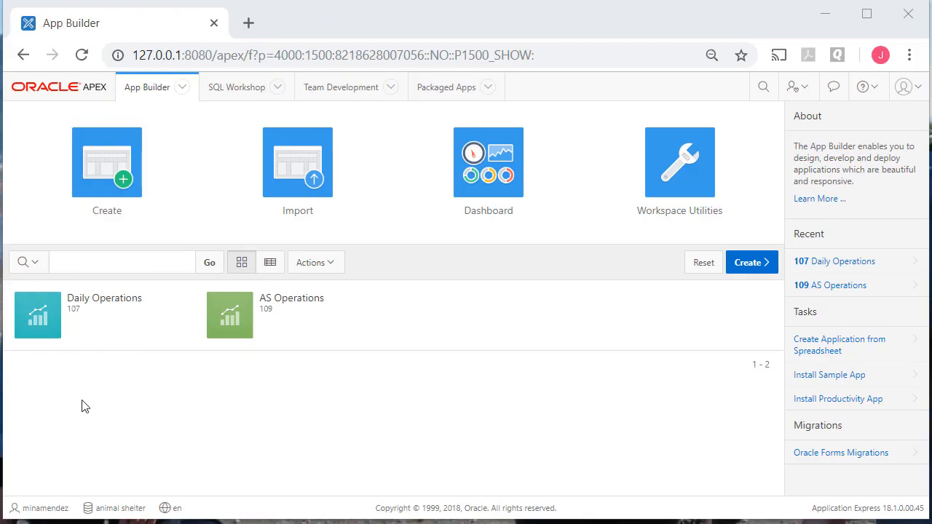
{"action": "mouse_move", "coordinate": [426, 460]}
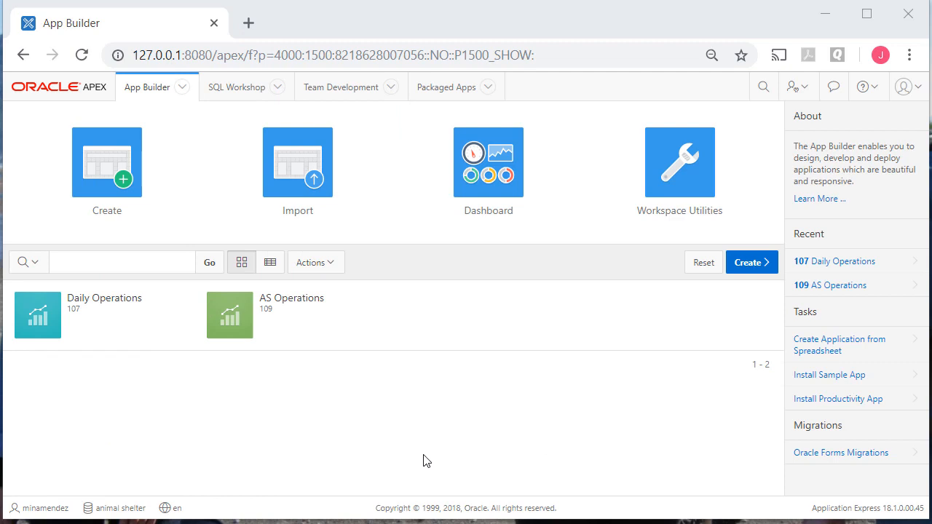
{"action": "mouse_move", "coordinate": [46, 324]}
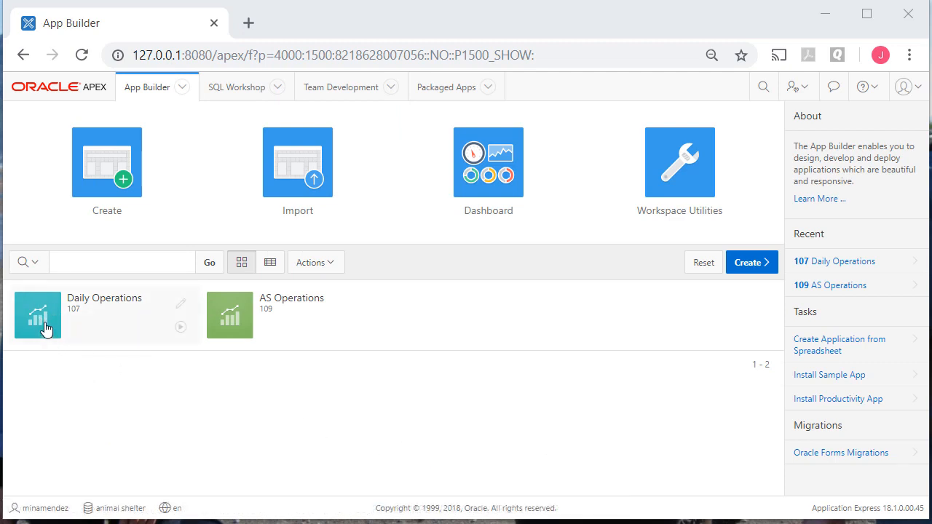
Reach the Page Groups utility of Daily Operations (app 107) via its Utilities page
{"action": "left_click", "coordinate": [38, 314]}
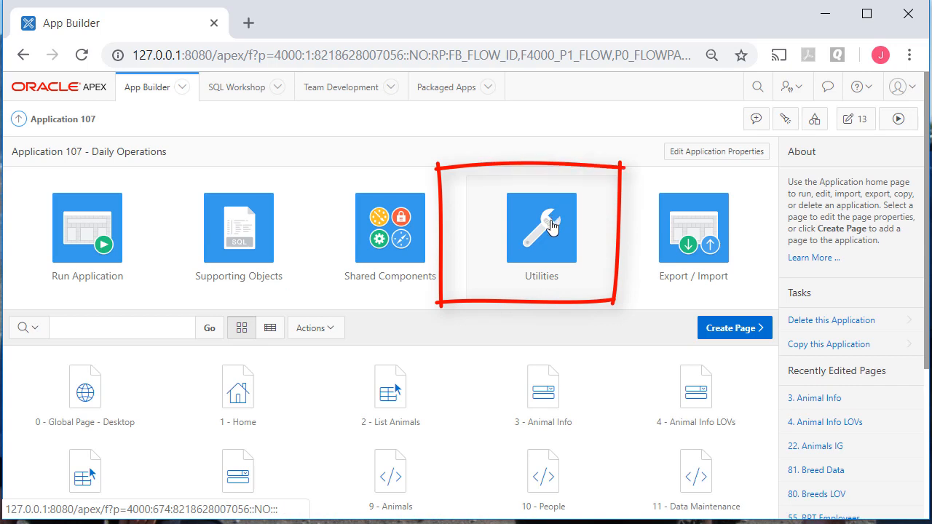
{"action": "left_click", "coordinate": [540, 227]}
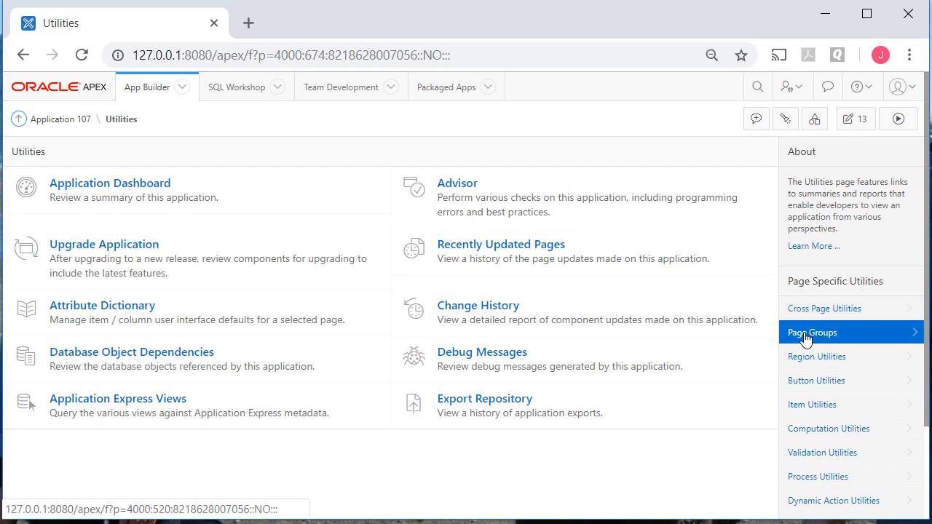
{"action": "left_click", "coordinate": [811, 332]}
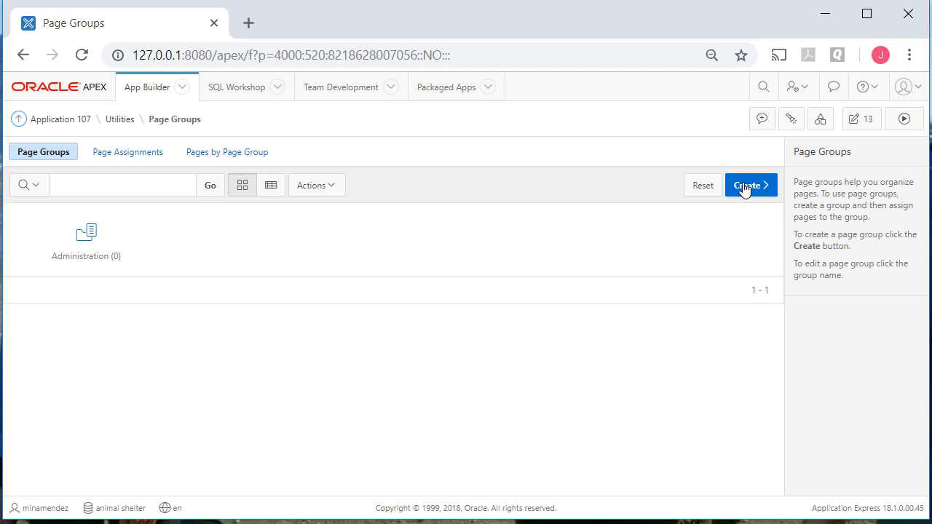
Create page group 'Parent-pages' described as 'Home pages for group pages in the application.'
{"action": "left_click", "coordinate": [745, 184]}
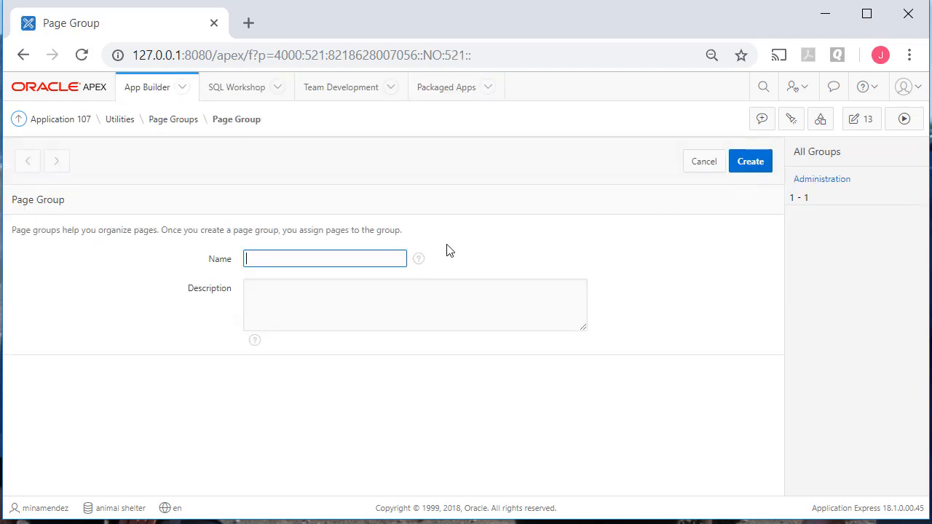
{"action": "type", "text": "Pare"}
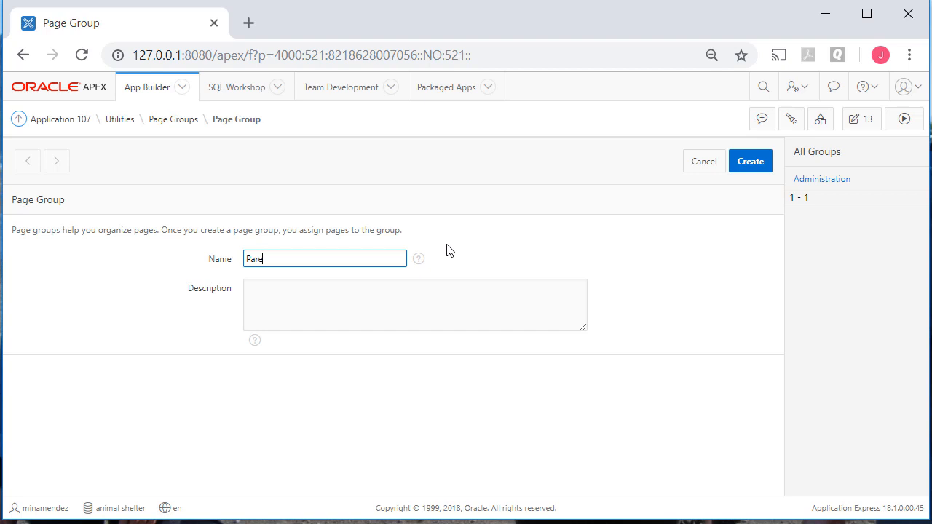
{"action": "type", "text": "nt-pages"}
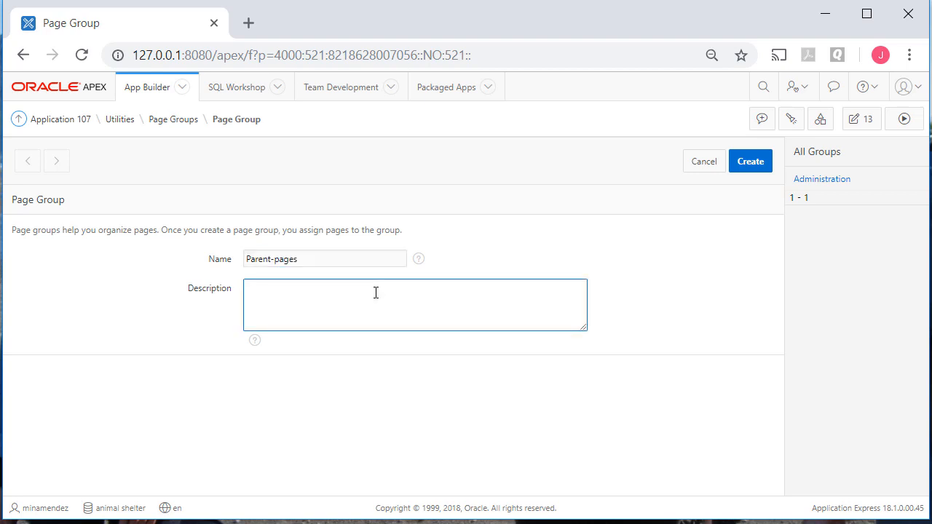
{"action": "type", "text": "Home pages"}
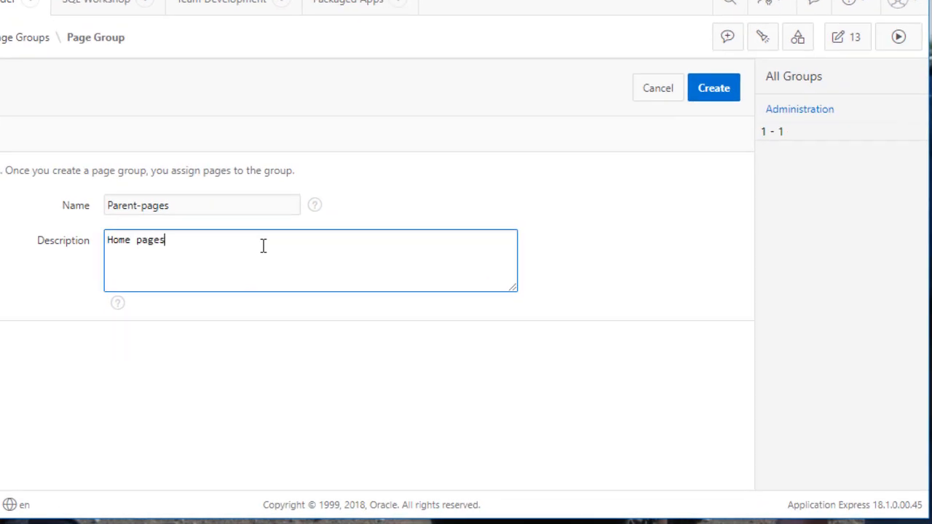
{"action": "type", "text": "for groups of web"}
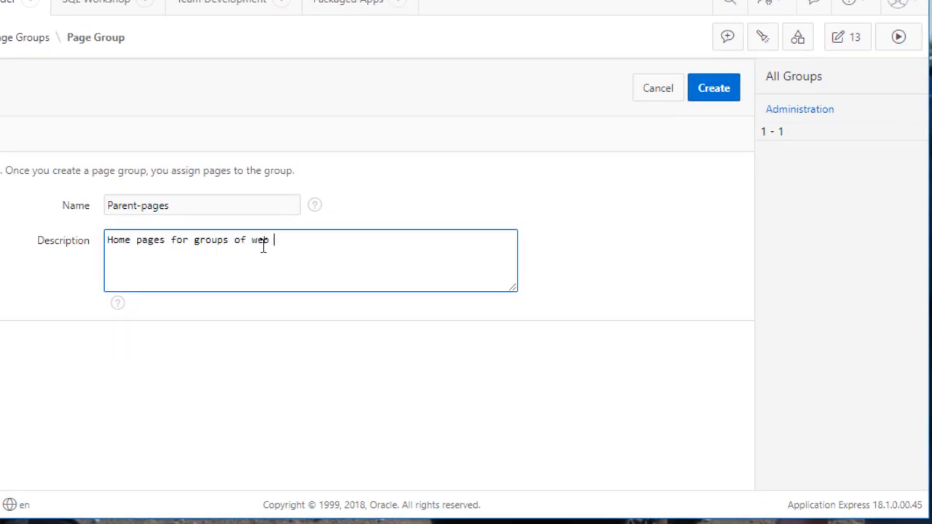
{"action": "type", "text": "pages in the a"}
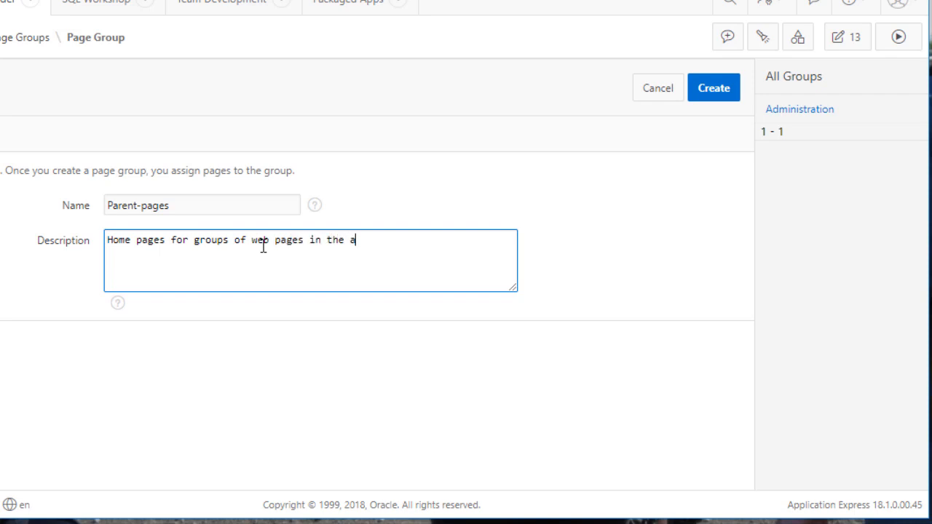
{"action": "type", "text": "pplication."}
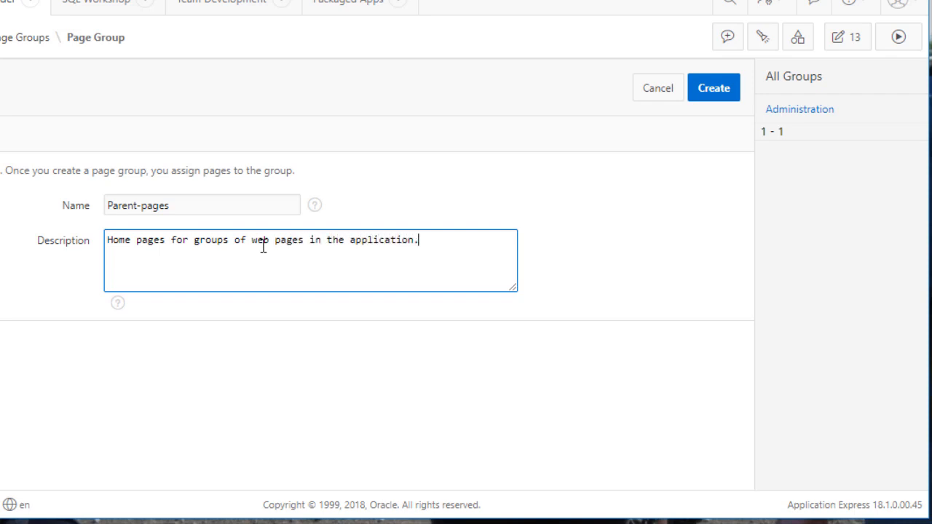
{"action": "mouse_move", "coordinate": [713, 88]}
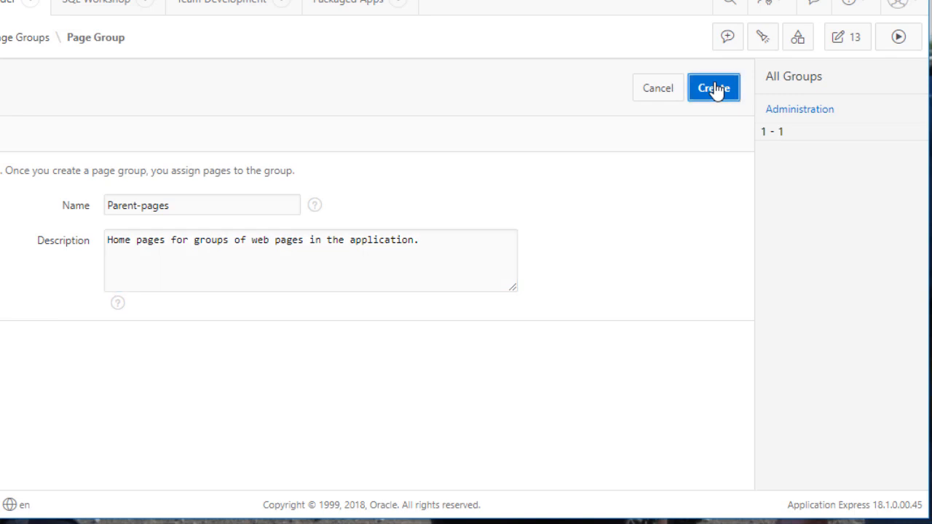
{"action": "left_click", "coordinate": [713, 87]}
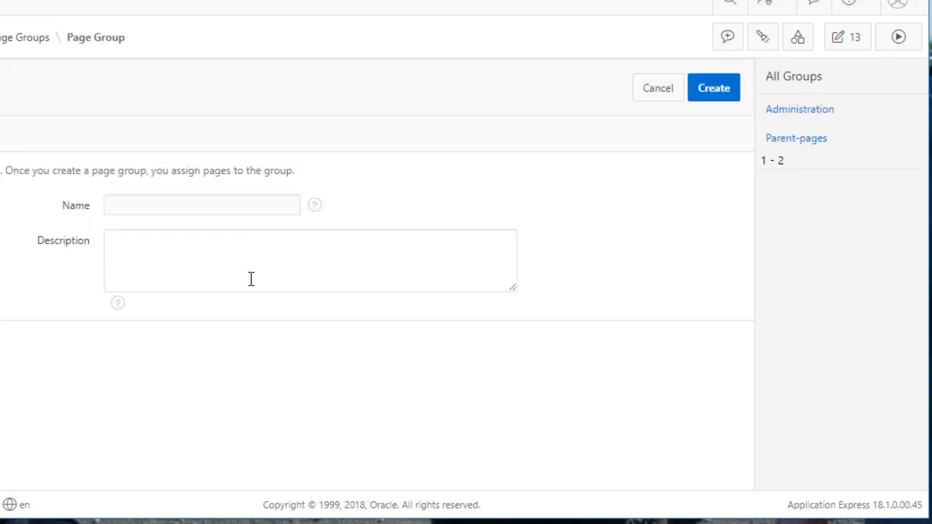
Create a People page group described as people-related reports and forms
{"action": "type", "text": "People-related"}
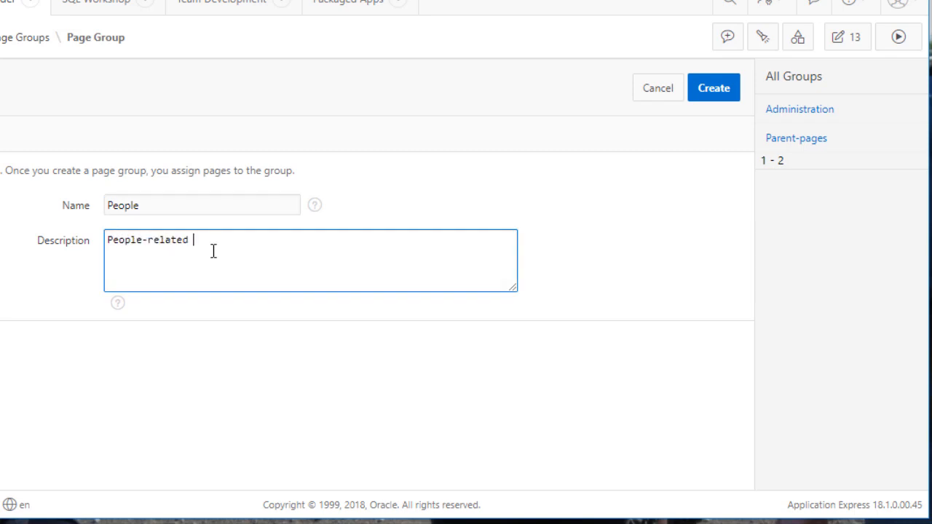
{"action": "type", "text": "reports and forms."}
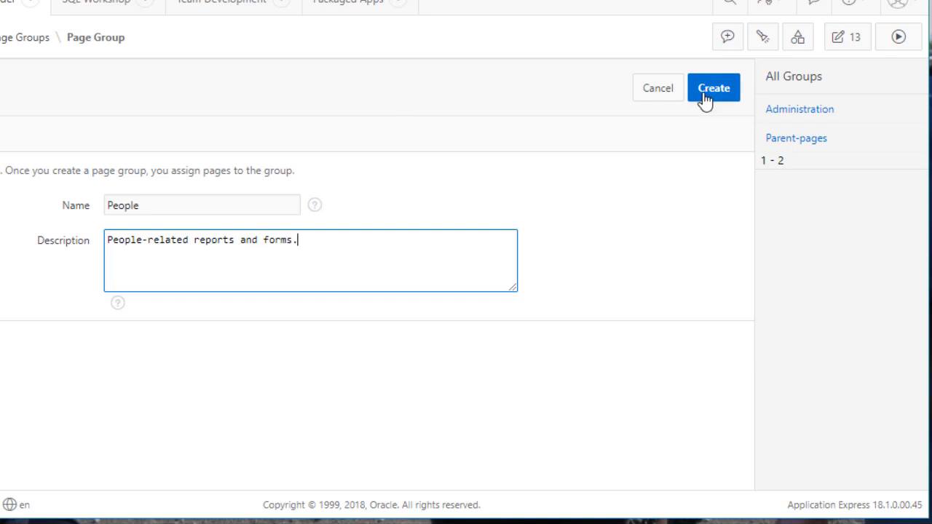
{"action": "left_click", "coordinate": [712, 87]}
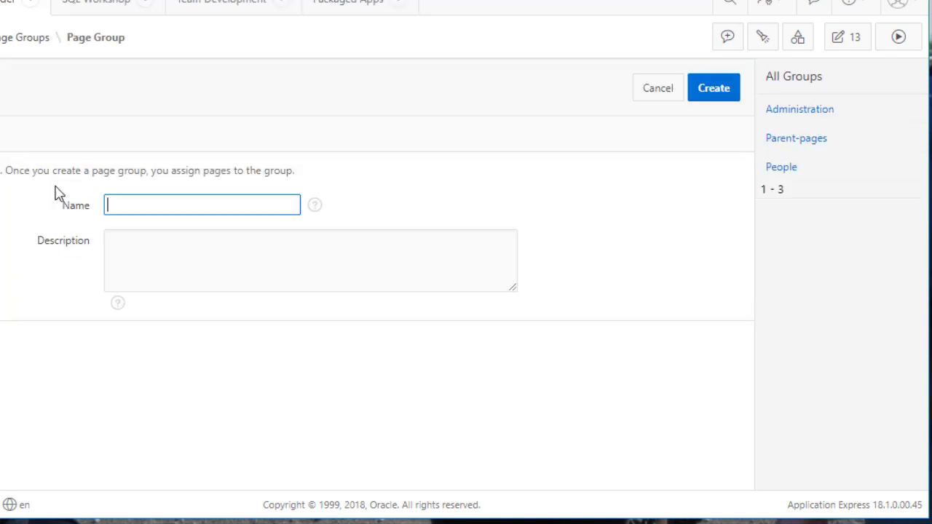
Create an Animals page group described as animal-related reports and forms
{"action": "type", "text": "Animals"}
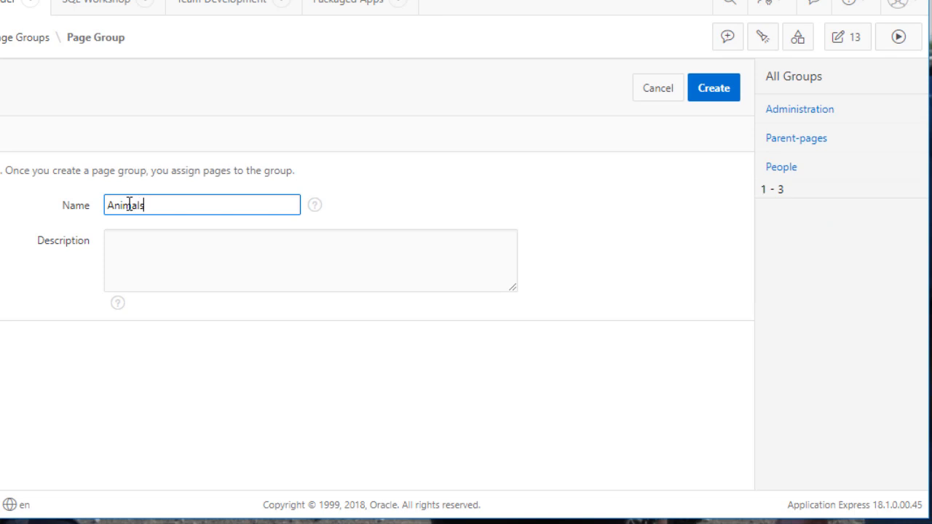
{"action": "type", "text": "Animal"}
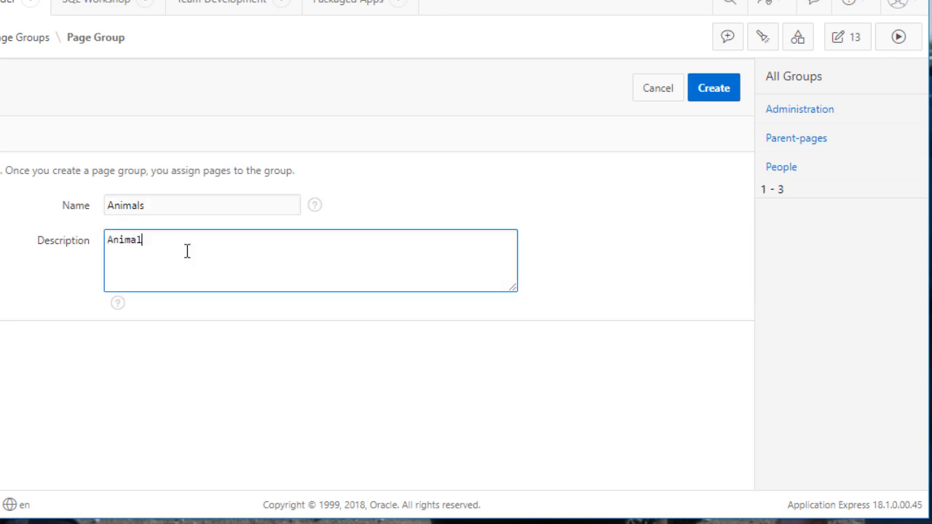
{"action": "type", "text": "-related reports and forms."}
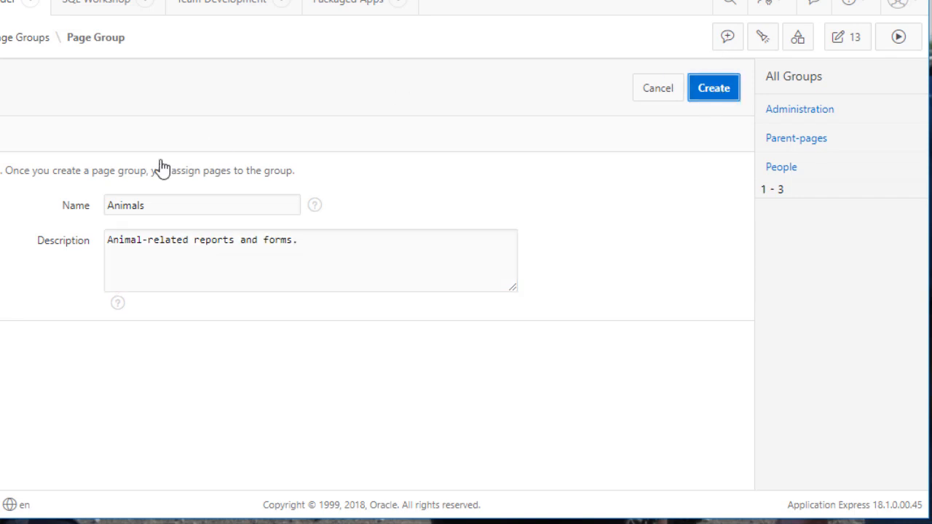
{"action": "left_click", "coordinate": [714, 88]}
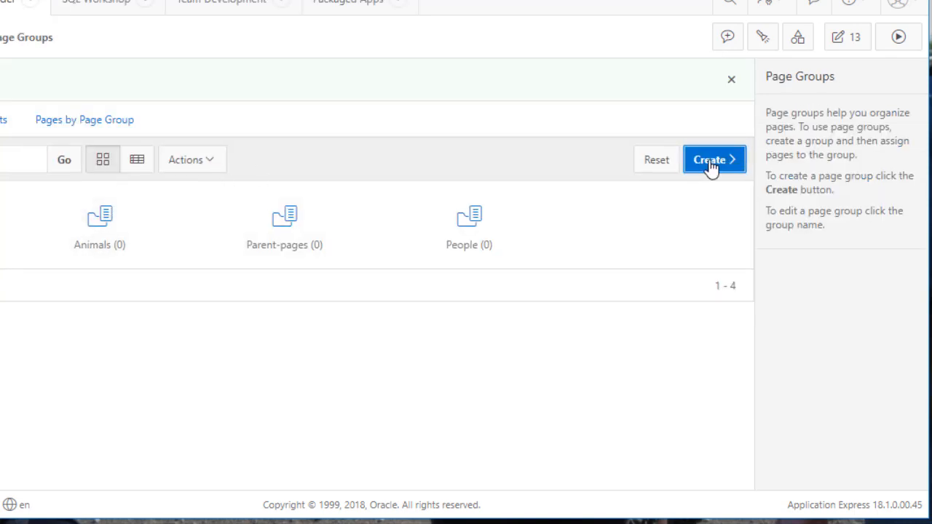
Create a Maintenance page group described as 'Reference tables (lookups) reports and forms.'
{"action": "left_click", "coordinate": [714, 159]}
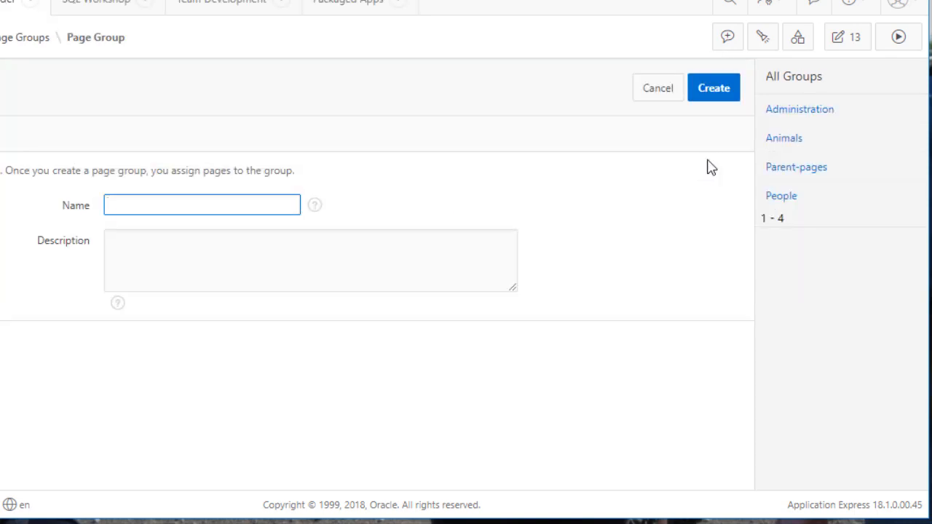
{"action": "type", "text": "Maintn"}
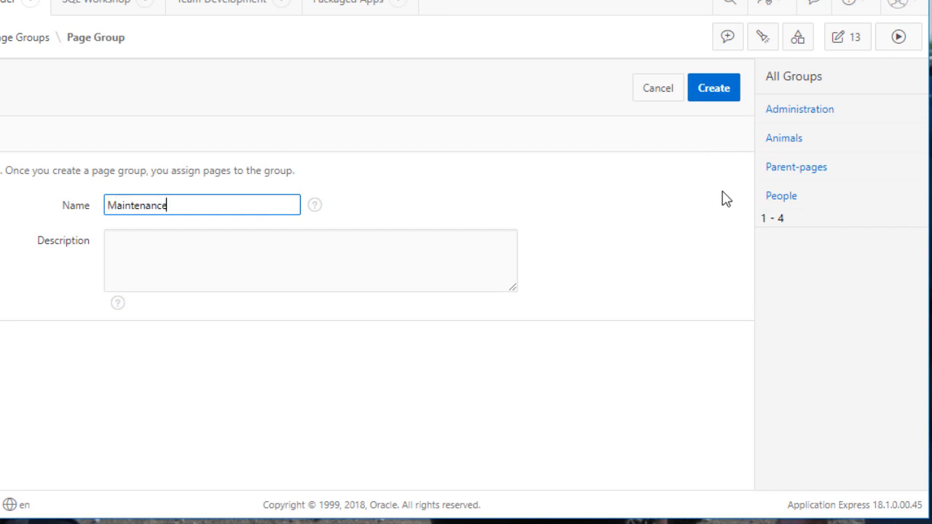
{"action": "left_click", "coordinate": [310, 260]}
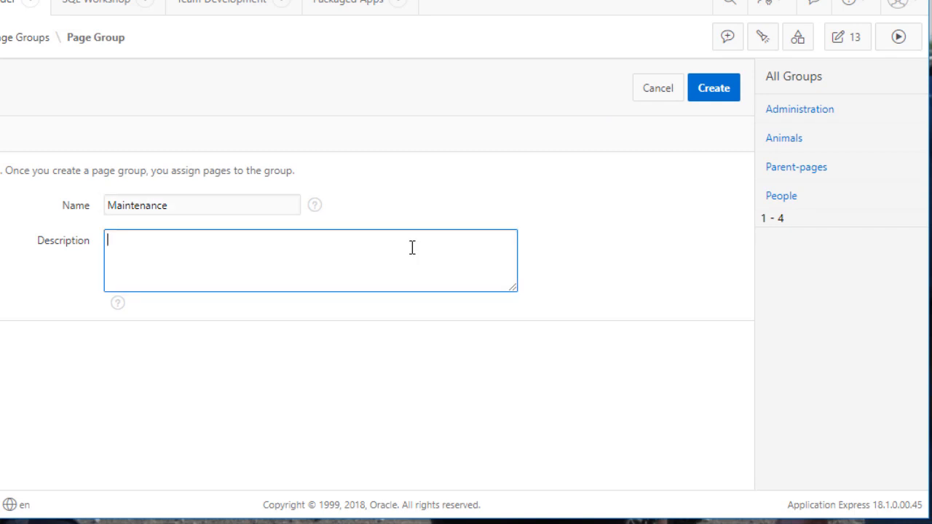
{"action": "type", "text": "Reference tables ("}
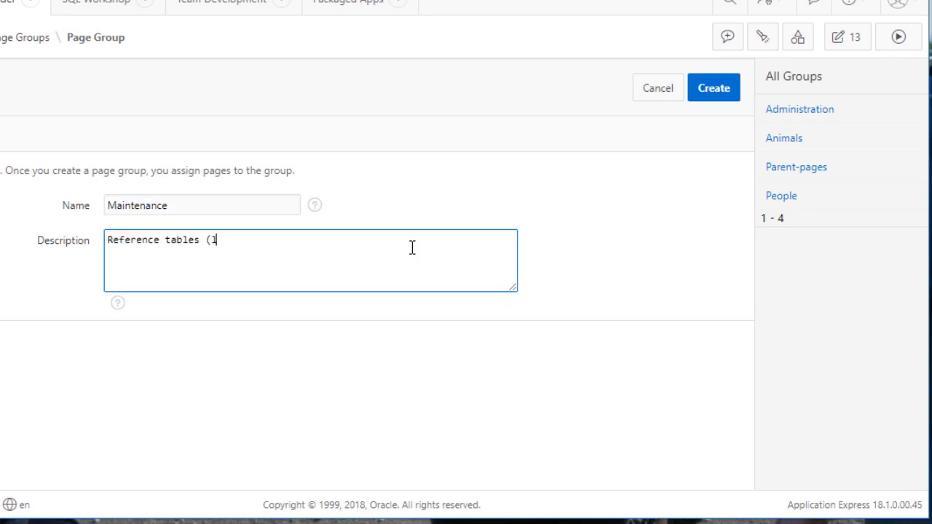
{"action": "type", "text": "lookups)"}
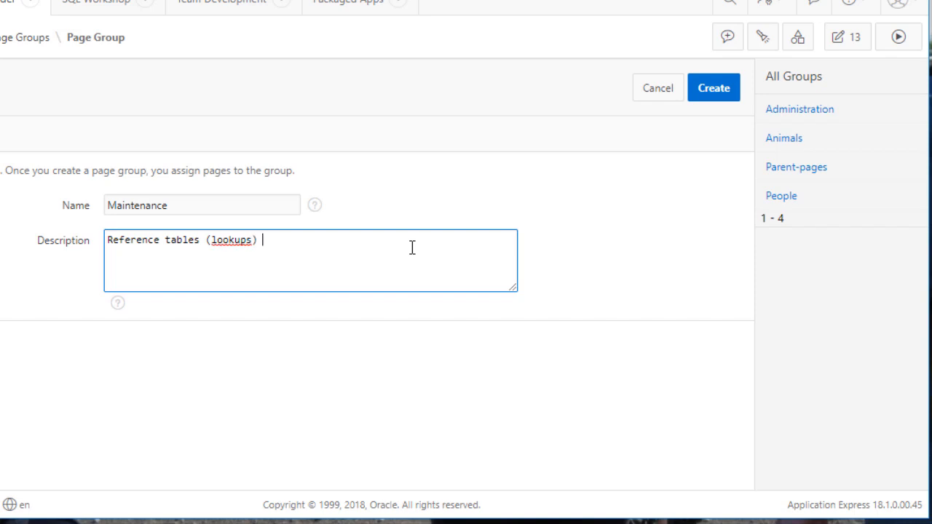
{"action": "type", "text": "reports and"}
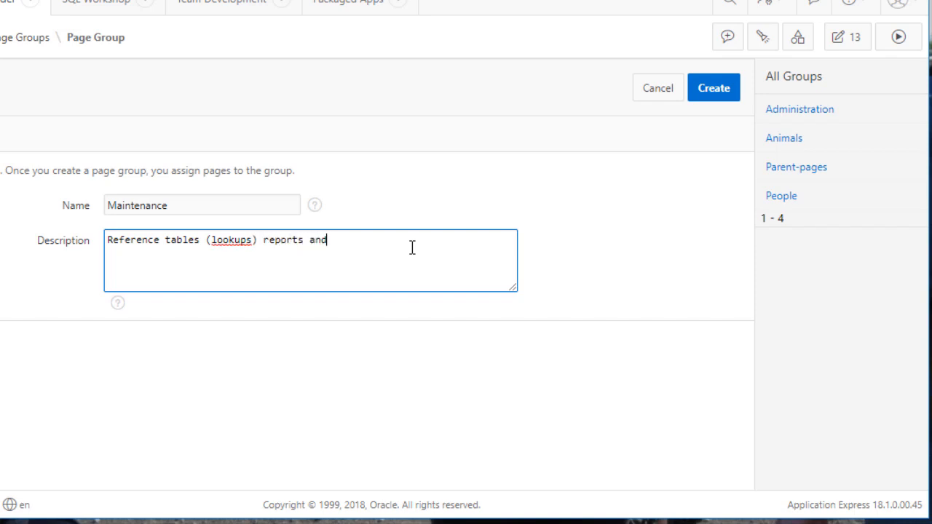
{"action": "type", "text": "forms."}
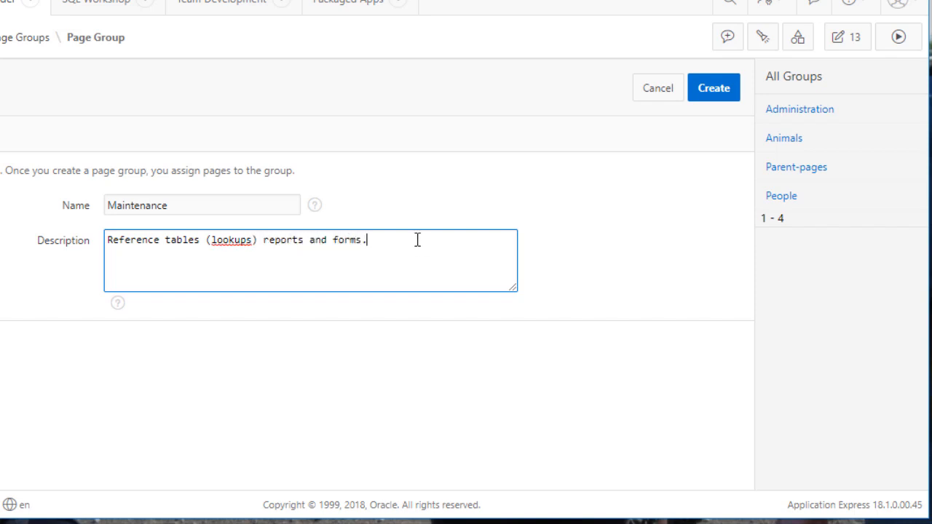
{"action": "left_click", "coordinate": [713, 88]}
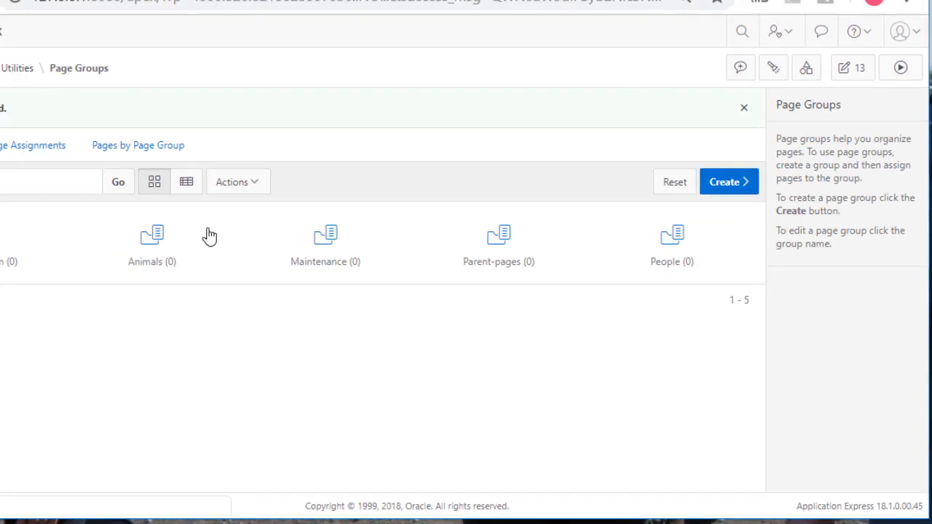
Create an Other page group described as 'Pages that might not be needed.'
{"action": "left_click", "coordinate": [728, 181]}
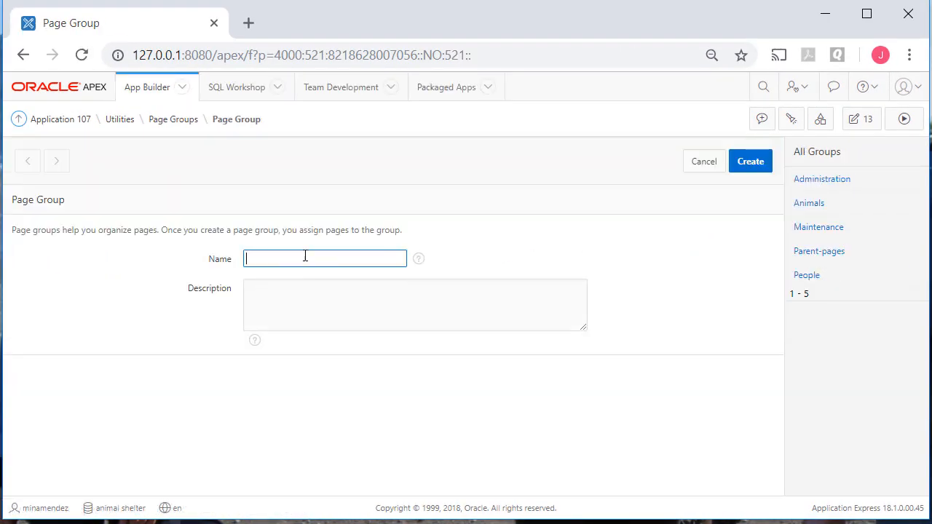
{"action": "type", "text": "Other"}
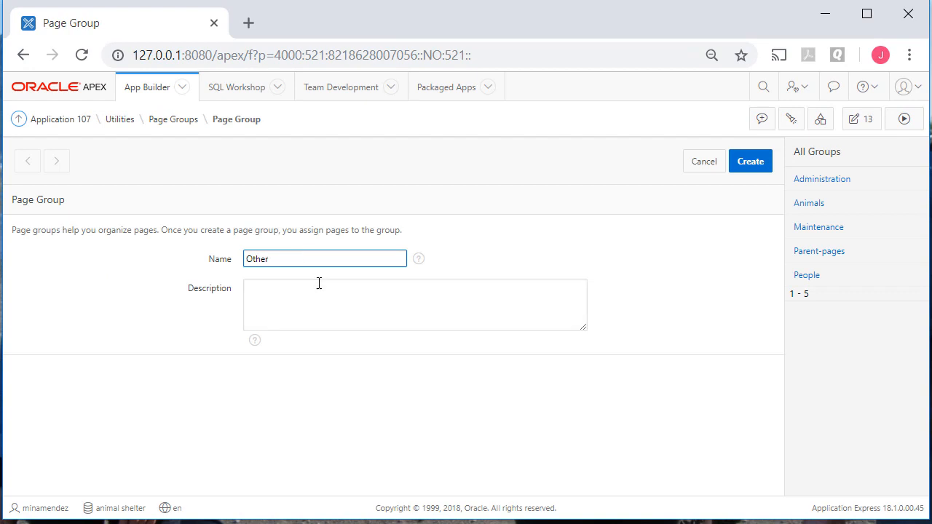
{"action": "type", "text": "P"}
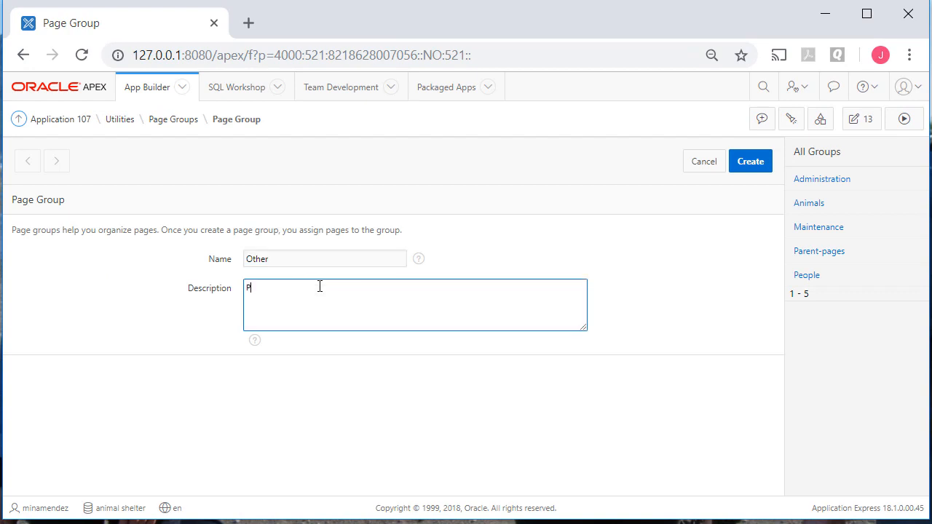
{"action": "type", "text": "ages that might not be ne"}
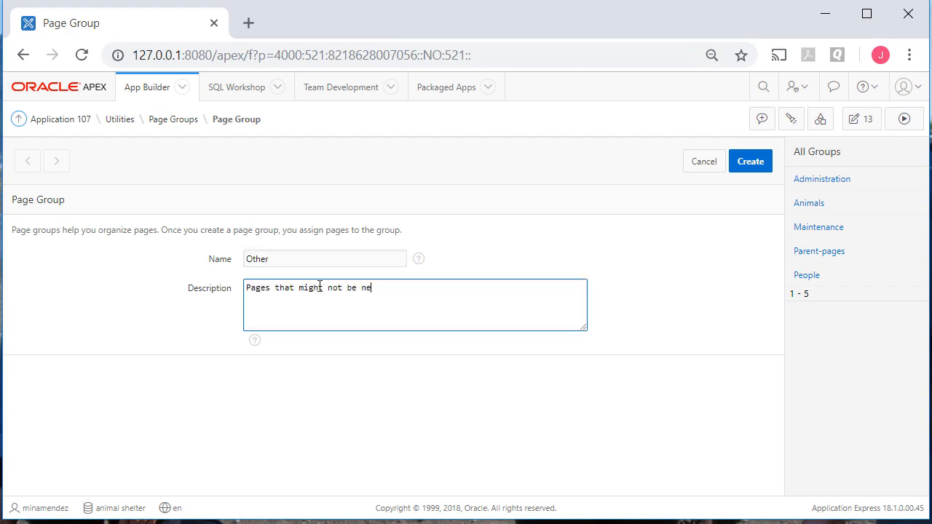
{"action": "type", "text": "eded."}
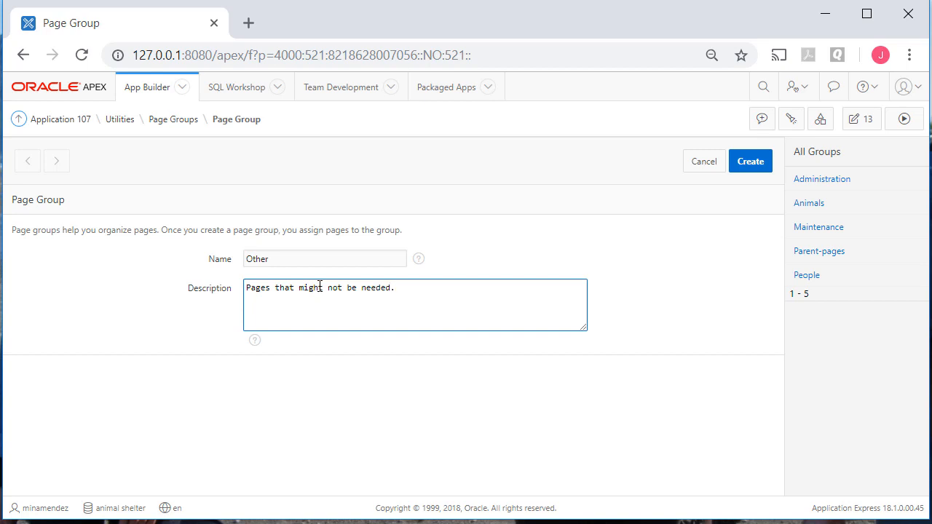
{"action": "left_click", "coordinate": [750, 161]}
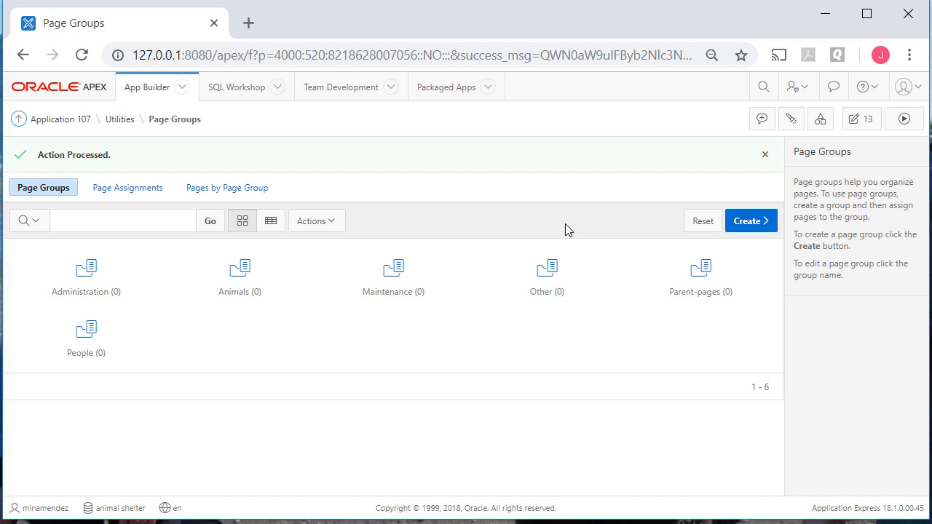
{"action": "mouse_move", "coordinate": [61, 119]}
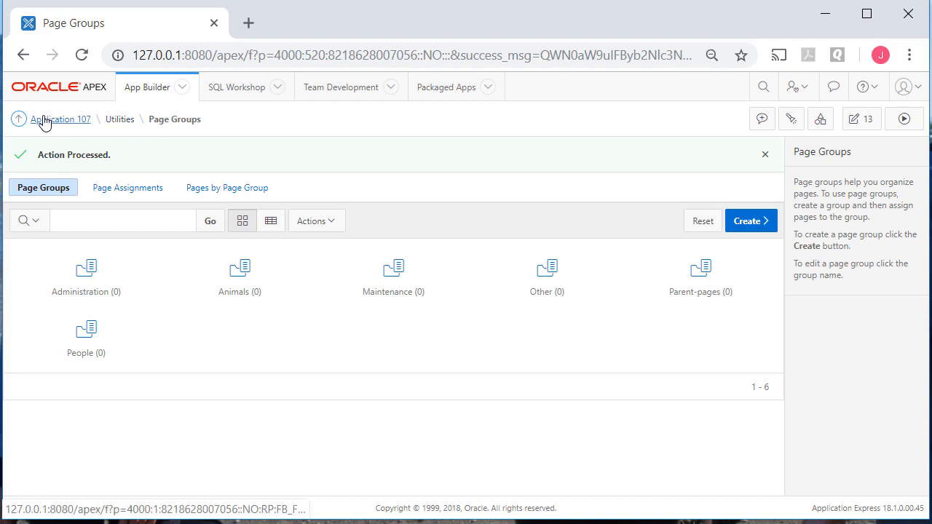
Return to the Application 107 home and scroll down its page list
{"action": "left_click", "coordinate": [61, 119]}
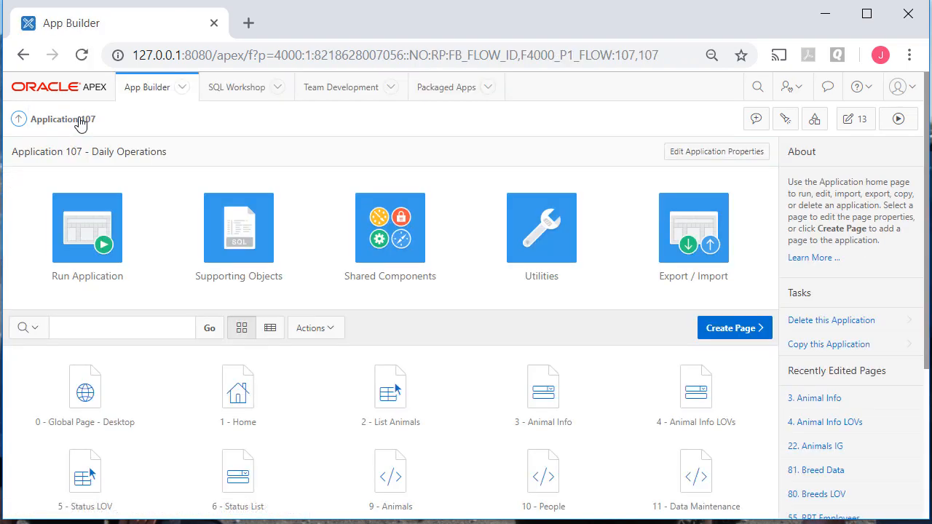
{"action": "scroll", "scroll_direction": "down", "scroll_amount": 3}
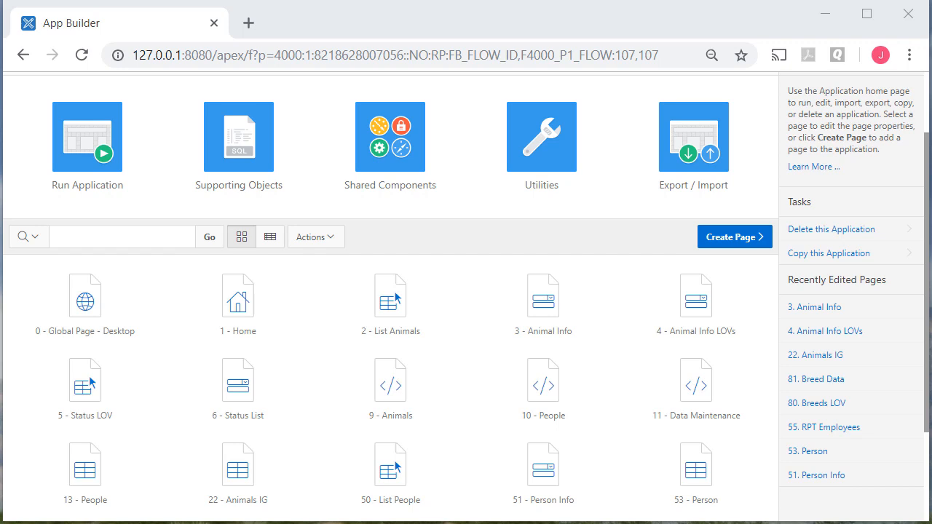
{"action": "mouse_move", "coordinate": [284, 324]}
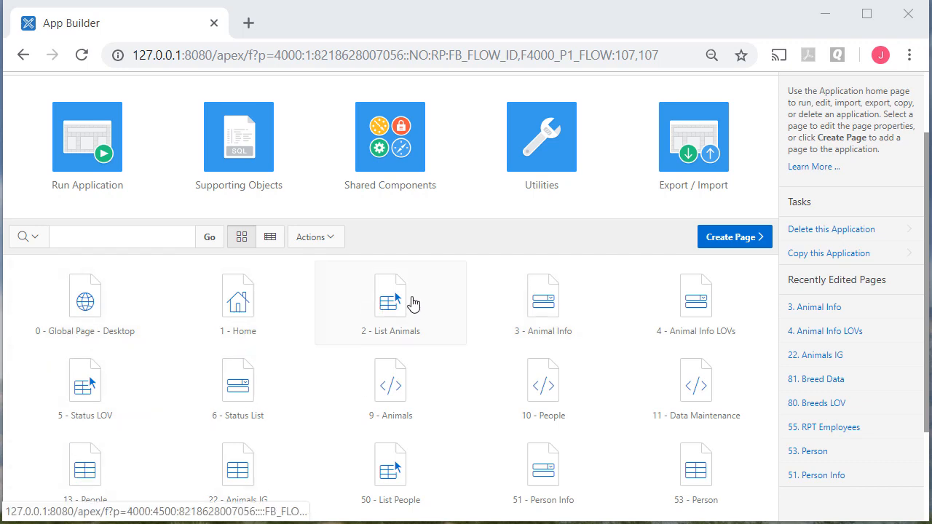
{"action": "mouse_move", "coordinate": [396, 299]}
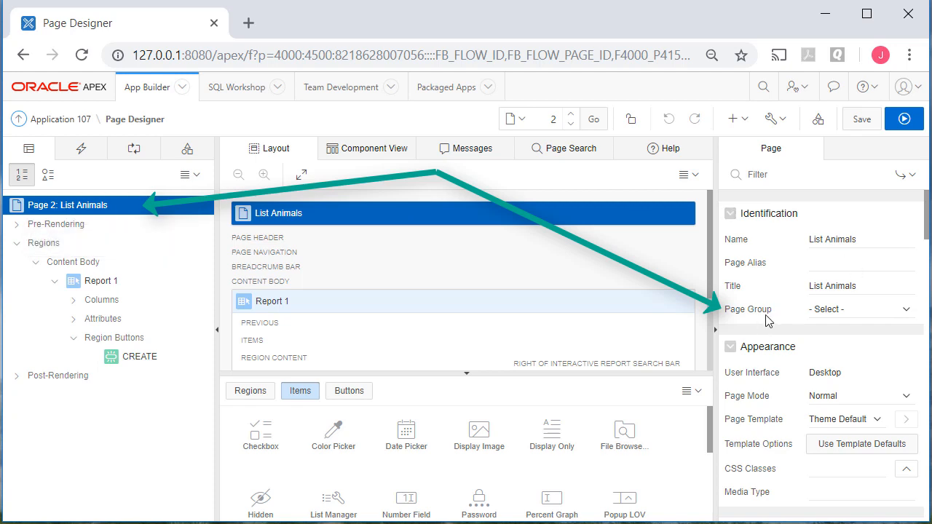
Assign page 2, List Animals, to the Animals page group, save, and advance to page 3
{"action": "left_click", "coordinate": [859, 309]}
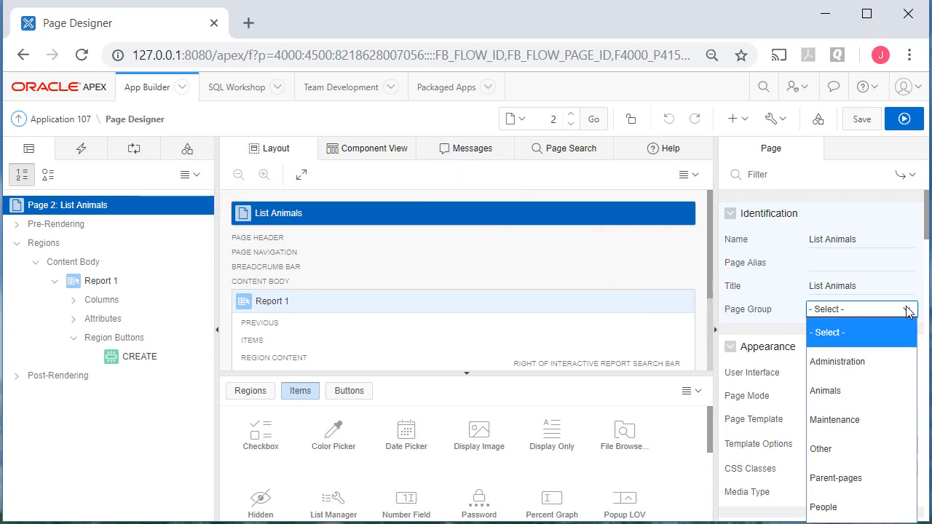
{"action": "mouse_move", "coordinate": [824, 391]}
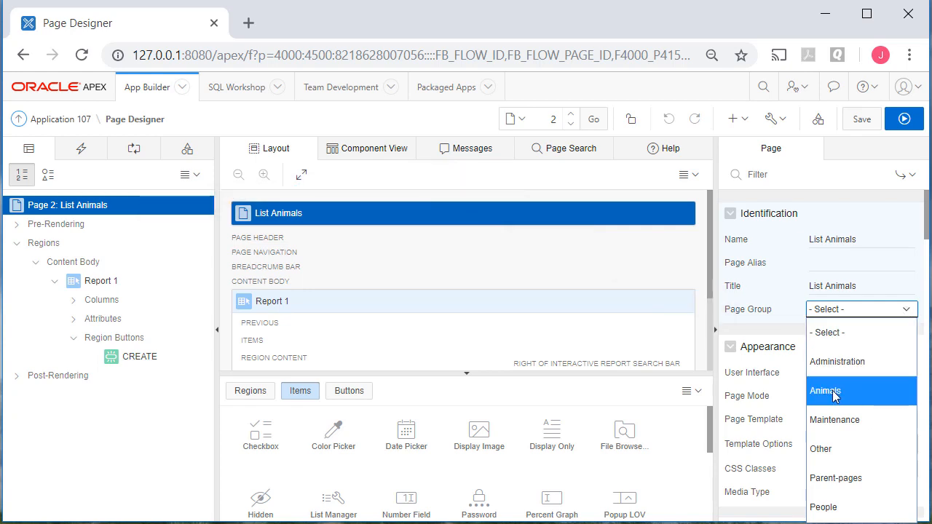
{"action": "left_click", "coordinate": [825, 391]}
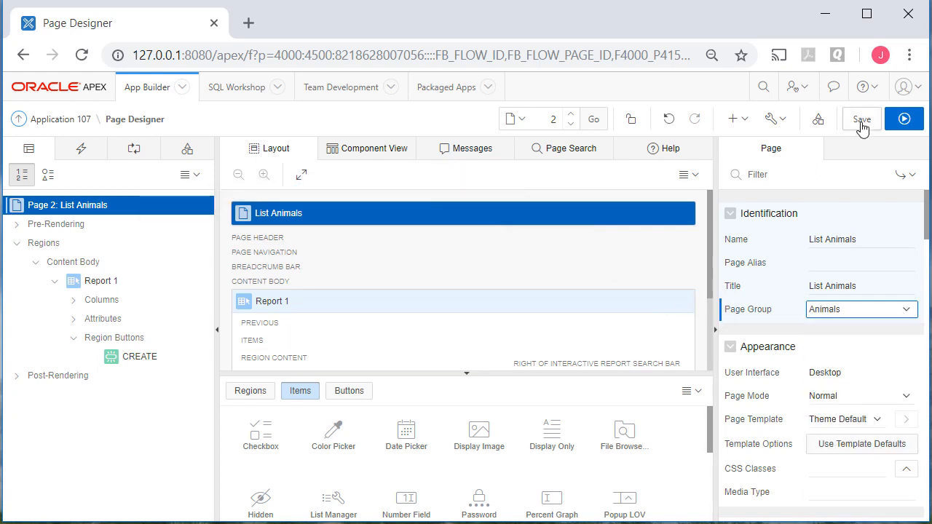
{"action": "left_click", "coordinate": [861, 119]}
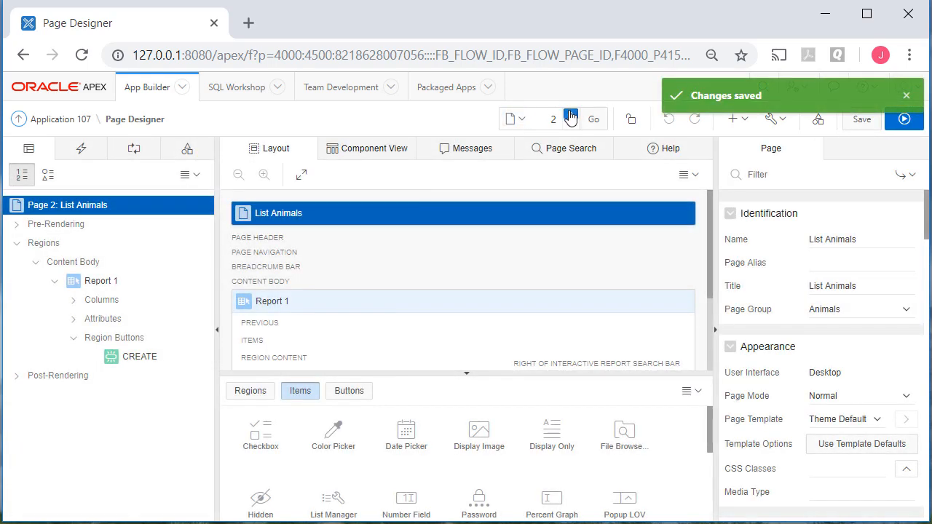
{"action": "left_click", "coordinate": [570, 115]}
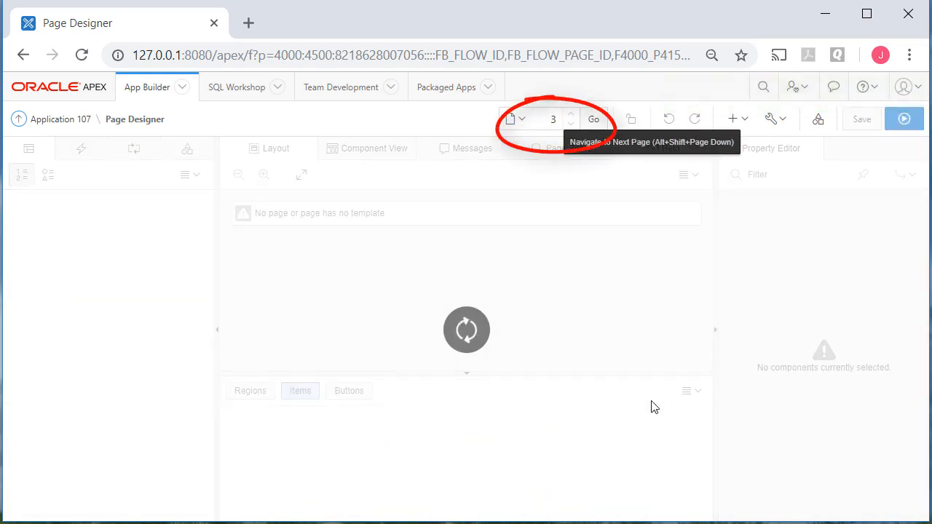
{"action": "left_click", "coordinate": [593, 119]}
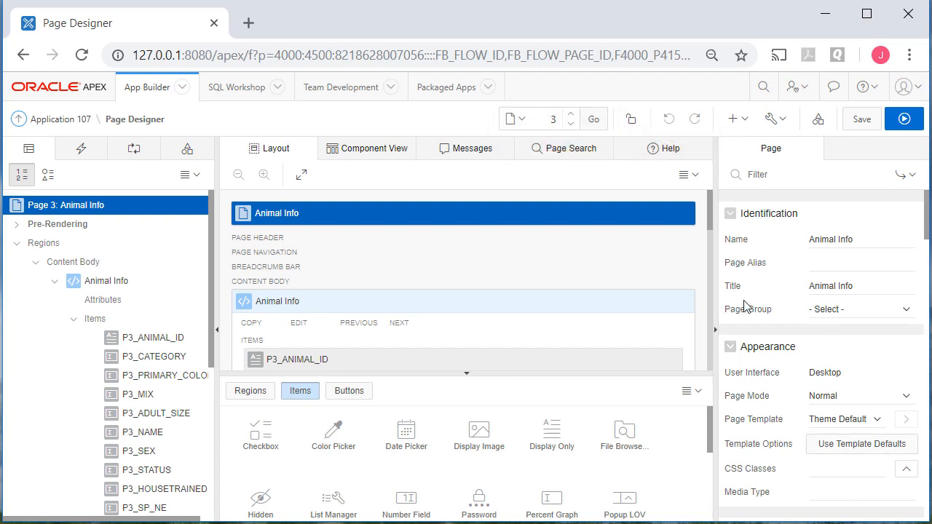
{"action": "mouse_move", "coordinate": [911, 317]}
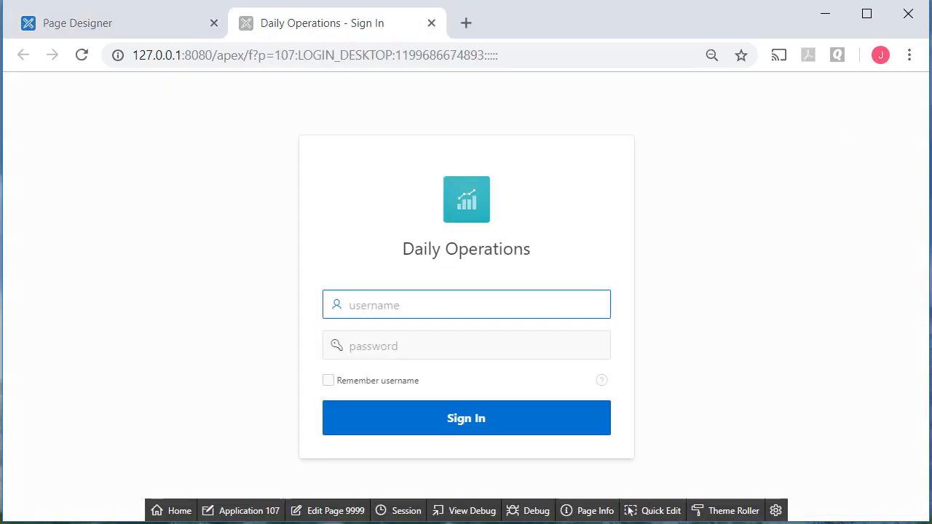
Sign in to the running Daily Operations app to view the Animal Info form
{"action": "left_click", "coordinate": [466, 417]}
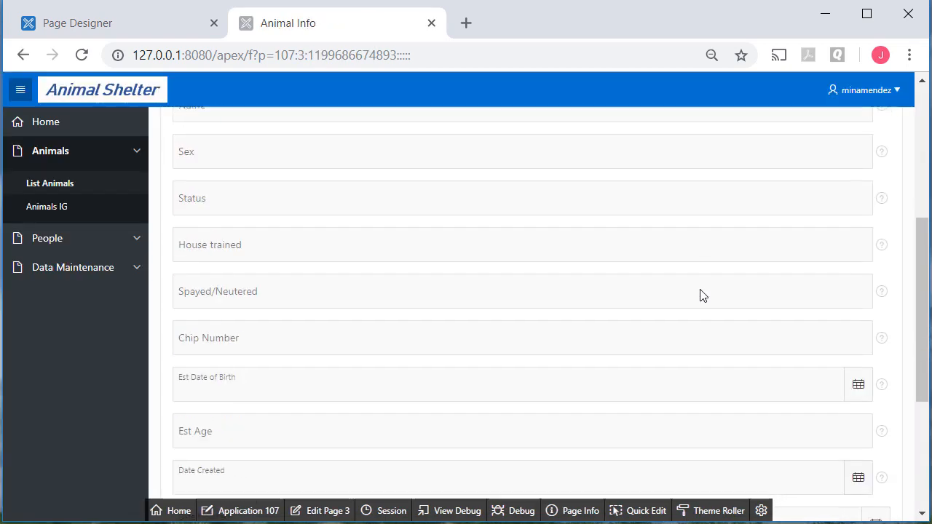
{"action": "scroll", "scroll_direction": "up", "scroll_amount": 3}
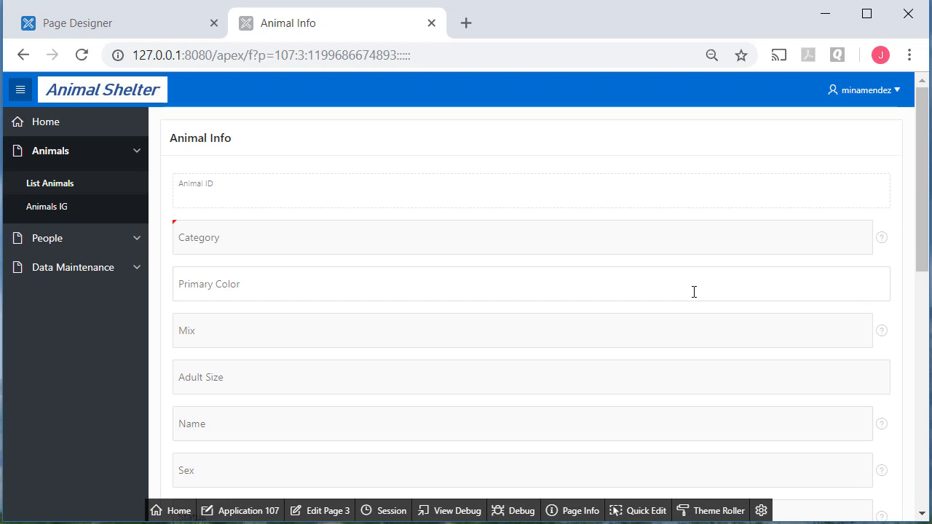
{"action": "mouse_move", "coordinate": [700, 419]}
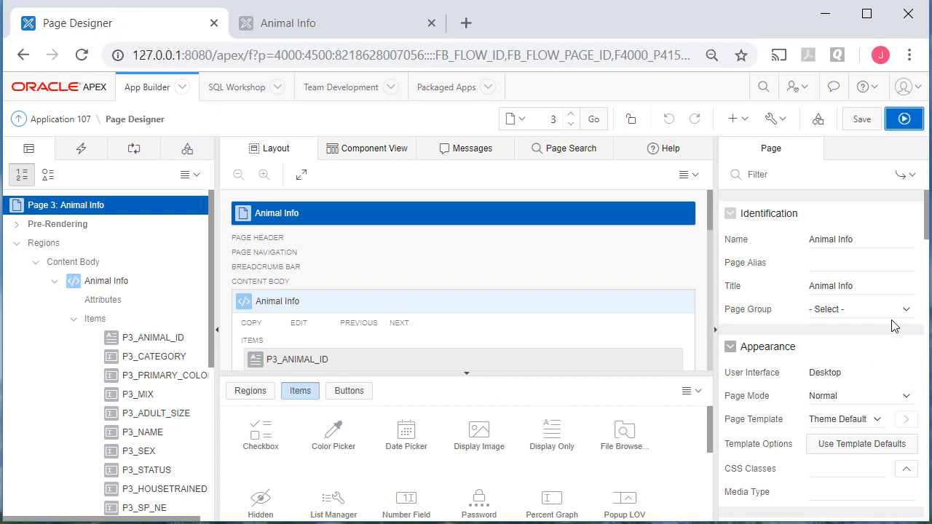
Put Animal Info in the Other page group and pick a group for Animal Info LOVs, saving each
{"action": "left_click", "coordinate": [859, 308]}
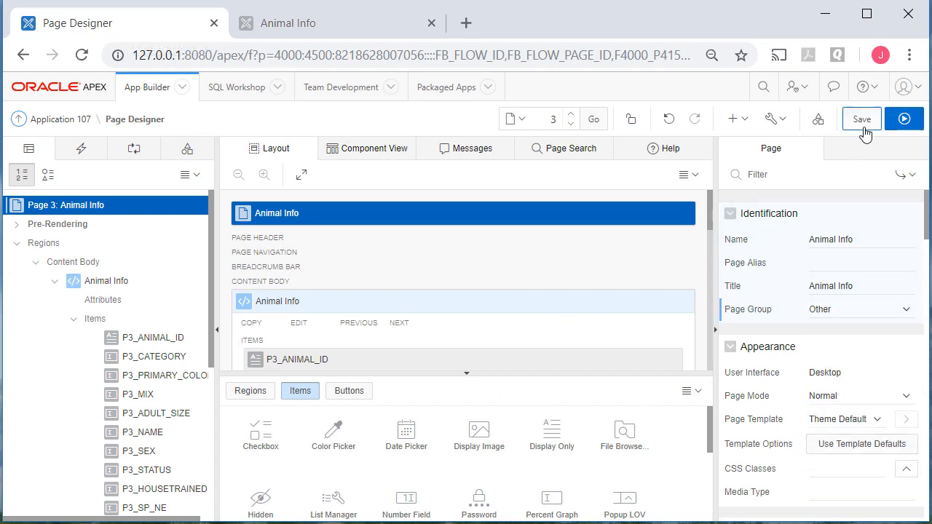
{"action": "left_click", "coordinate": [570, 119]}
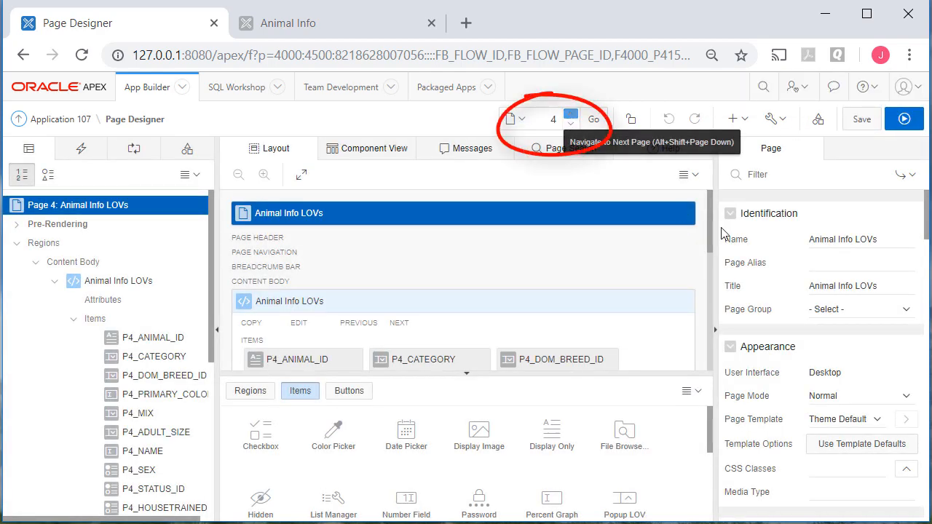
{"action": "left_click", "coordinate": [859, 309]}
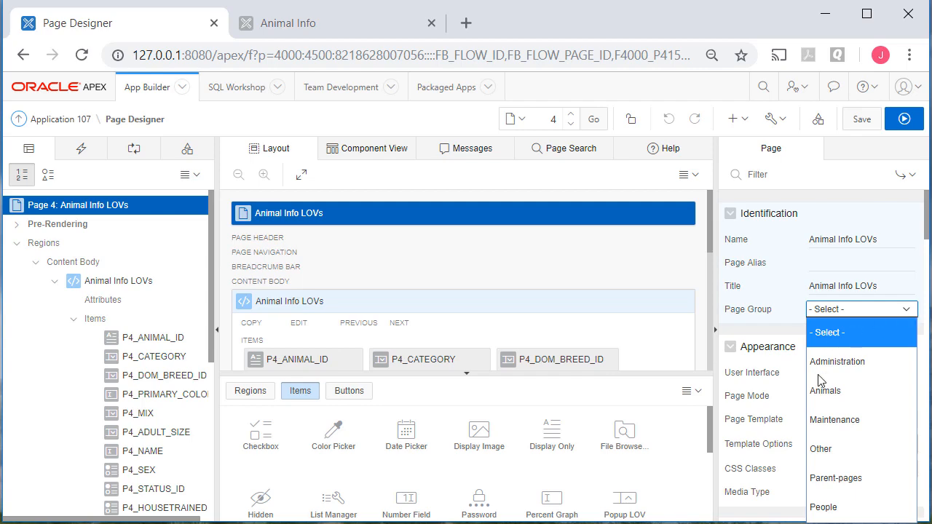
{"action": "left_click", "coordinate": [825, 390]}
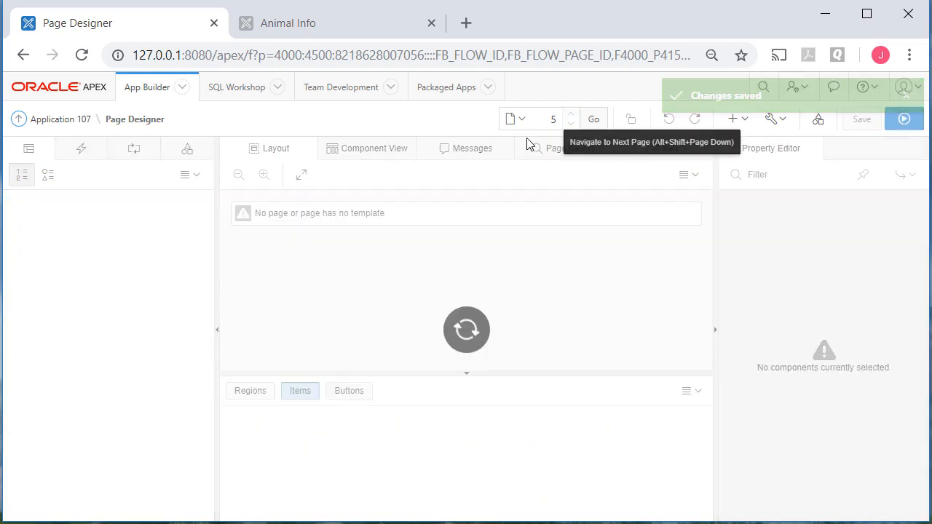
{"action": "left_click", "coordinate": [593, 118]}
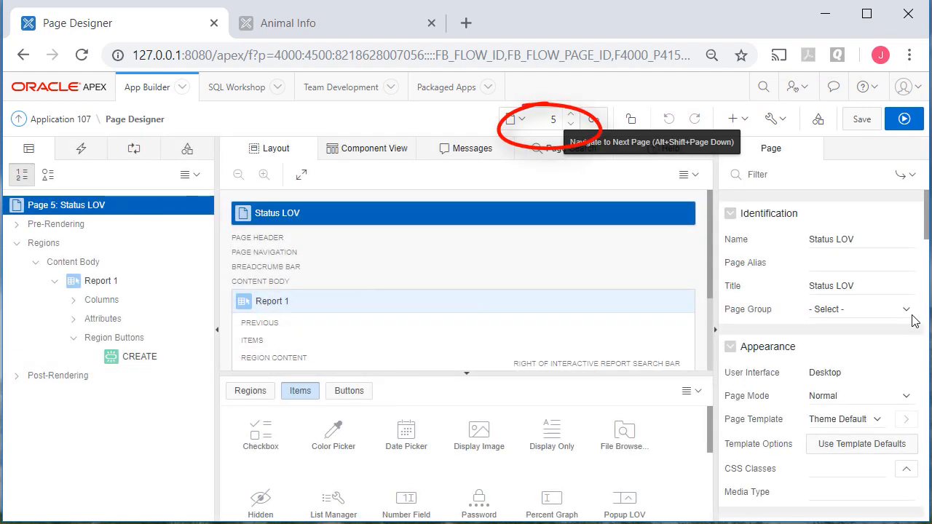
Put page 5, Status LOV, in the Maintenance page group, save, and advance past page 6
{"action": "left_click", "coordinate": [858, 308]}
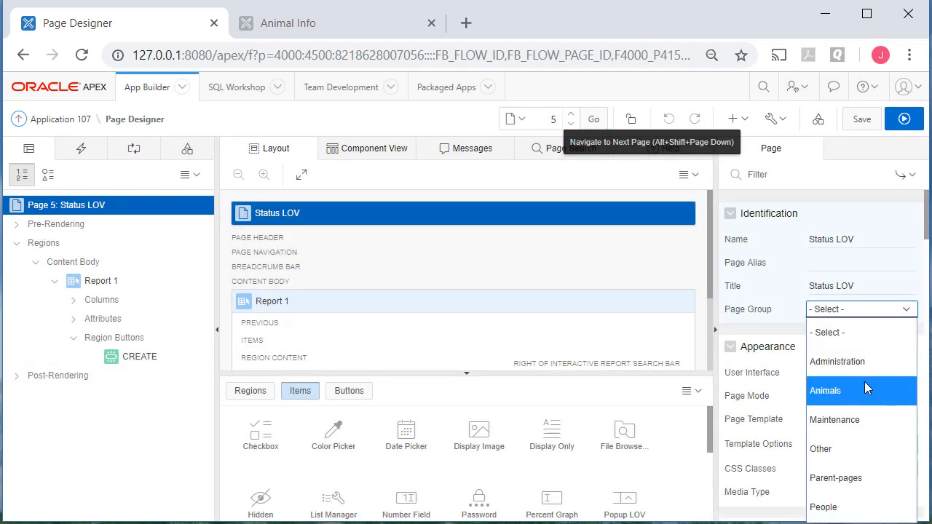
{"action": "left_click", "coordinate": [834, 419]}
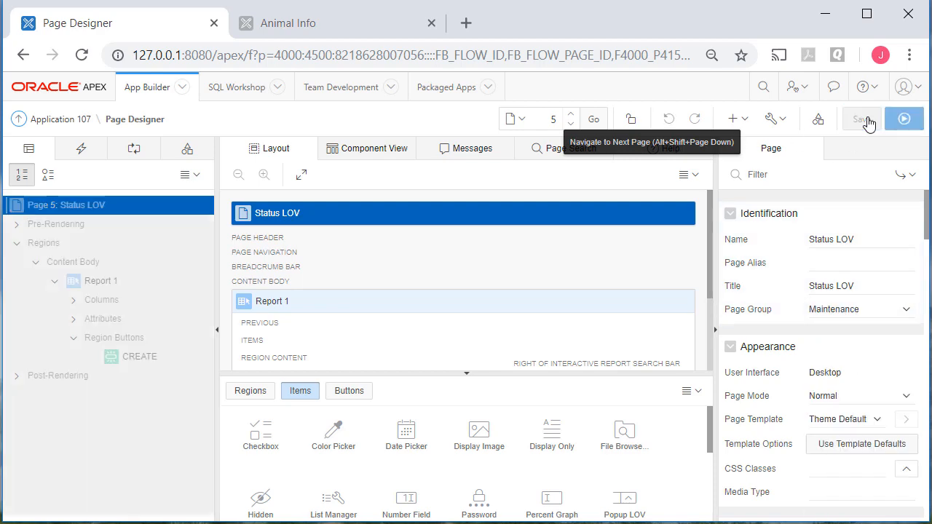
{"action": "left_click", "coordinate": [860, 119]}
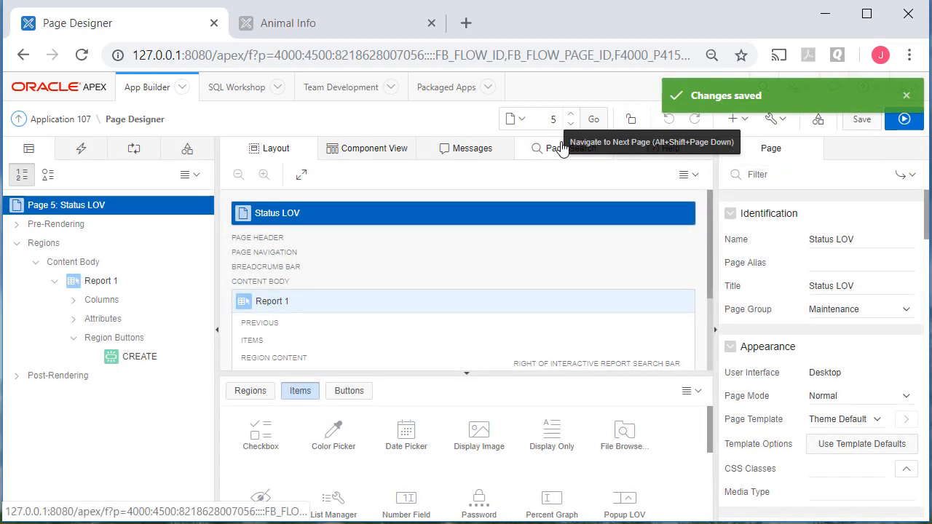
{"action": "left_click", "coordinate": [571, 115]}
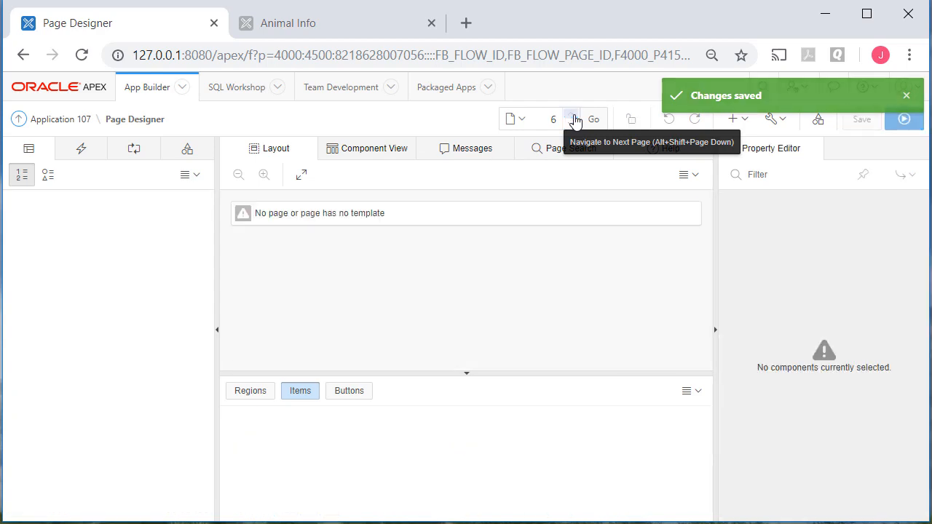
{"action": "left_click", "coordinate": [593, 119]}
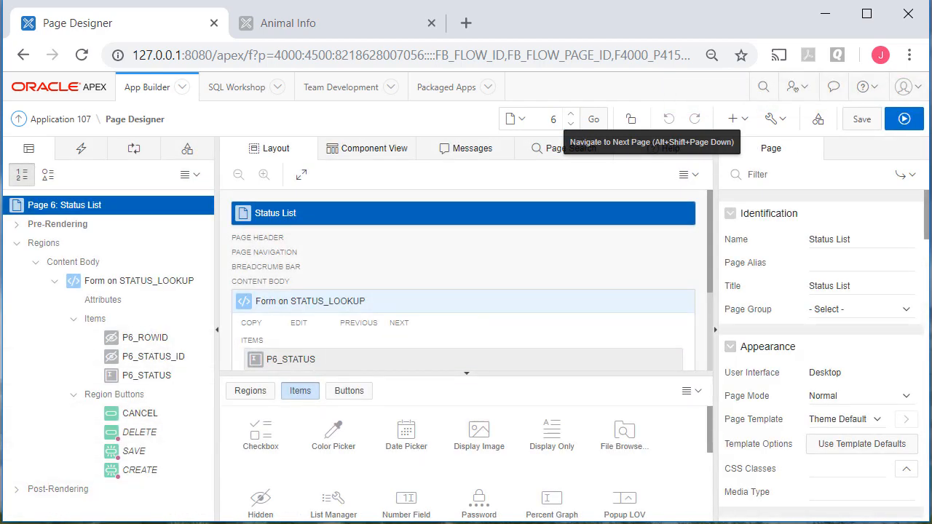
{"action": "left_click", "coordinate": [861, 309]}
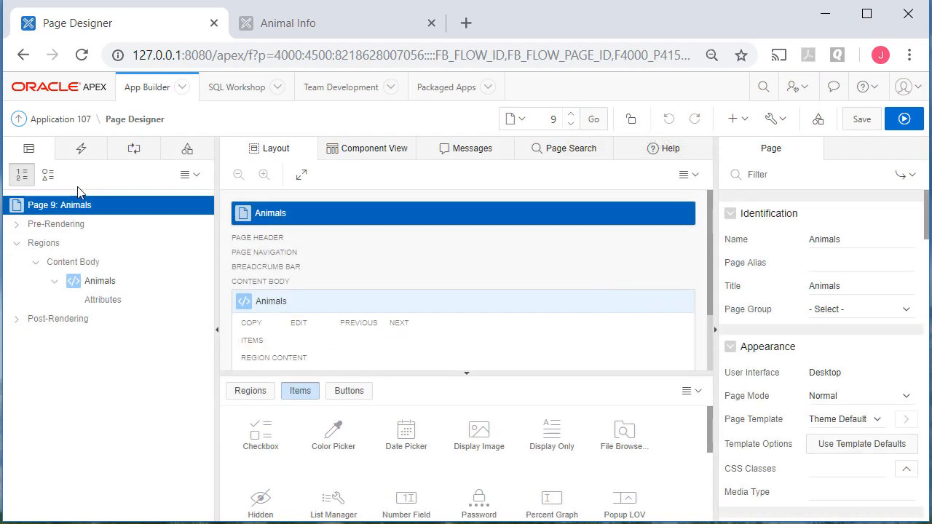
{"action": "mouse_move", "coordinate": [914, 316]}
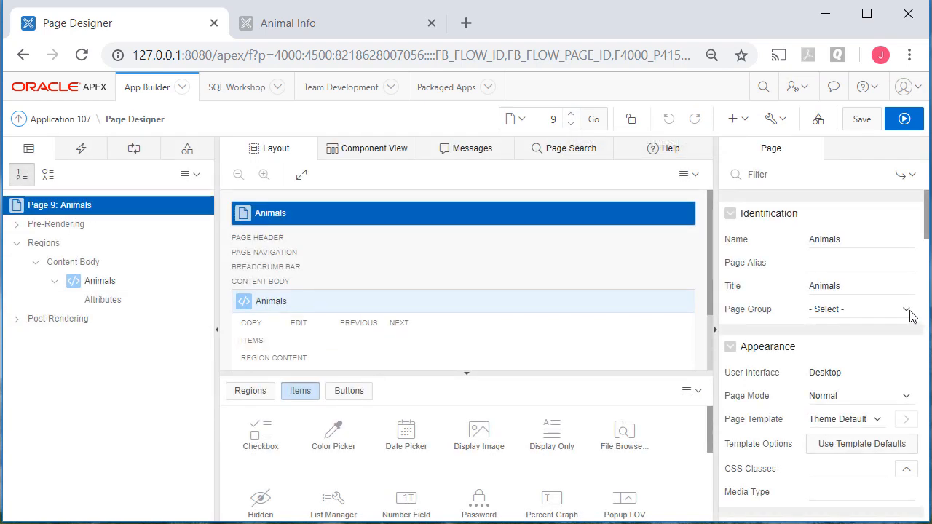
Put the Animals, People and Data Maintenance home pages in the Parent-pages group, saving each
{"action": "left_click", "coordinate": [905, 309]}
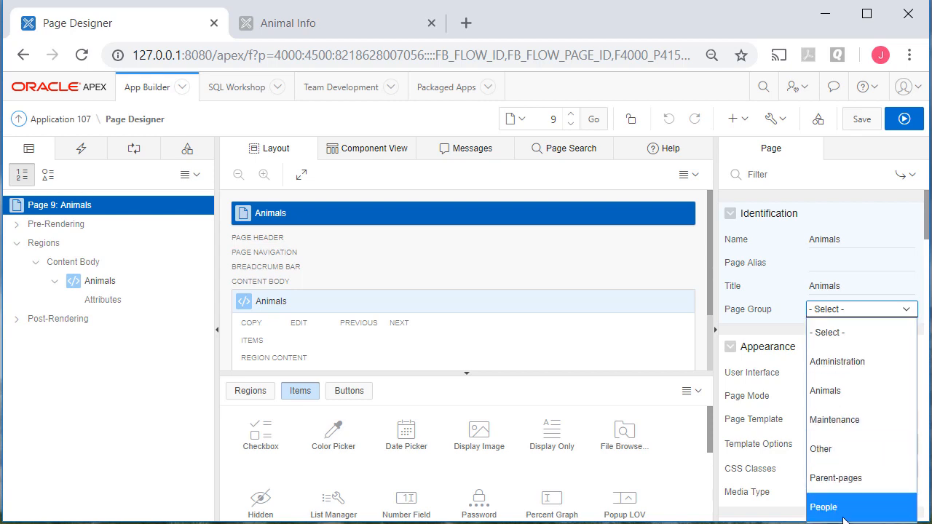
{"action": "mouse_move", "coordinate": [866, 472]}
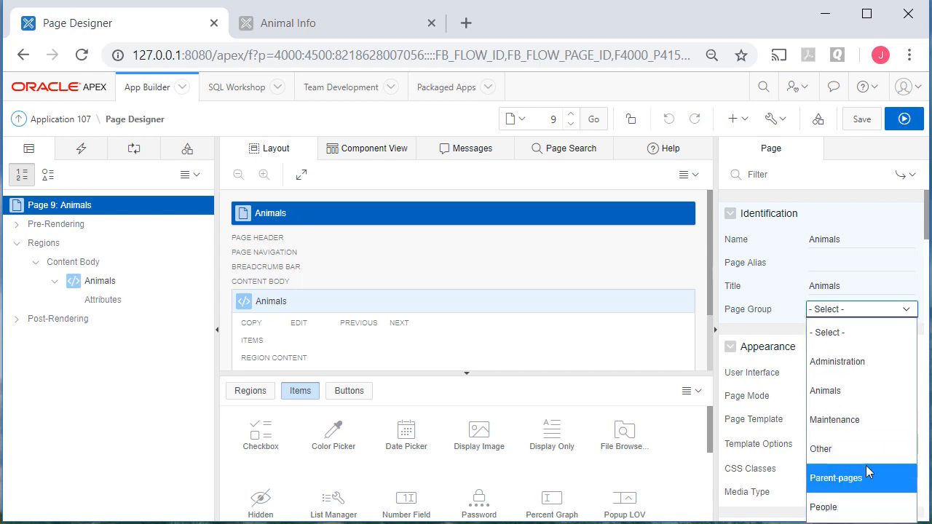
{"action": "left_click", "coordinate": [835, 477]}
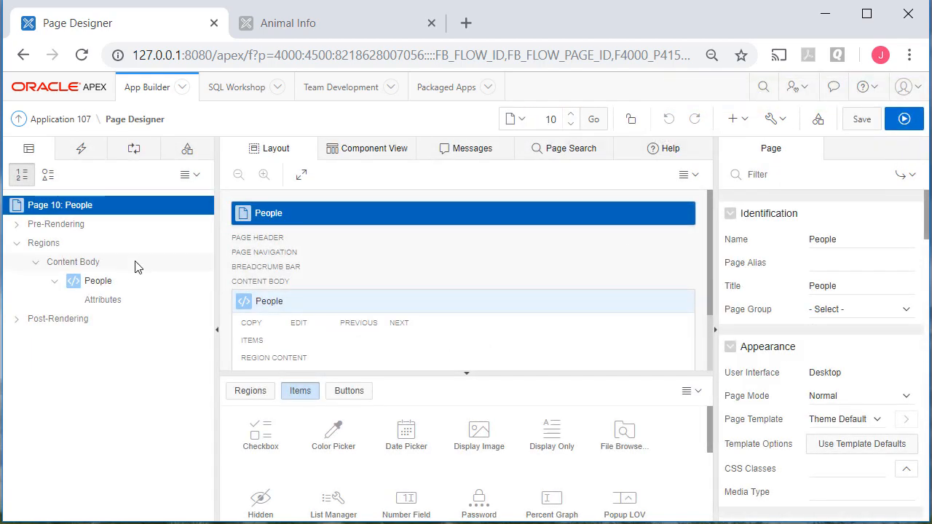
{"action": "left_click", "coordinate": [860, 309]}
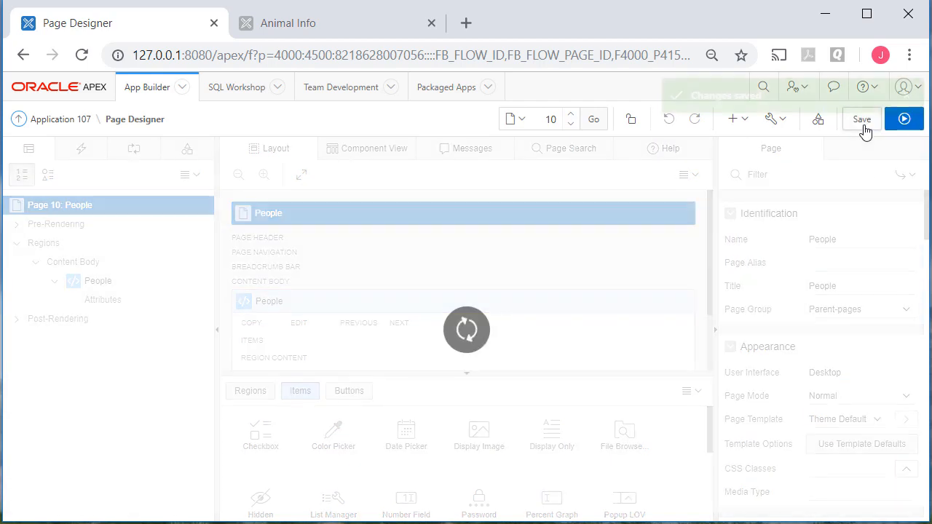
{"action": "left_click", "coordinate": [861, 119]}
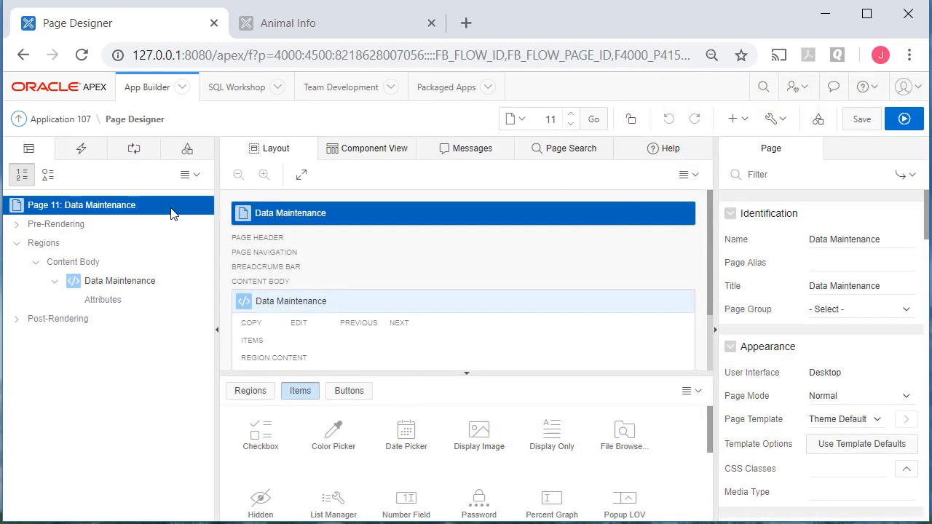
{"action": "left_click", "coordinate": [861, 309]}
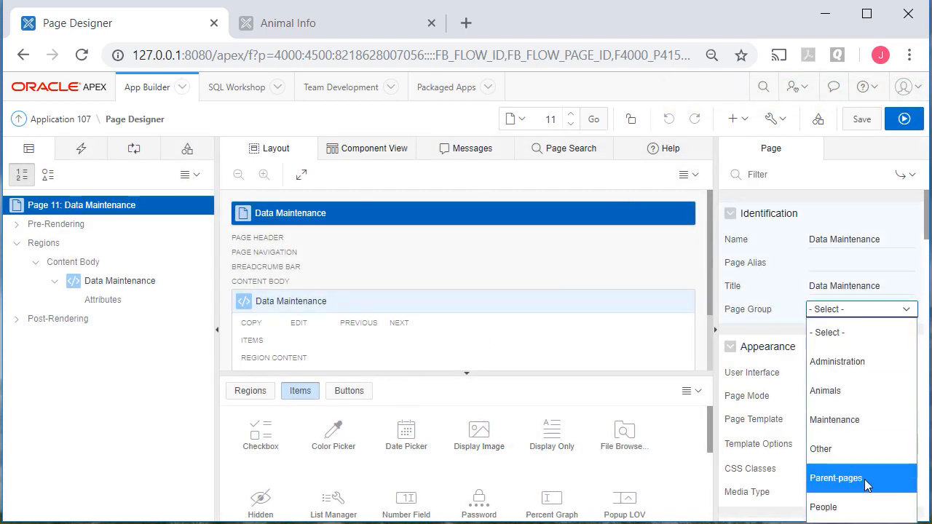
{"action": "left_click", "coordinate": [835, 477]}
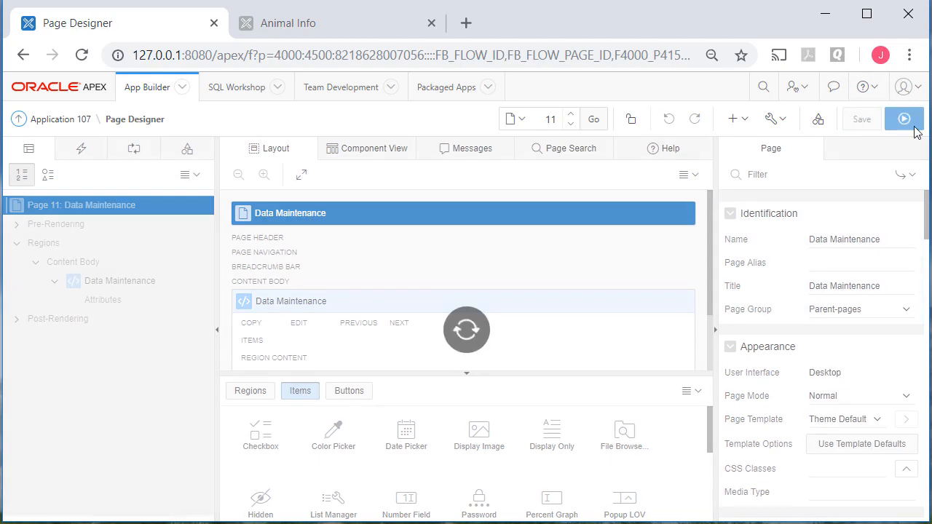
{"action": "left_click", "coordinate": [861, 118]}
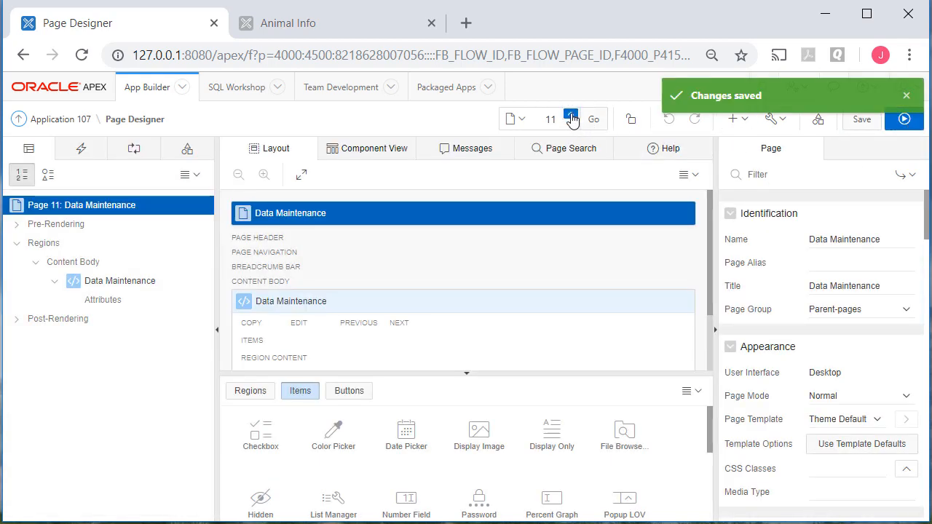
Set page groups for the People report and Animals IG (Other), save, and advance to List People
{"action": "left_click", "coordinate": [571, 114]}
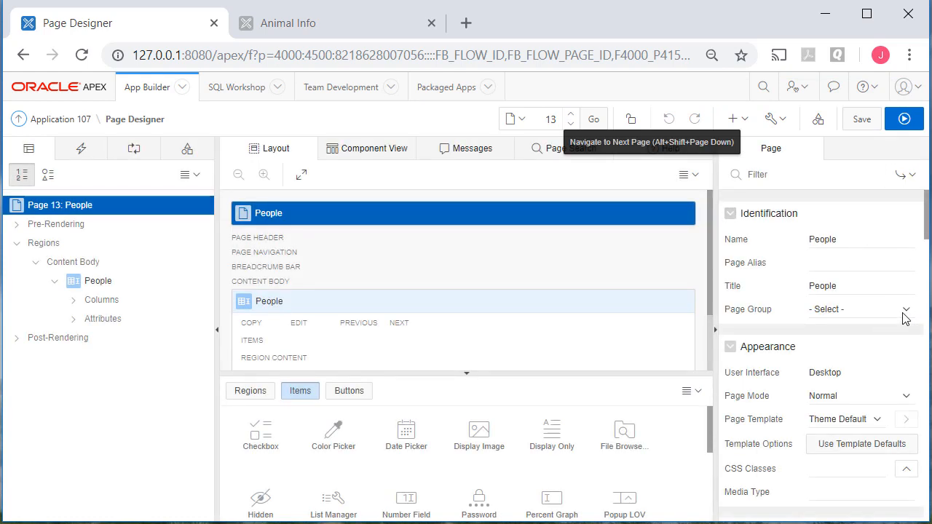
{"action": "left_click", "coordinate": [859, 308]}
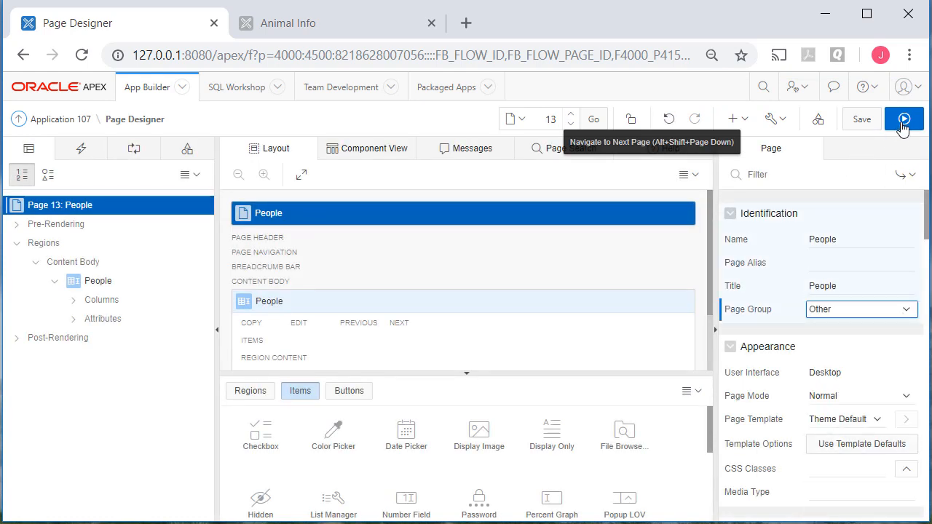
{"action": "left_click", "coordinate": [861, 119]}
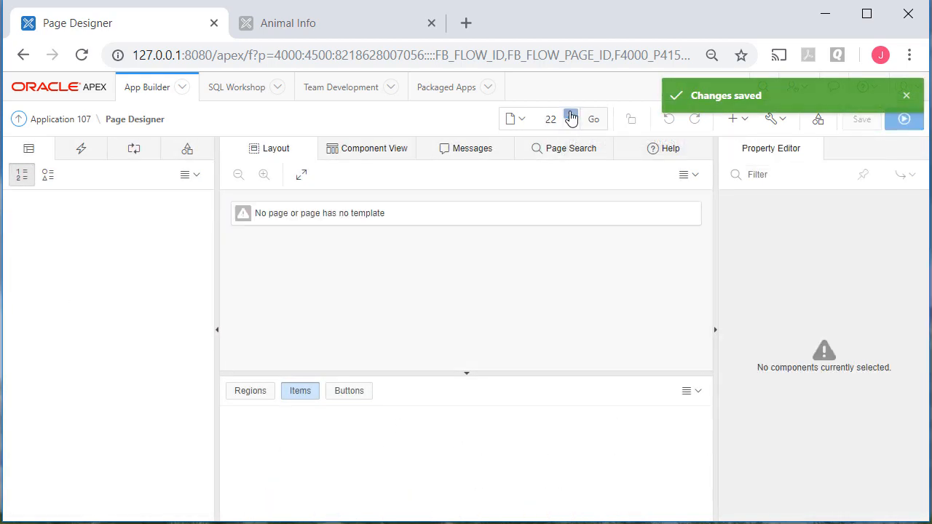
{"action": "left_click", "coordinate": [594, 119]}
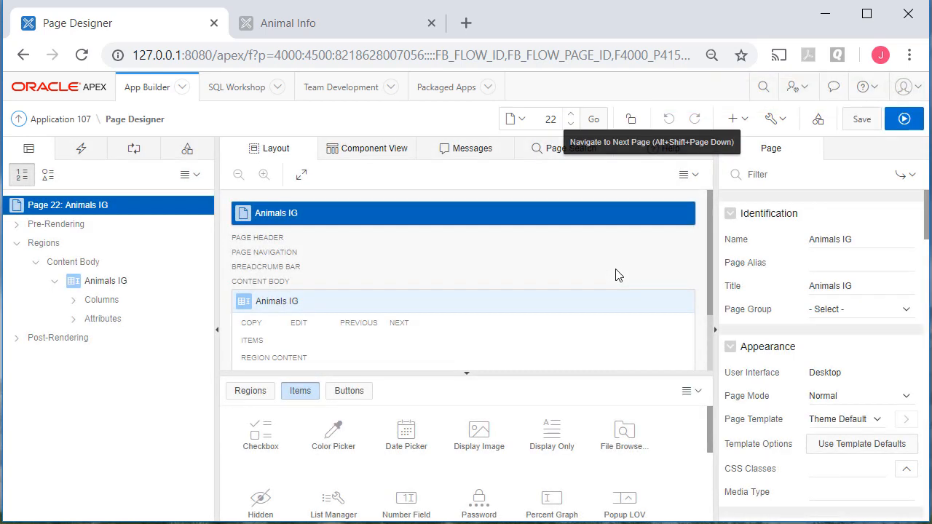
{"action": "mouse_move", "coordinate": [586, 295]}
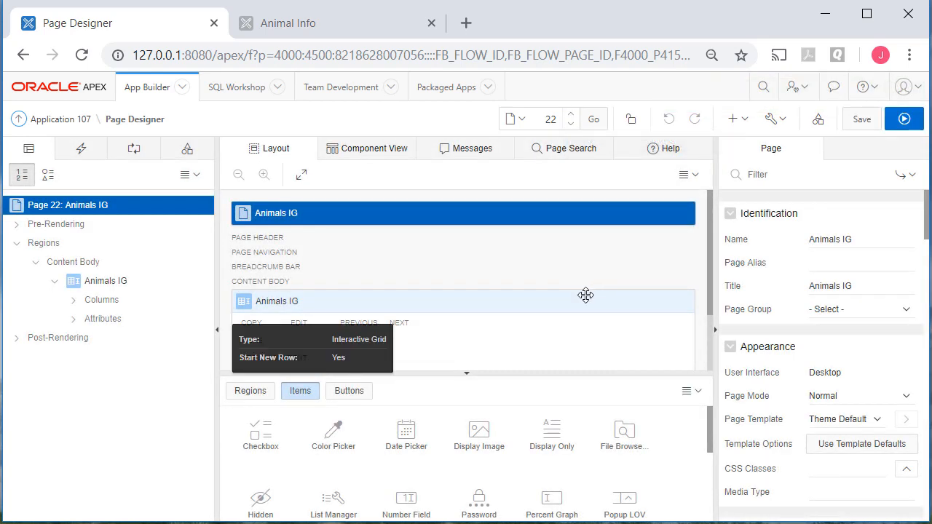
{"action": "mouse_move", "coordinate": [633, 222]}
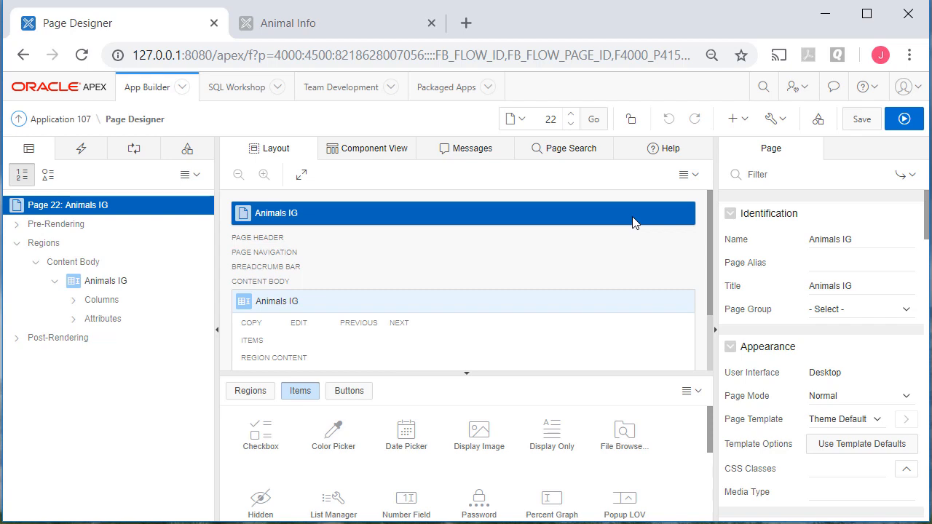
{"action": "mouse_move", "coordinate": [650, 210]}
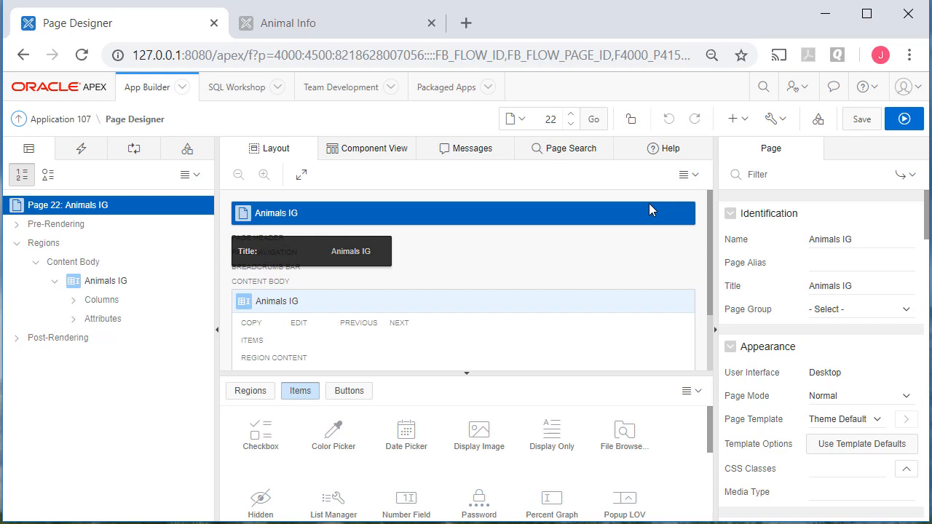
{"action": "mouse_move", "coordinate": [909, 317]}
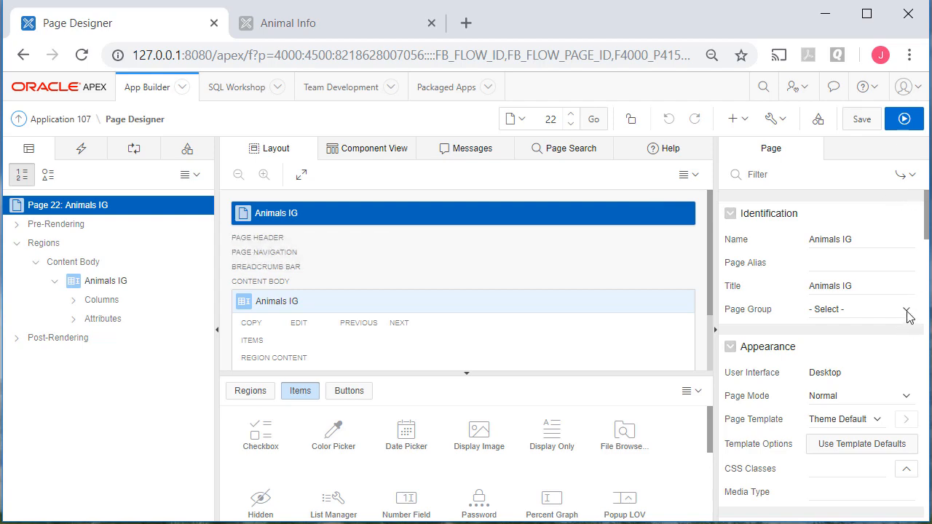
{"action": "left_click", "coordinate": [861, 119]}
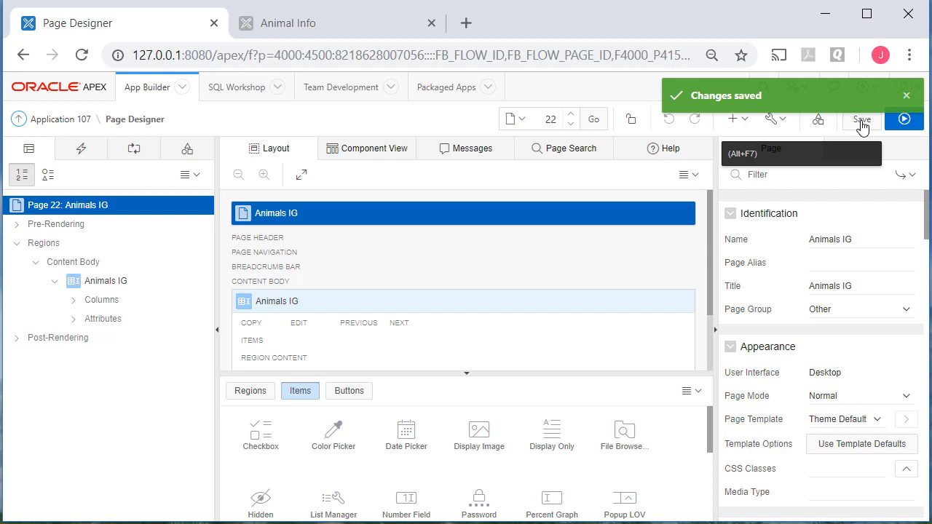
{"action": "mouse_move", "coordinate": [816, 141]}
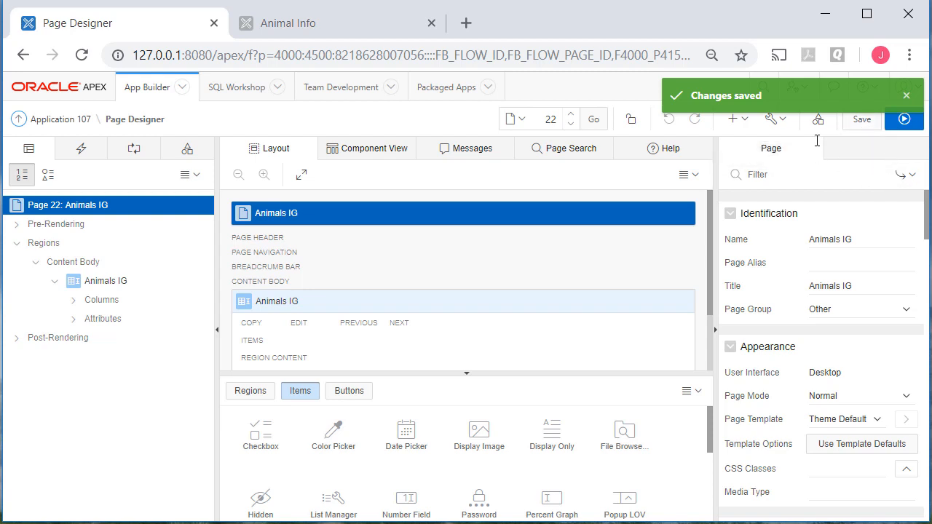
{"action": "left_click", "coordinate": [570, 119]}
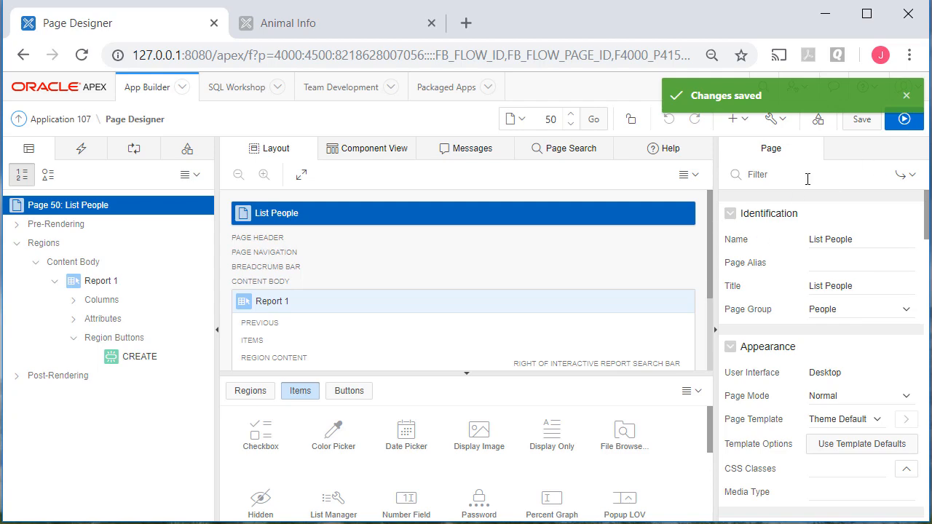
{"action": "mouse_move", "coordinate": [548, 134]}
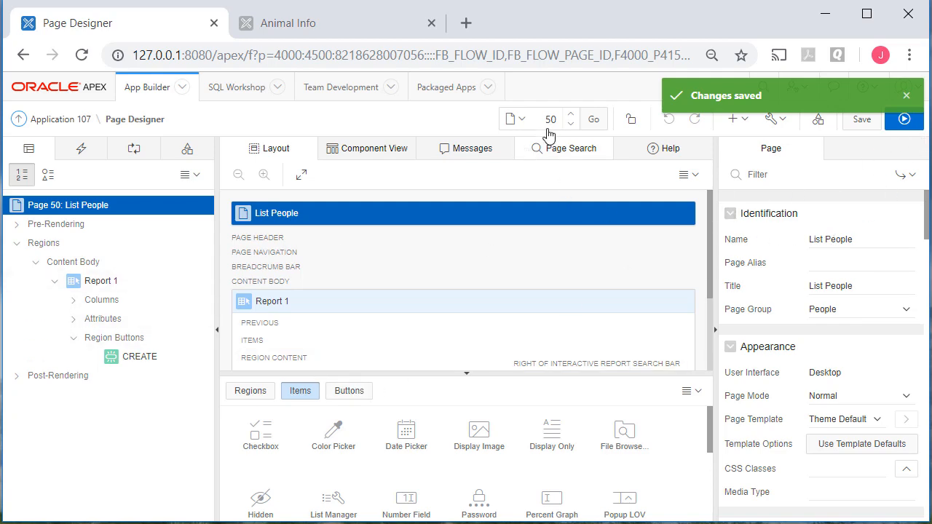
Assign page 51, Person Info, to the People page group and save it
{"action": "left_click", "coordinate": [571, 115]}
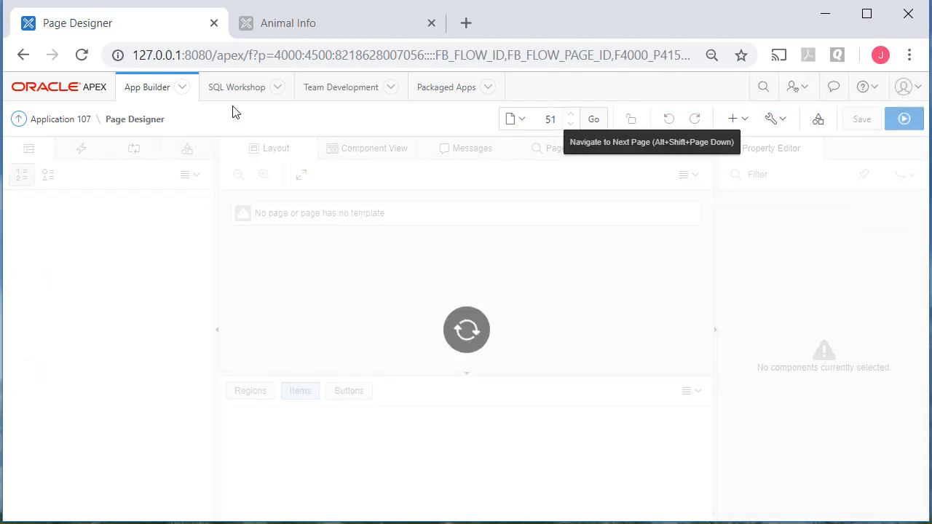
{"action": "left_click", "coordinate": [593, 119]}
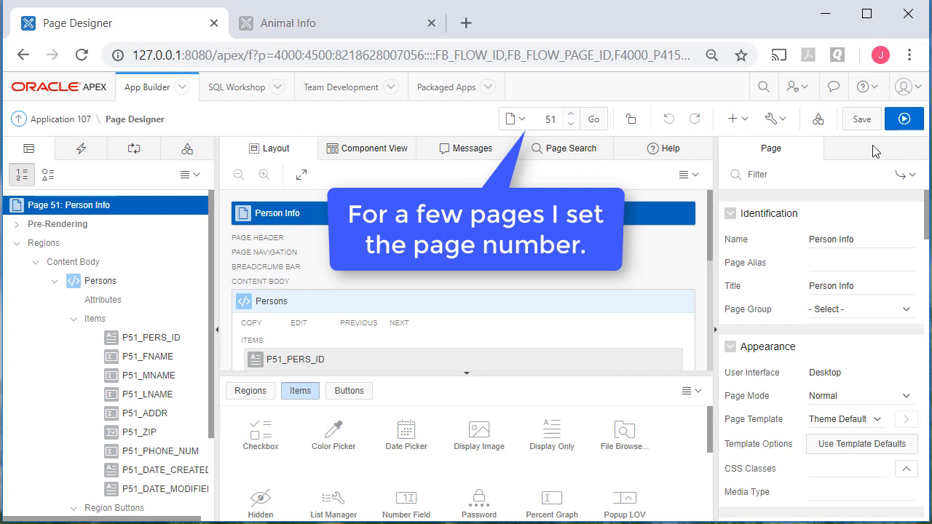
{"action": "mouse_move", "coordinate": [868, 129]}
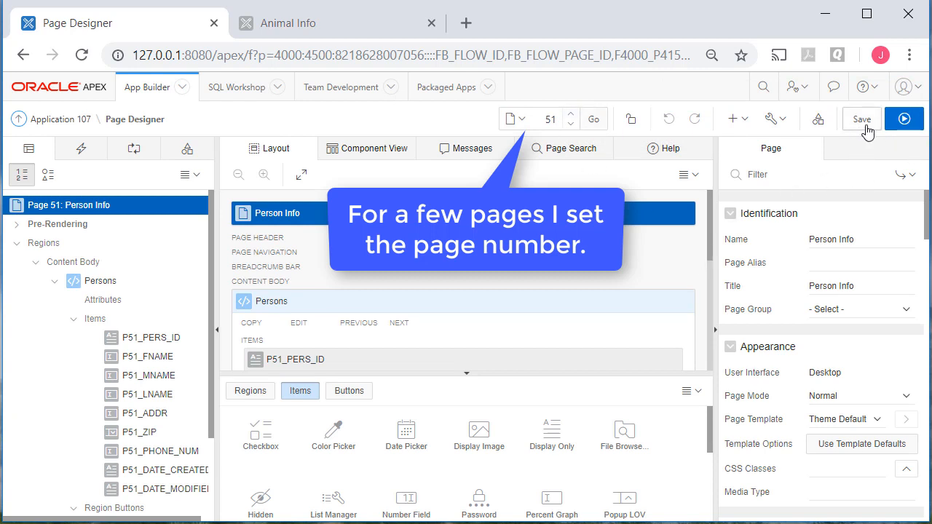
{"action": "left_click", "coordinate": [861, 309]}
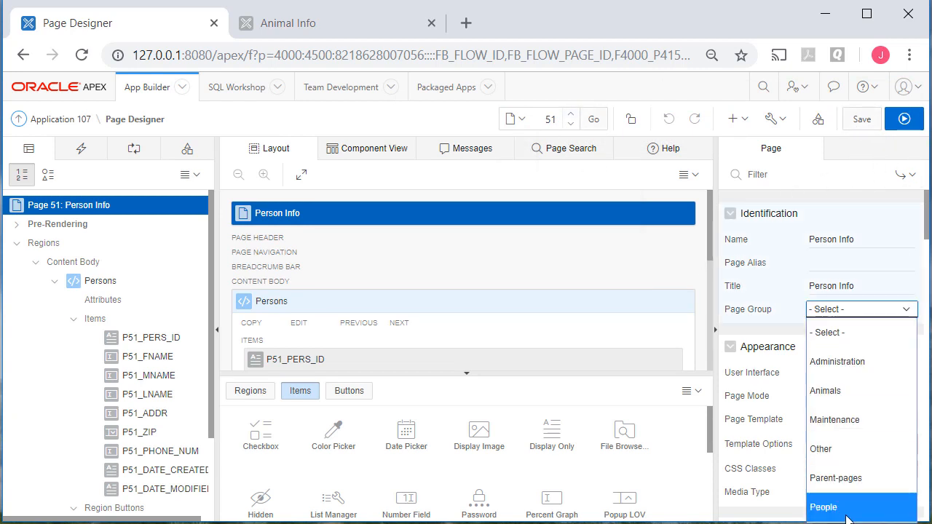
{"action": "left_click", "coordinate": [823, 506]}
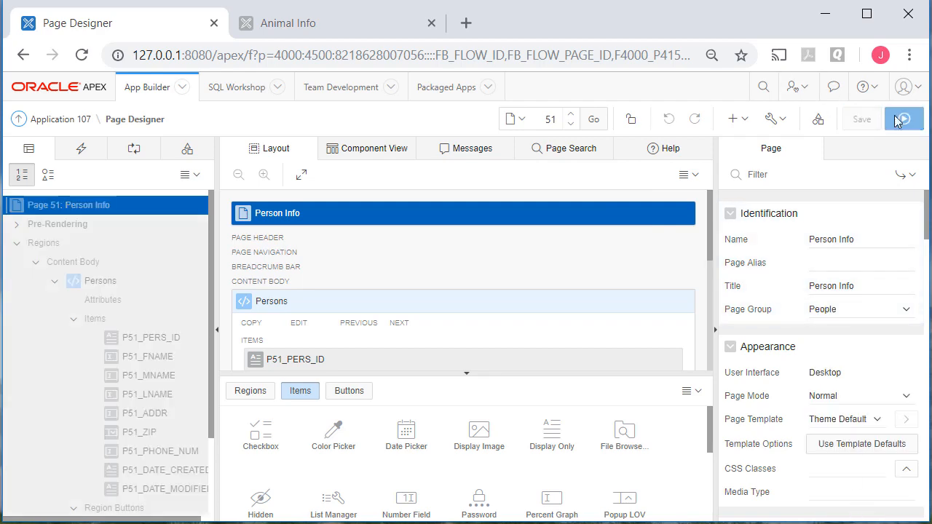
{"action": "left_click", "coordinate": [861, 119]}
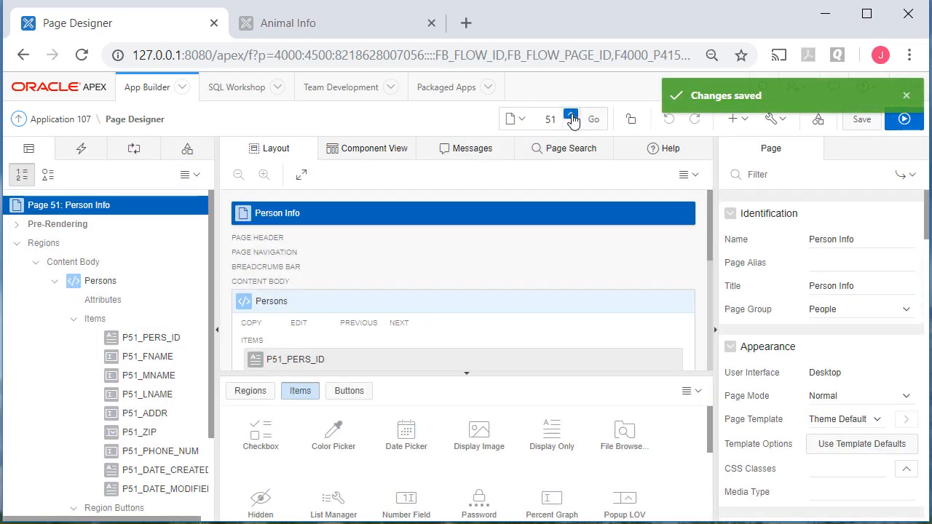
Assign page 53, Person, to the People page group and save it
{"action": "left_click", "coordinate": [570, 114]}
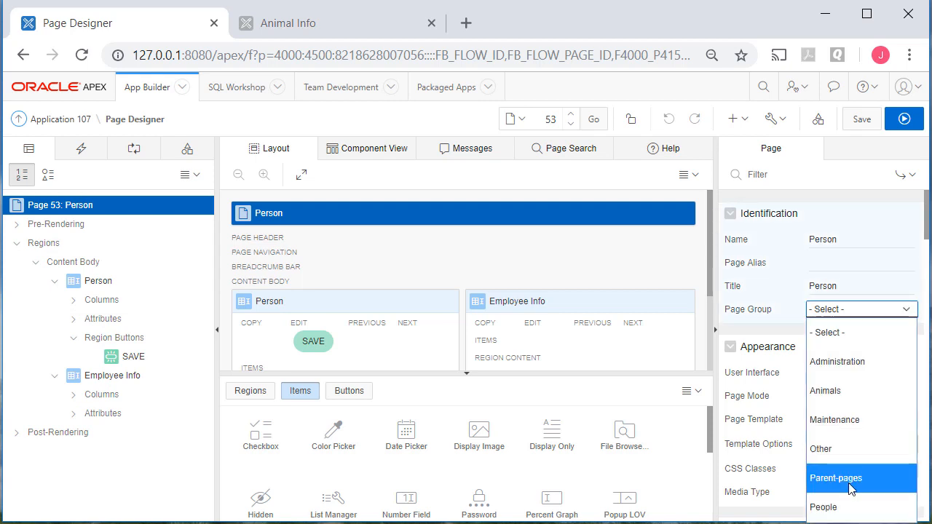
{"action": "left_click", "coordinate": [822, 507]}
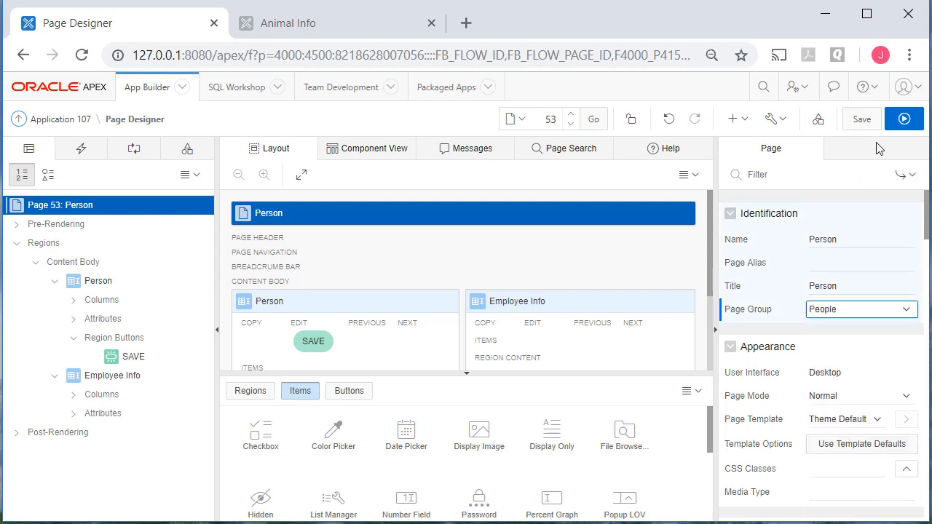
{"action": "left_click", "coordinate": [861, 119]}
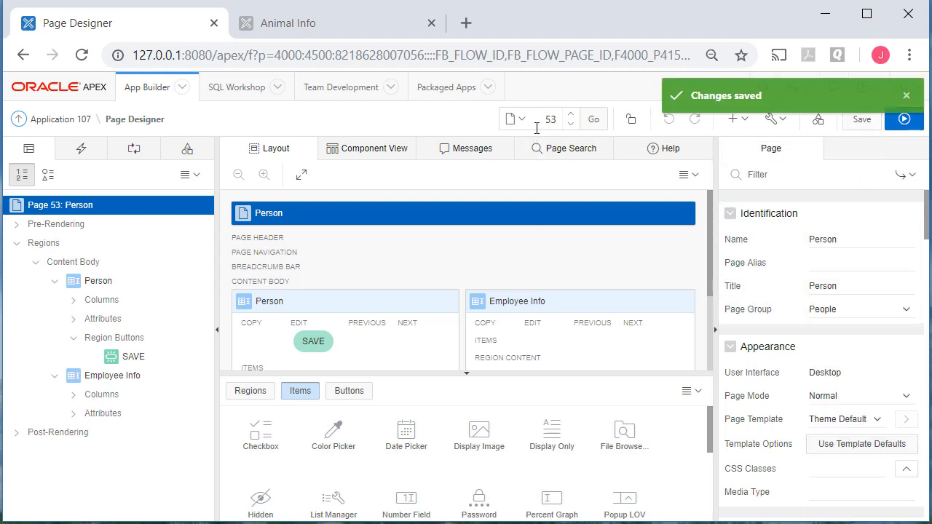
{"action": "mouse_move", "coordinate": [570, 118]}
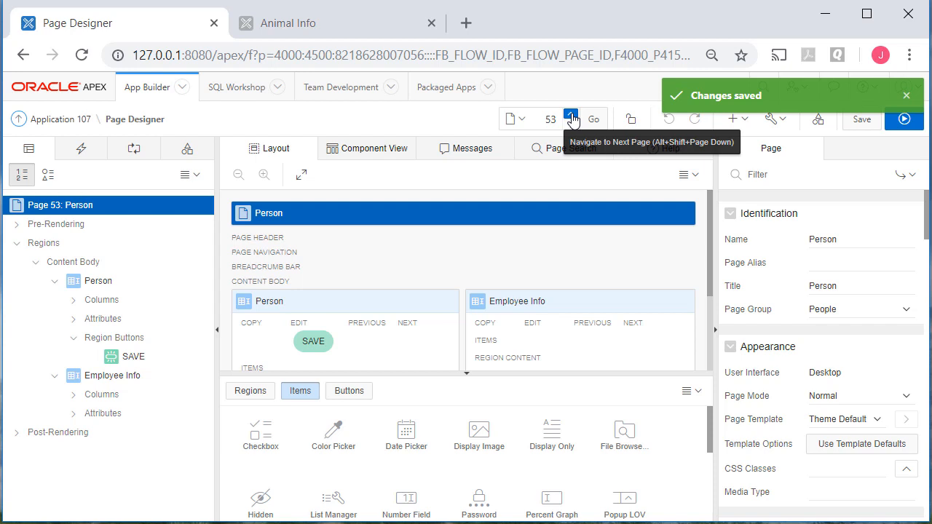
{"action": "mouse_move", "coordinate": [588, 222]}
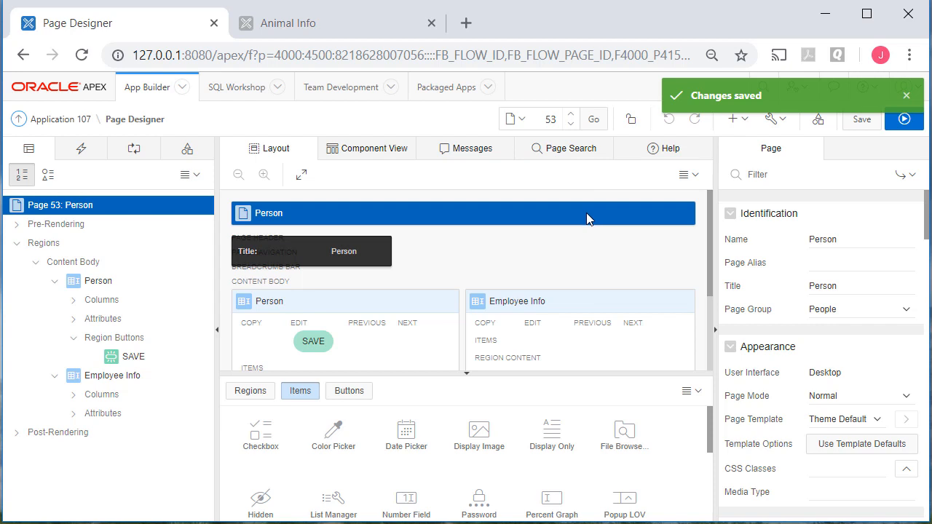
{"action": "mouse_move", "coordinate": [571, 119]}
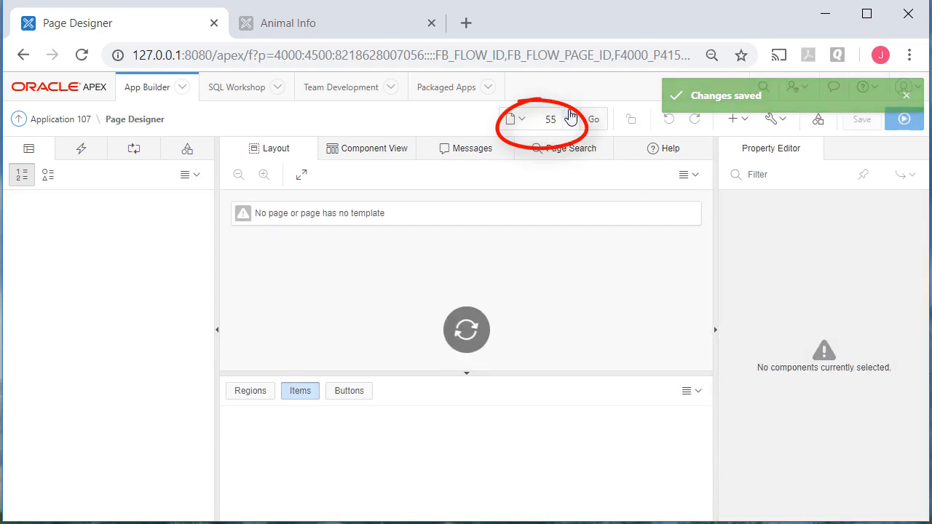
Assign page 55, RPT Employees, to the People page group and save it
{"action": "left_click", "coordinate": [593, 118]}
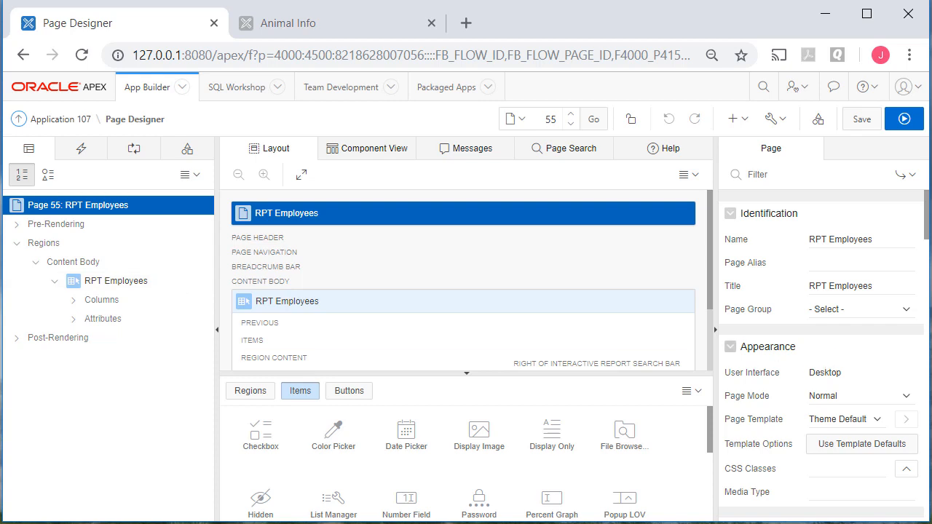
{"action": "left_click", "coordinate": [861, 308]}
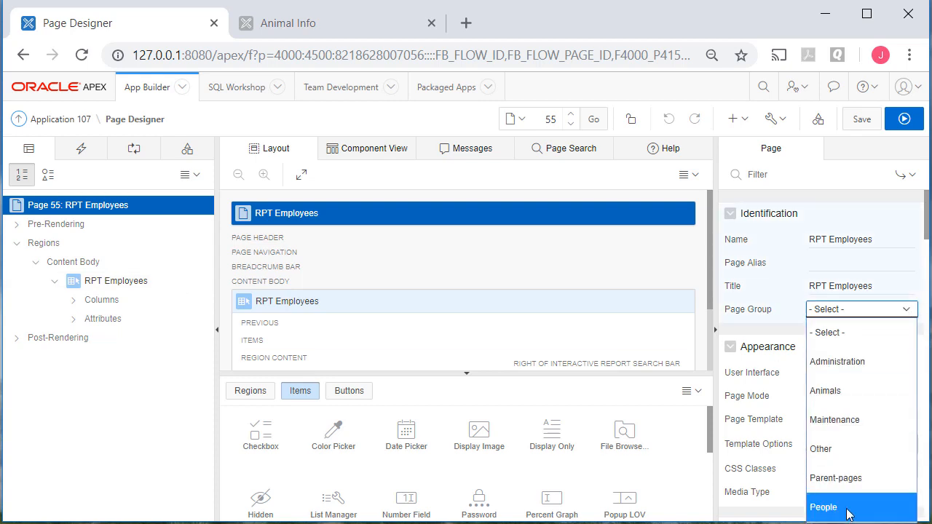
{"action": "left_click", "coordinate": [823, 506]}
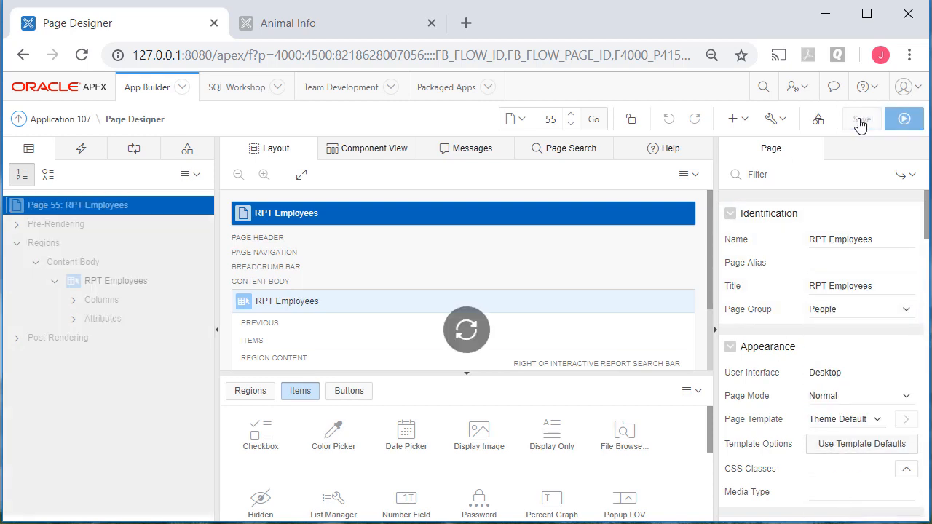
{"action": "left_click", "coordinate": [861, 118]}
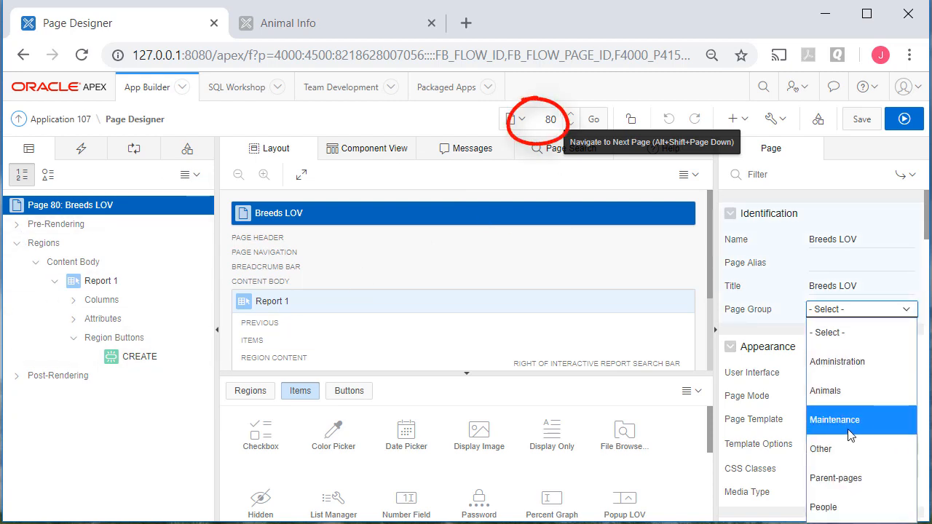
Assign Breeds LOV and Breed Data (pages 80, 81) to the Maintenance group and save
{"action": "left_click", "coordinate": [570, 118]}
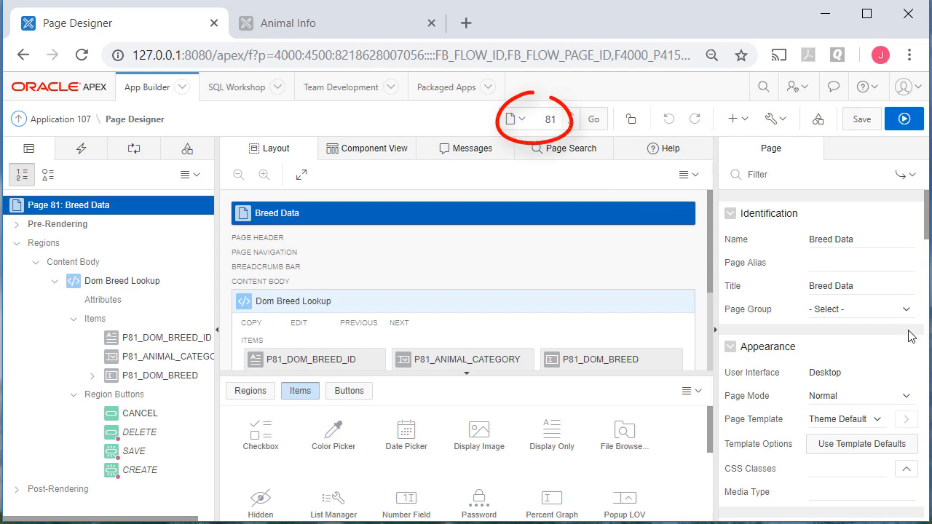
{"action": "left_click", "coordinate": [859, 308]}
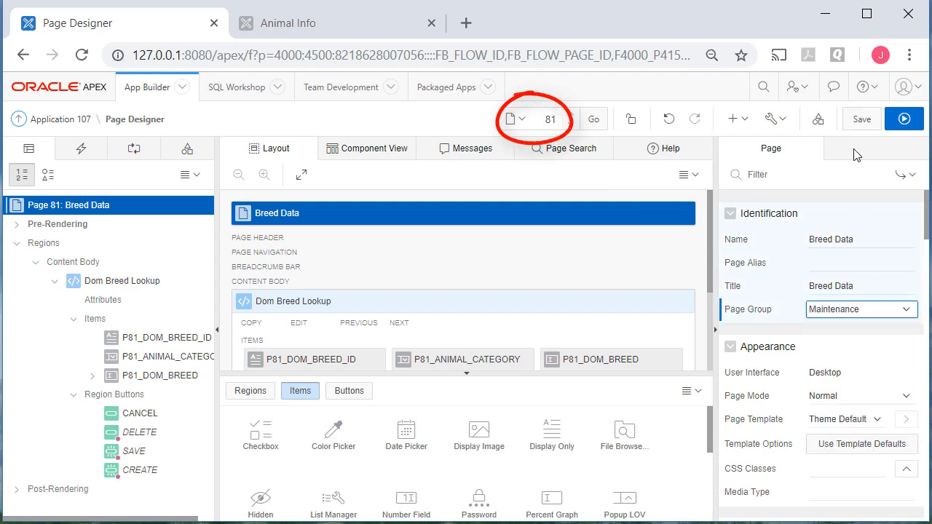
{"action": "left_click", "coordinate": [861, 119]}
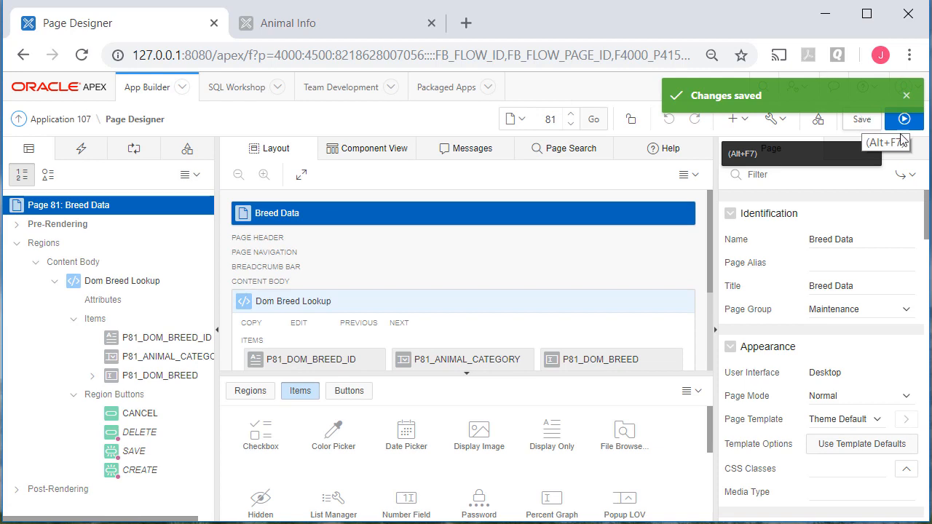
{"action": "mouse_move", "coordinate": [60, 119]}
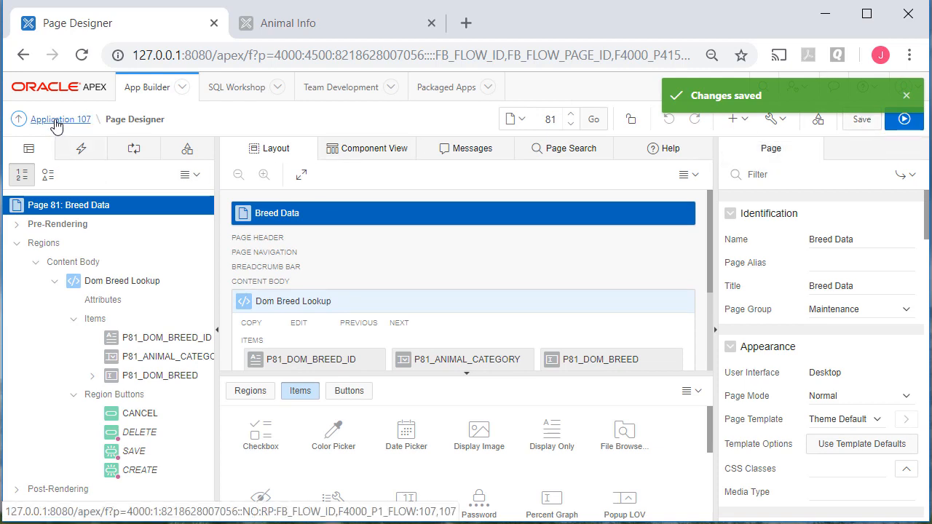
Return to application home, search pages for 'other' and 'people', then clear the filter
{"action": "left_click", "coordinate": [61, 119]}
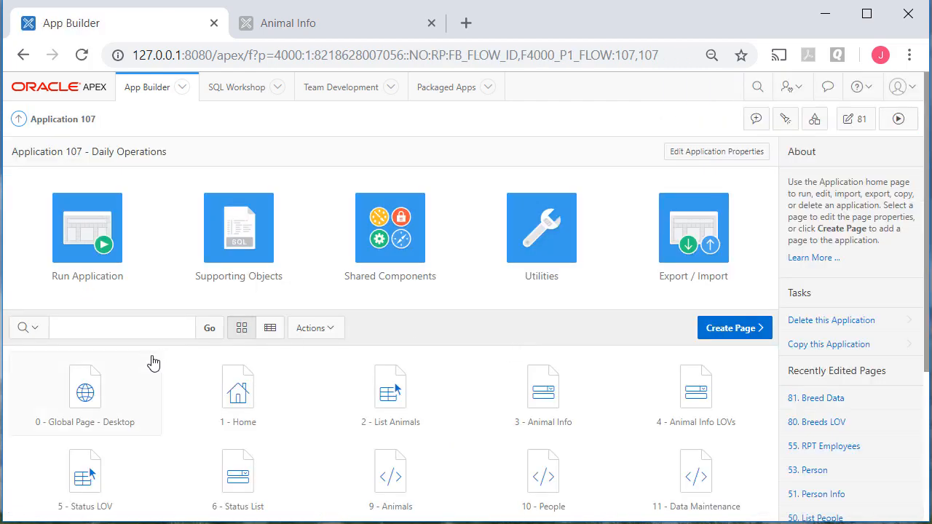
{"action": "type", "text": "other"}
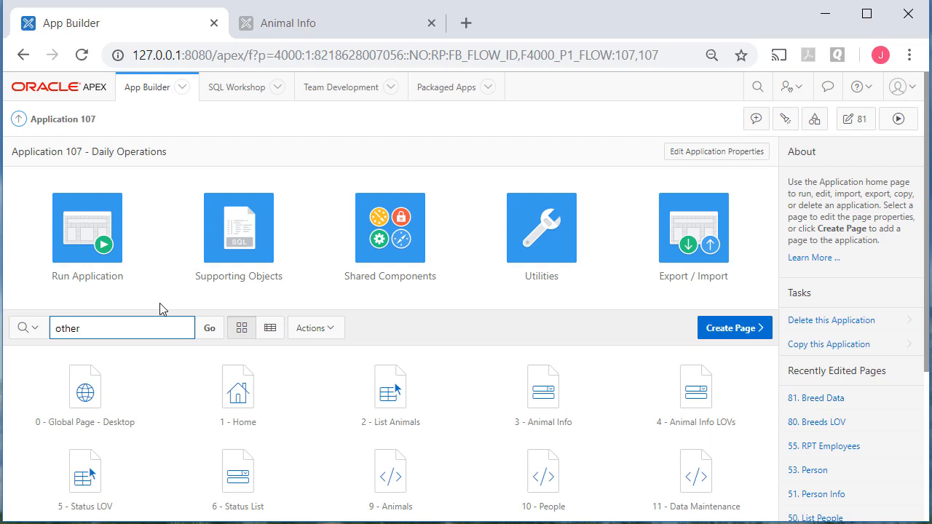
{"action": "mouse_move", "coordinate": [91, 321]}
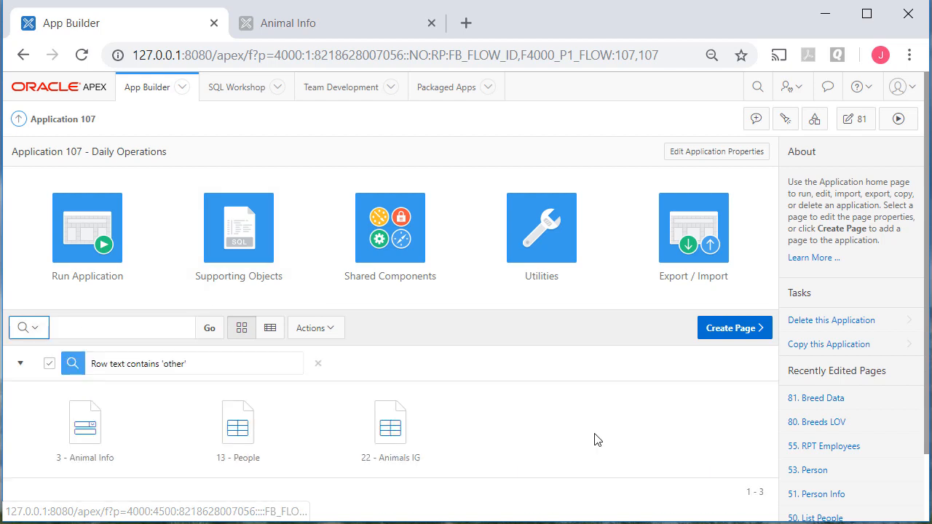
{"action": "mouse_move", "coordinate": [479, 444]}
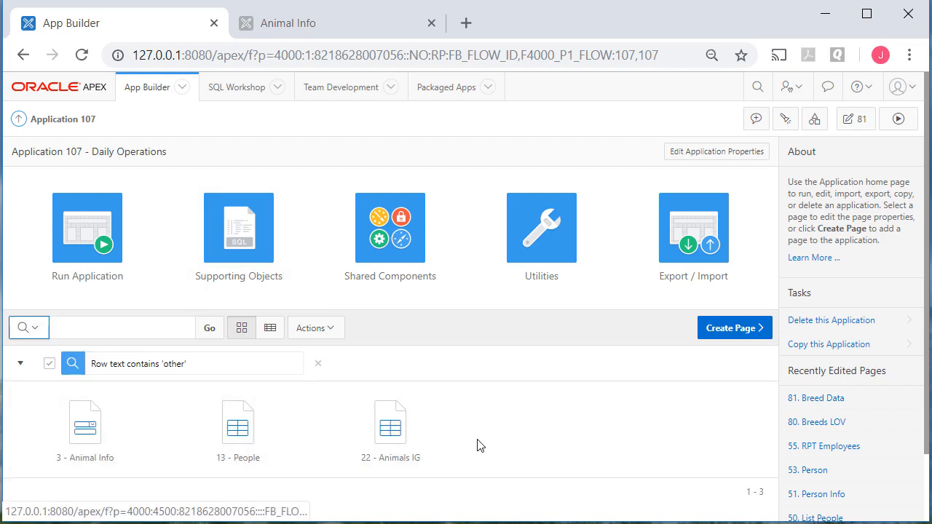
{"action": "mouse_move", "coordinate": [318, 363]}
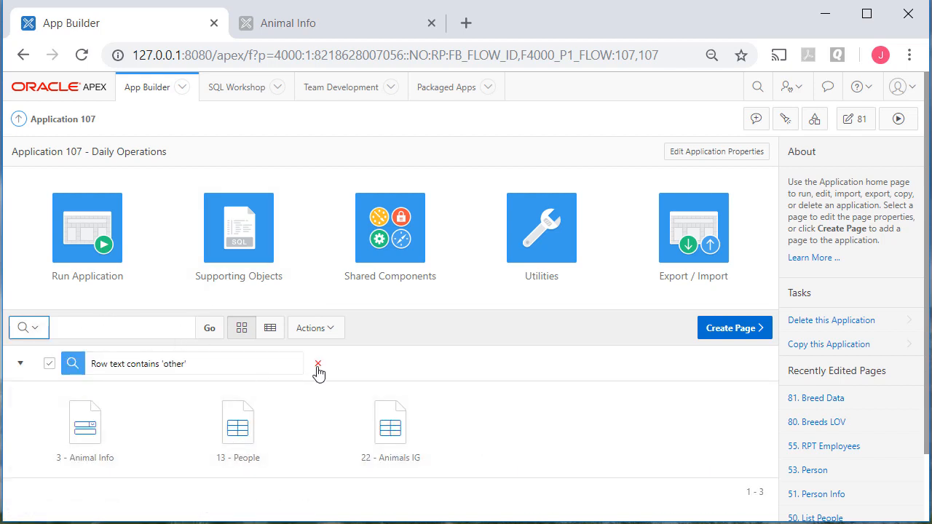
{"action": "left_click", "coordinate": [318, 364]}
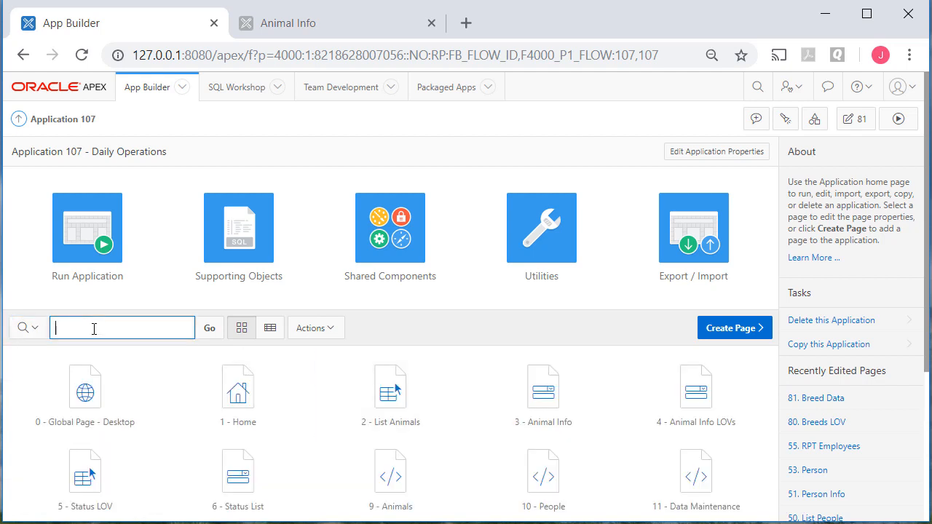
{"action": "type", "text": "people"}
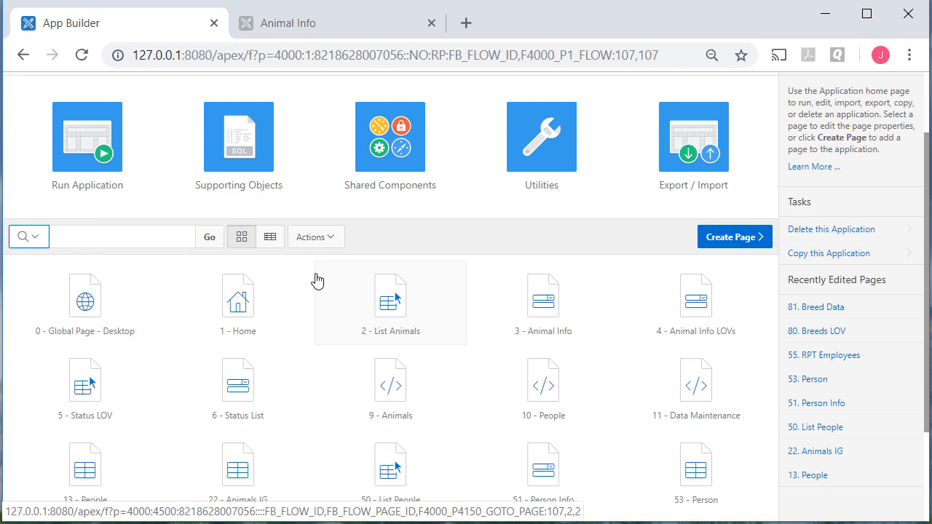
Go to Shared Components and bring up the application's Lists of Values
{"action": "left_click", "coordinate": [389, 136]}
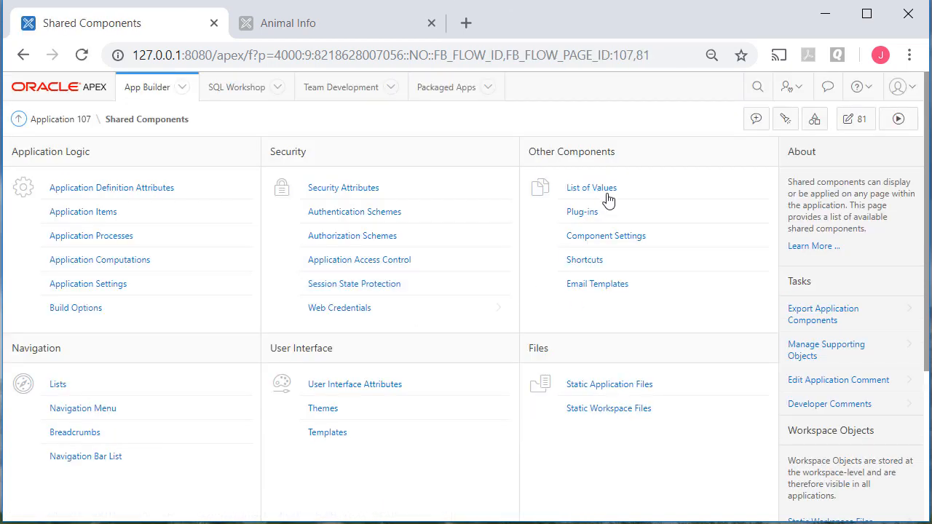
{"action": "left_click", "coordinate": [591, 187]}
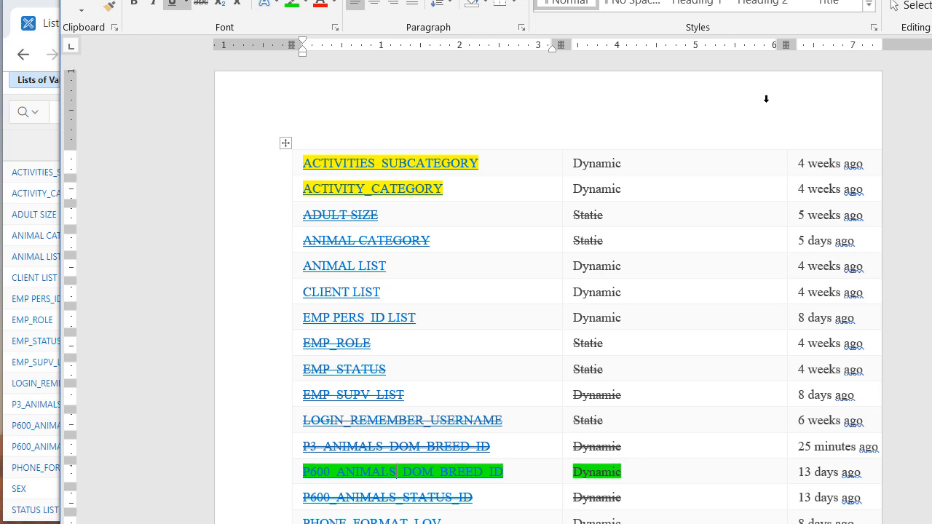
{"action": "mouse_move", "coordinate": [655, 216]}
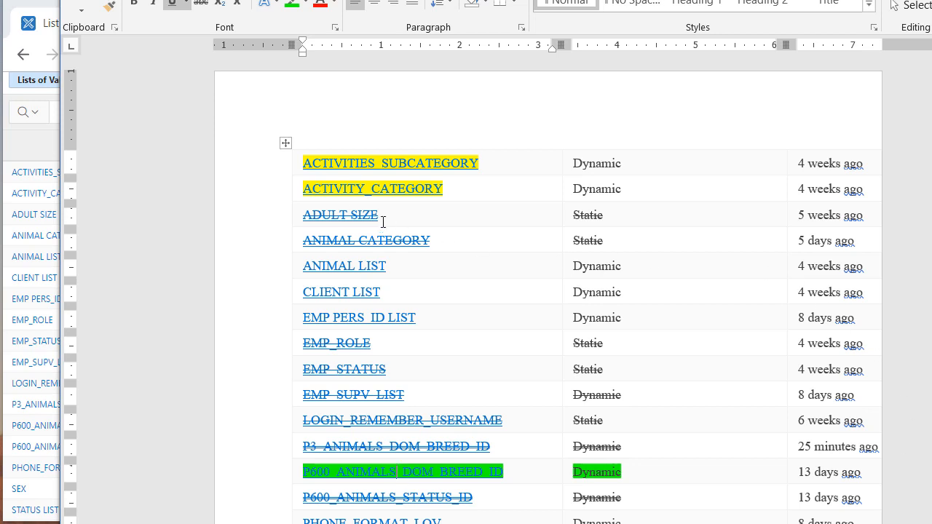
{"action": "mouse_move", "coordinate": [480, 164]}
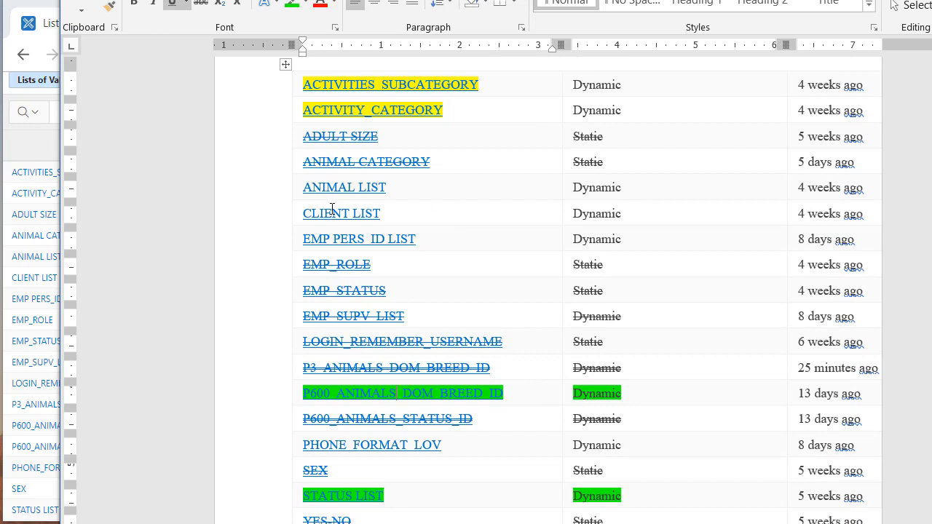
{"action": "left_click_drag", "start_coordinate": [302, 175], "coordinate": [655, 262]}
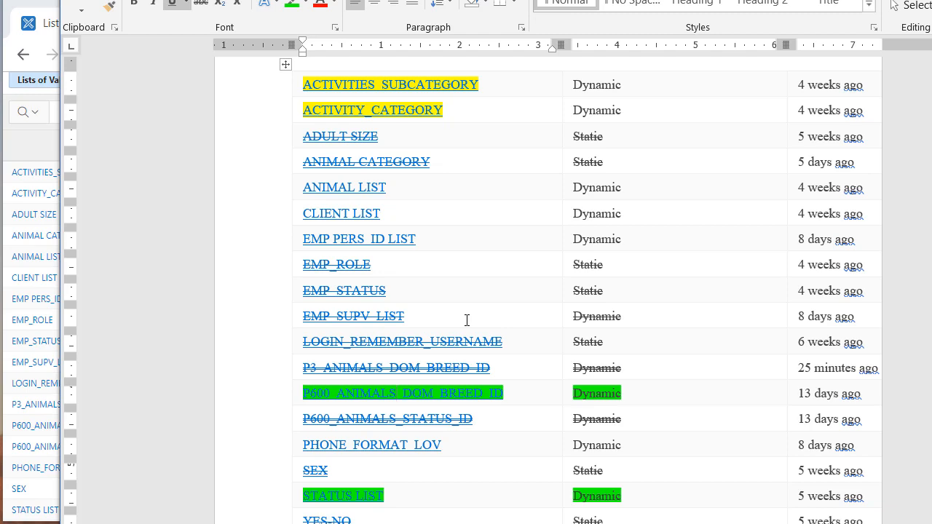
{"action": "scroll", "scroll_direction": "down", "scroll_amount": 3}
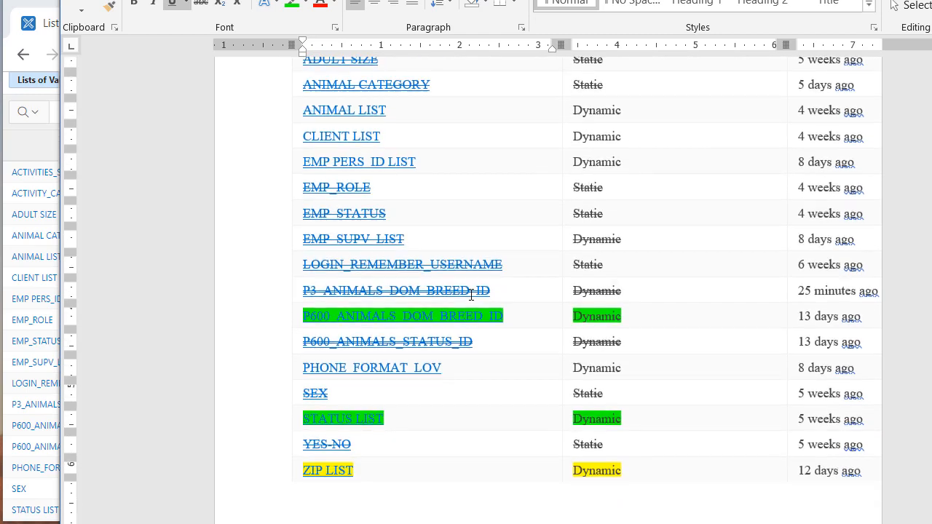
{"action": "mouse_move", "coordinate": [343, 417]}
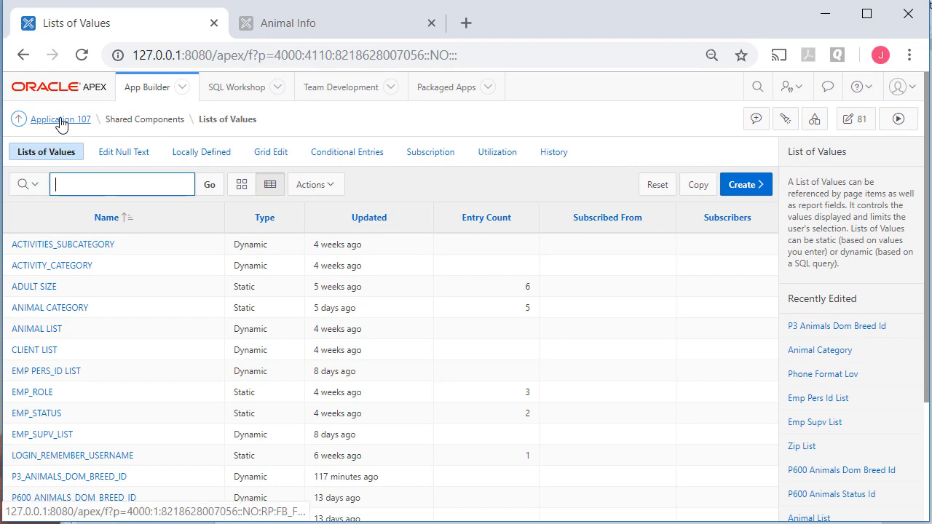
Return to application 107 home and start the Create Page wizard
{"action": "left_click", "coordinate": [60, 119]}
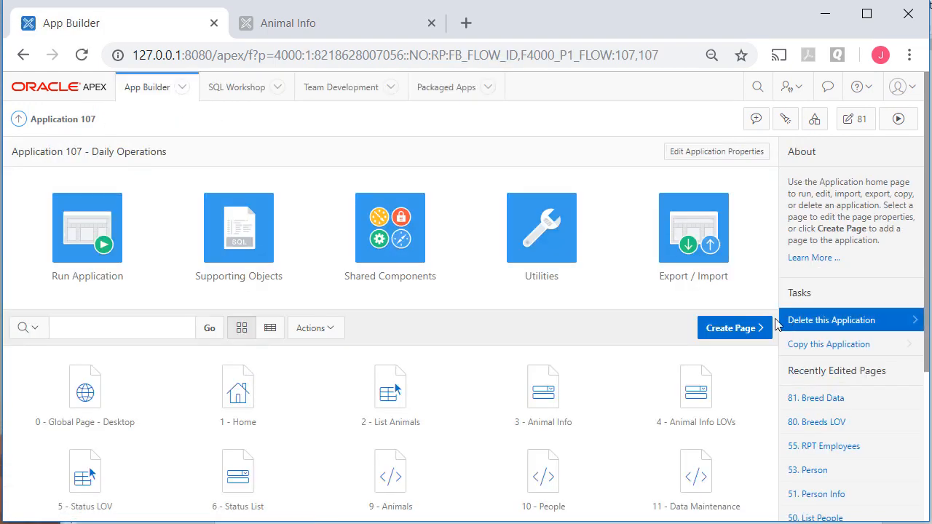
{"action": "left_click", "coordinate": [730, 327]}
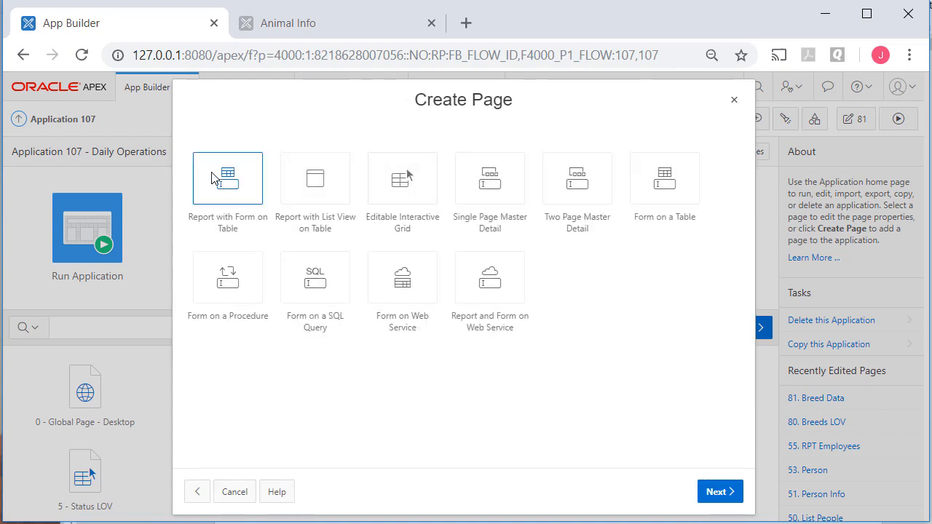
Choose Report with Form on Table with report page 84 named Category LOV
{"action": "left_click", "coordinate": [227, 178]}
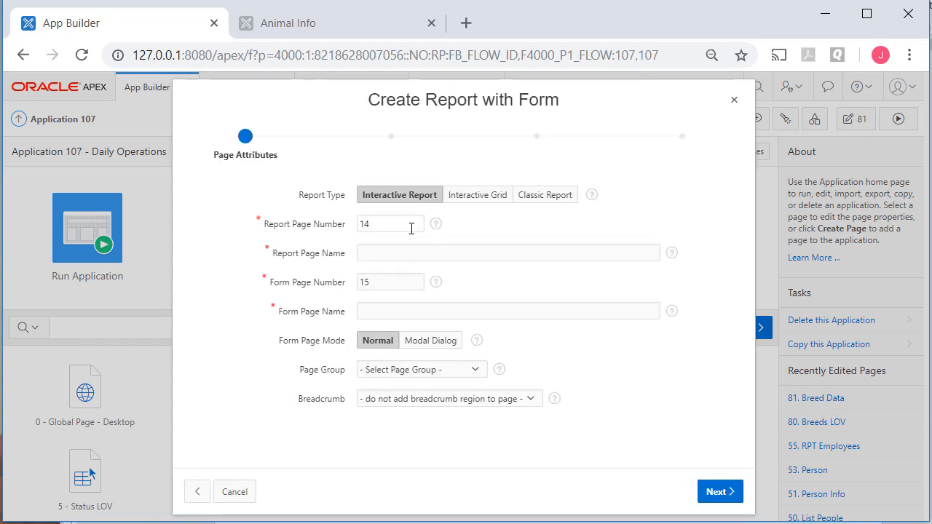
{"action": "left_click", "coordinate": [390, 224]}
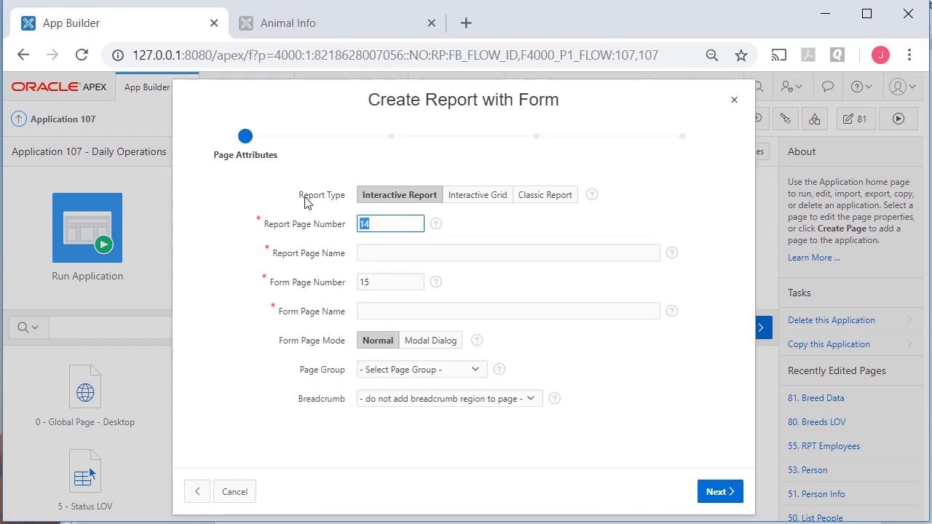
{"action": "type", "text": "8"}
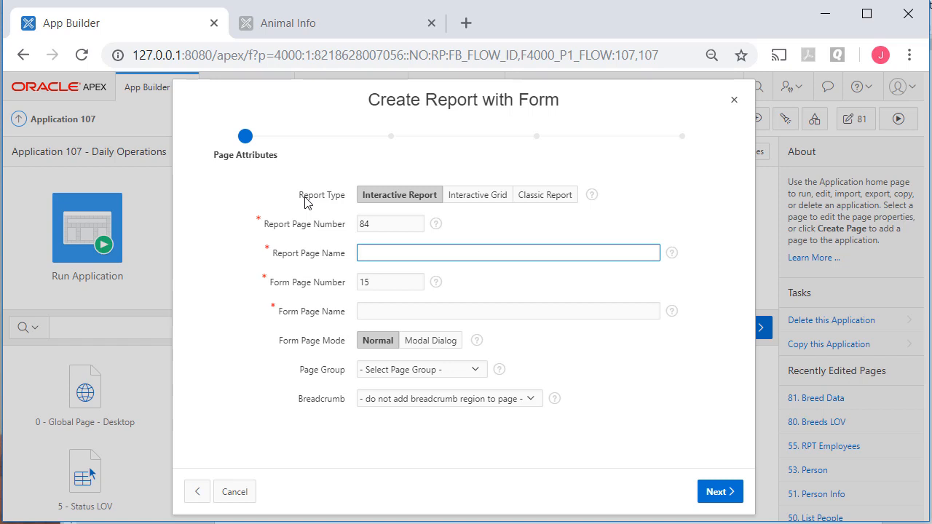
{"action": "type", "text": "Category LOV"}
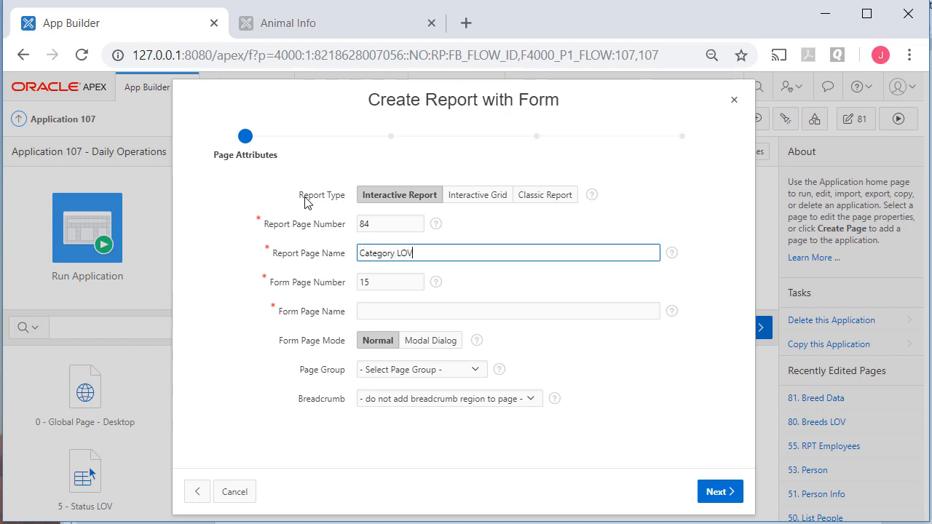
{"action": "left_click", "coordinate": [508, 311]}
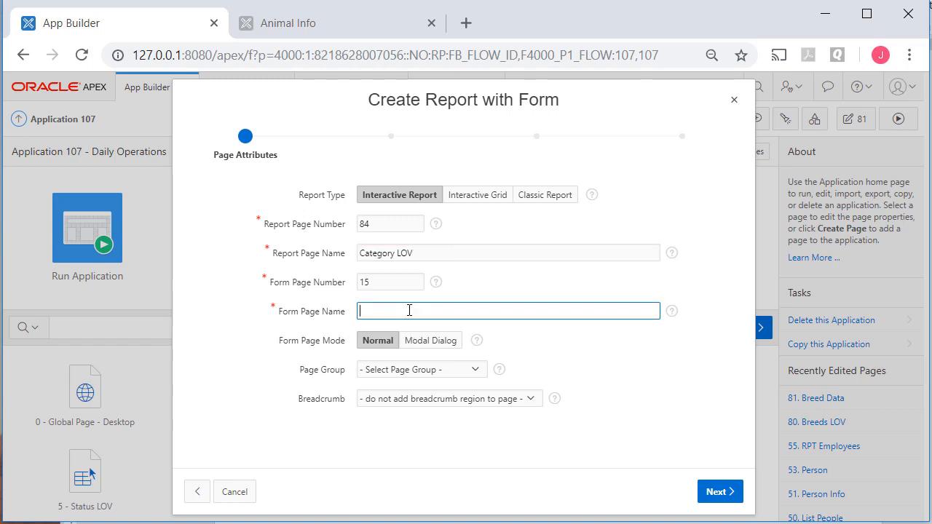
Name the form page Category with page number 85 and continue to navigation options
{"action": "type", "text": "Category"}
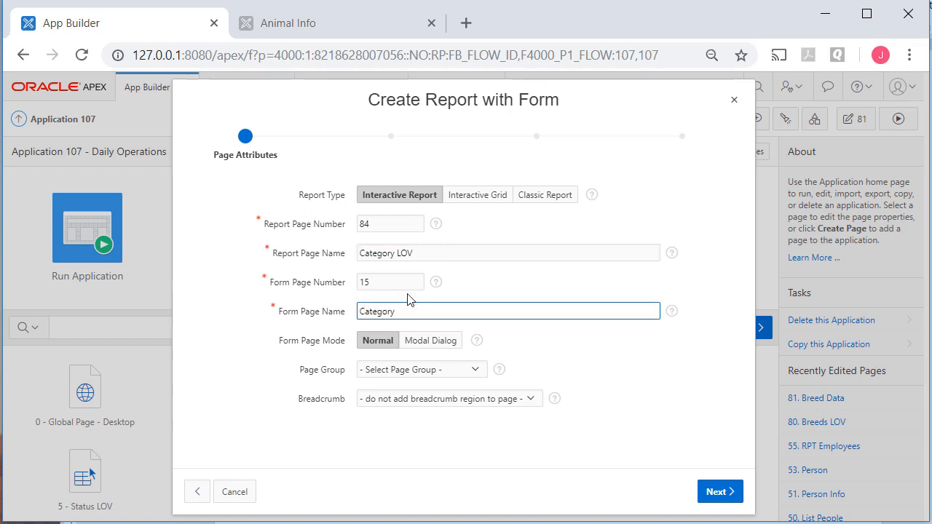
{"action": "left_click", "coordinate": [390, 282]}
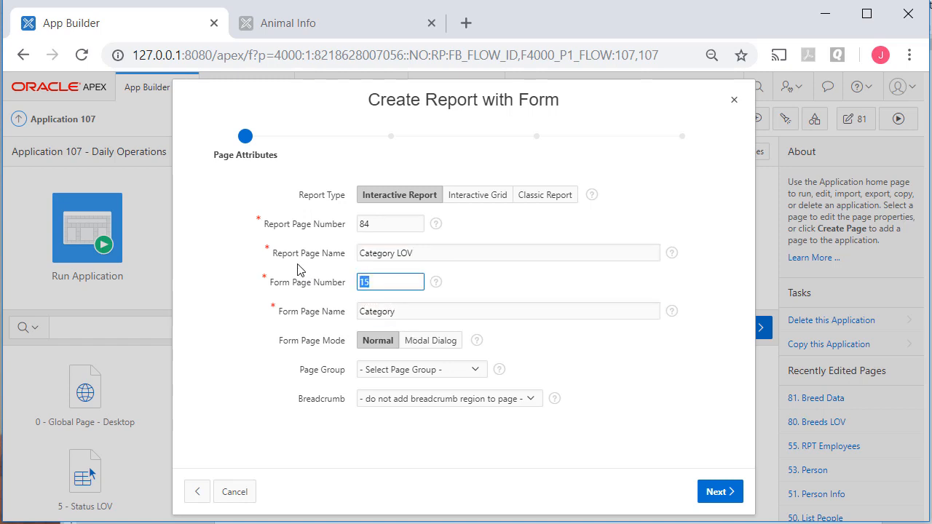
{"action": "type", "text": "85"}
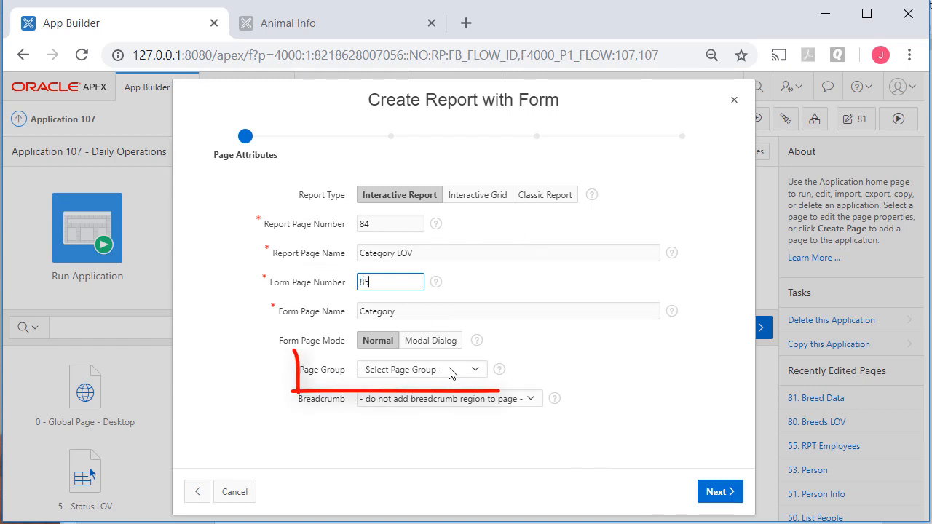
{"action": "left_click", "coordinate": [420, 369]}
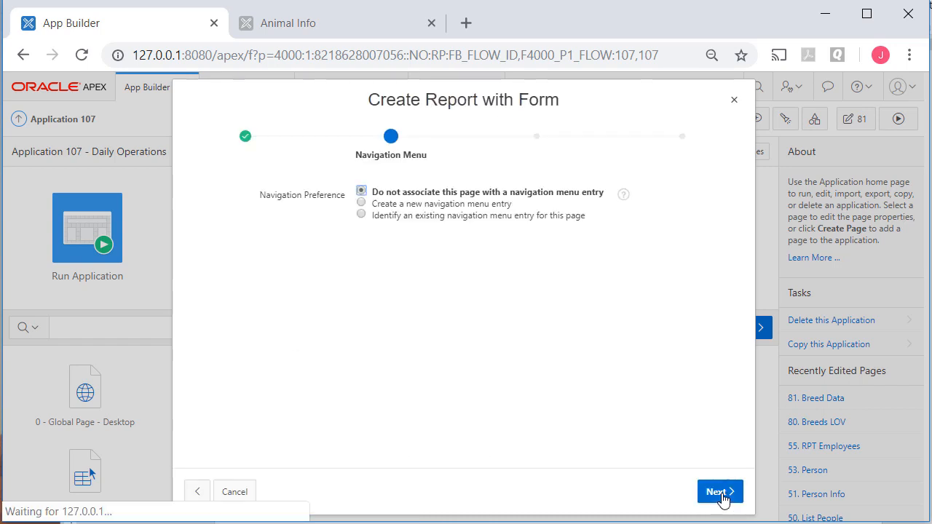
Create a new navigation menu entry nested under Data Maintenance
{"action": "left_click", "coordinate": [361, 203]}
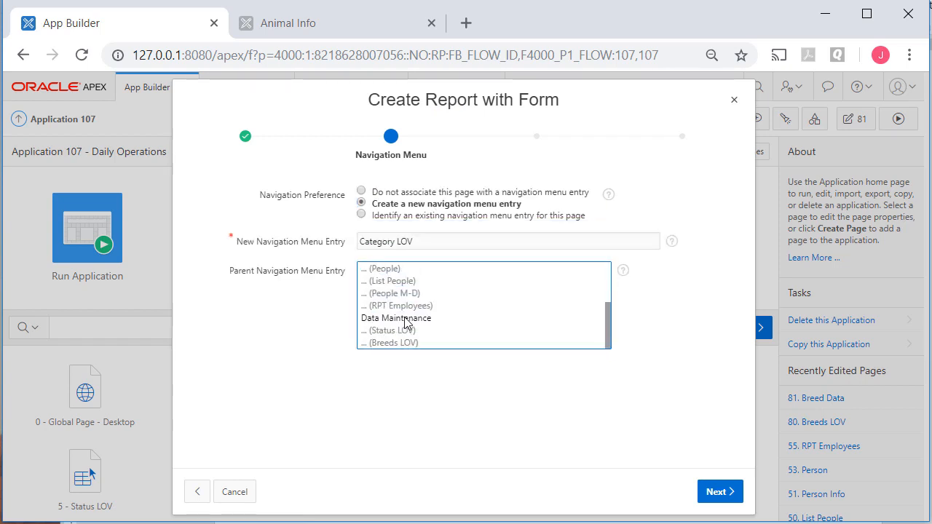
{"action": "left_click", "coordinate": [396, 318]}
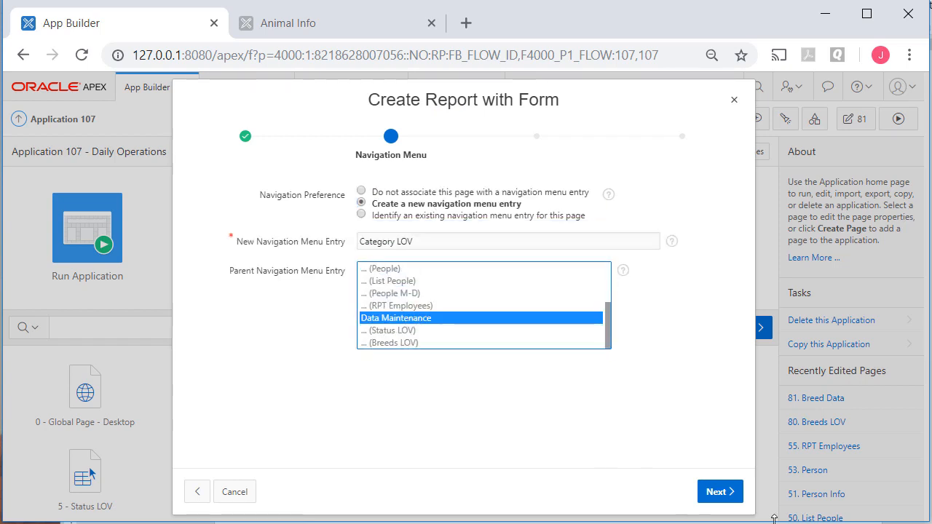
{"action": "left_click", "coordinate": [719, 492]}
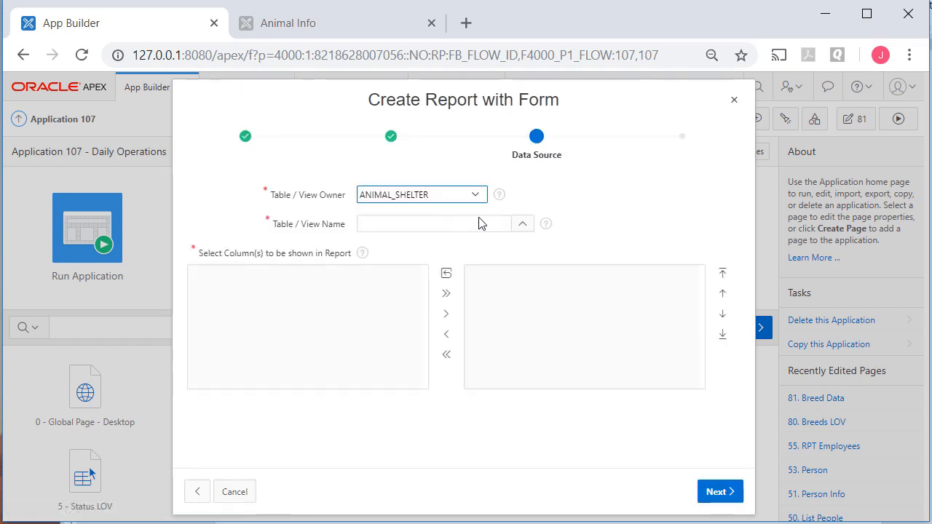
Use the CATEGORY_LOOKUP table keyed on CATEGORY_ID and create the pages
{"action": "left_click", "coordinate": [522, 223]}
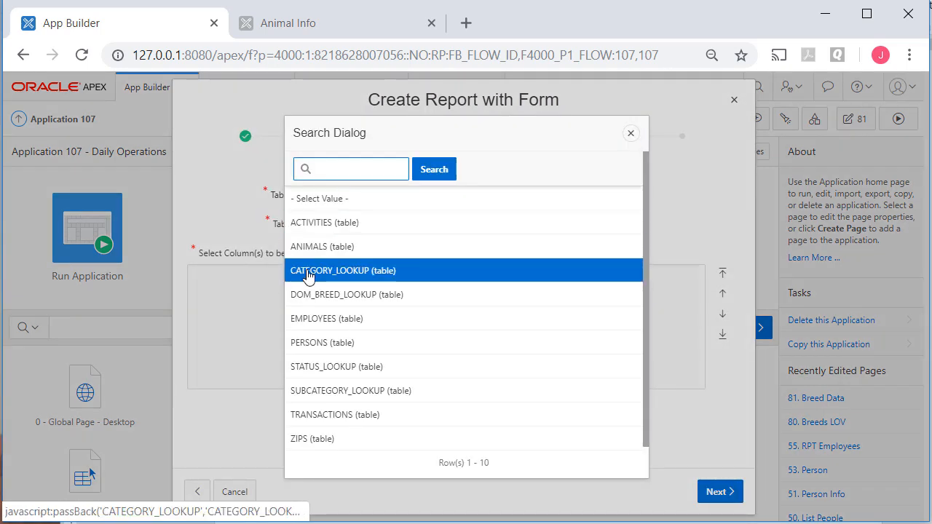
{"action": "left_click", "coordinate": [342, 270]}
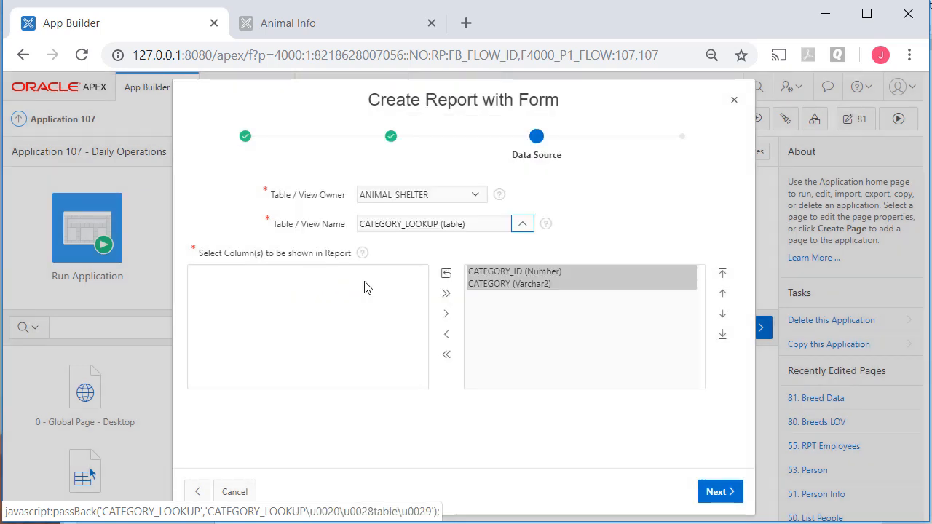
{"action": "left_click", "coordinate": [718, 491]}
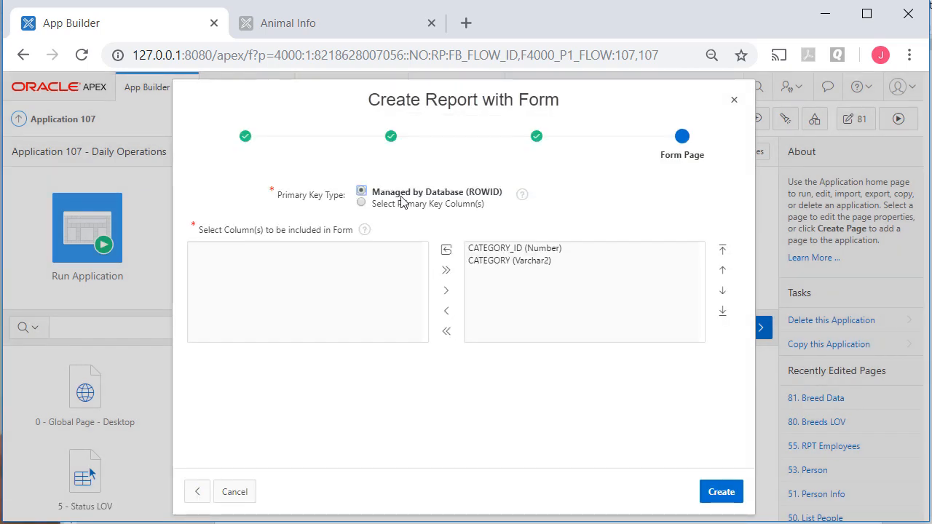
{"action": "left_click", "coordinate": [361, 202]}
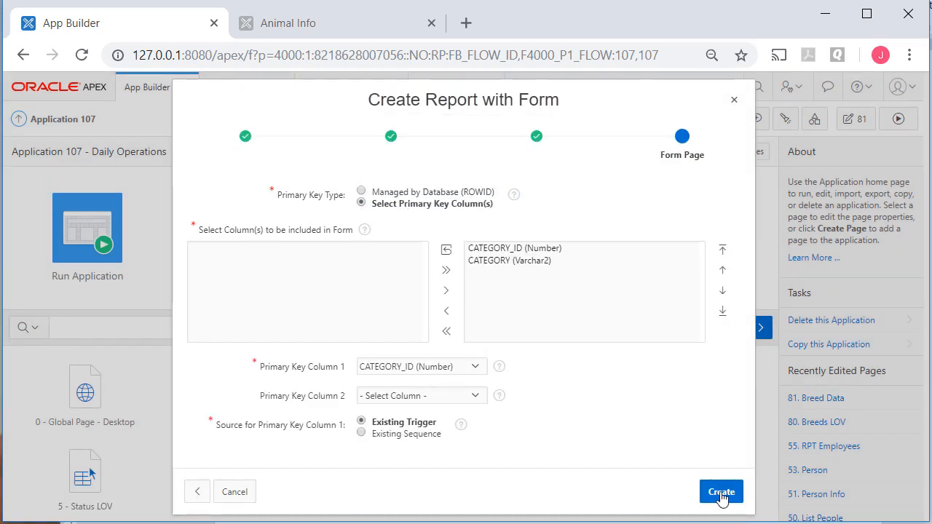
{"action": "left_click", "coordinate": [721, 492]}
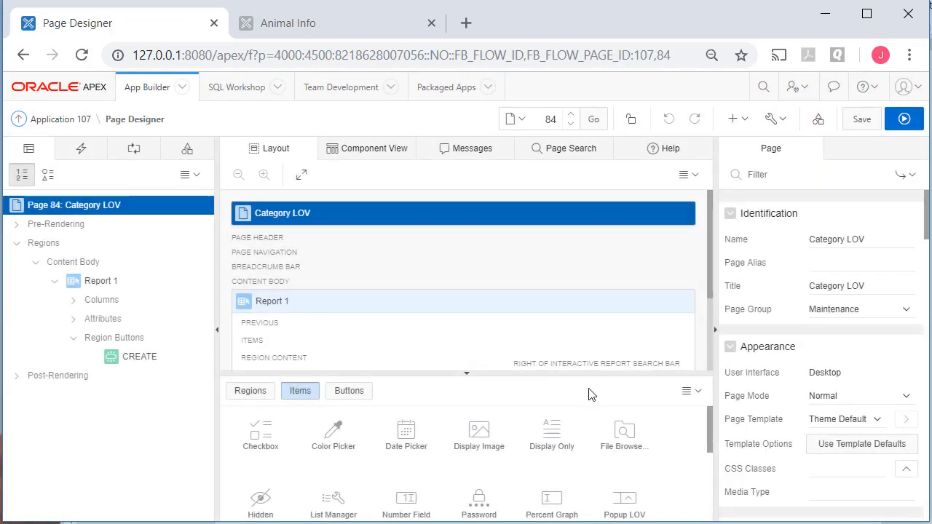
Run the Category LOV page and load the Medical record in the Category form
{"action": "left_click", "coordinate": [904, 118]}
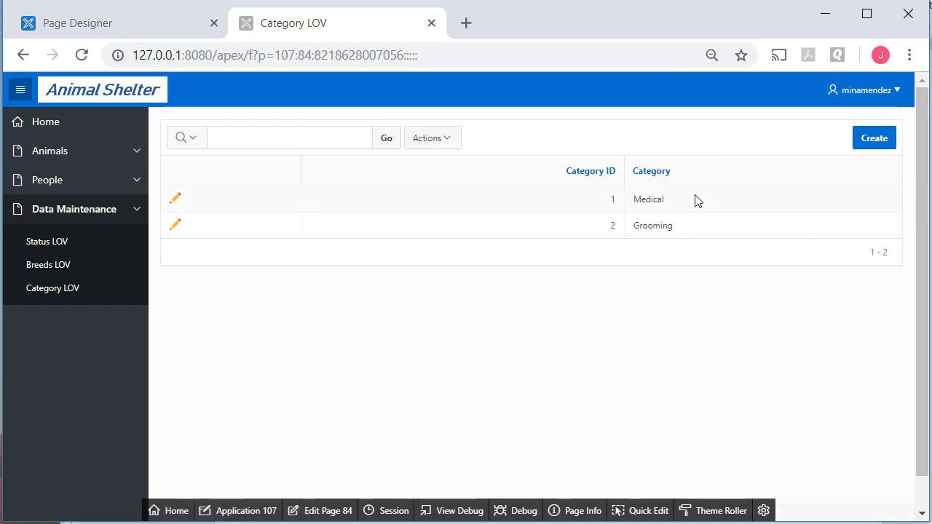
{"action": "mouse_move", "coordinate": [704, 196]}
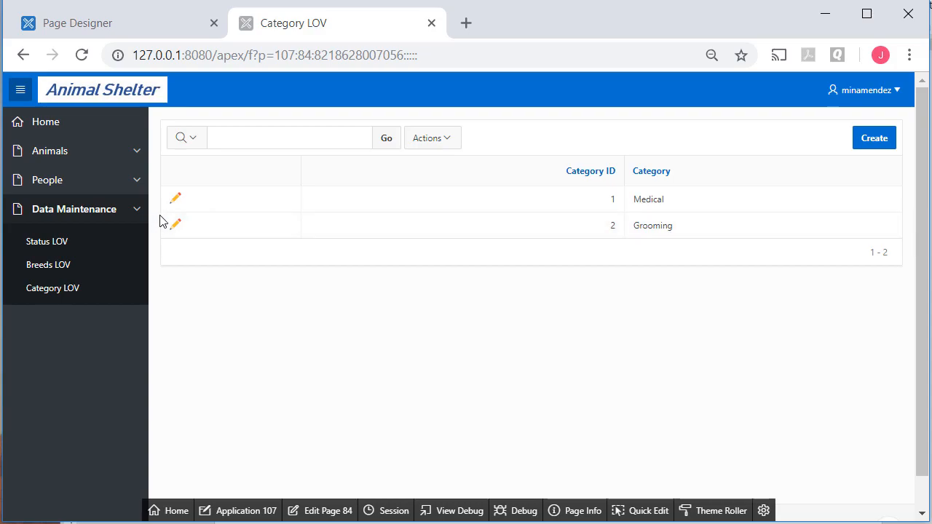
{"action": "left_click", "coordinate": [175, 198]}
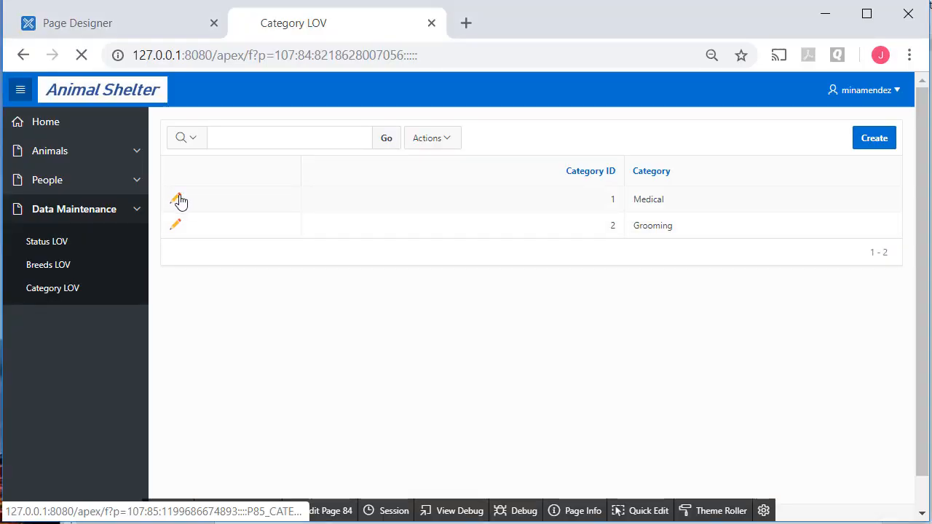
{"action": "left_click", "coordinate": [177, 200]}
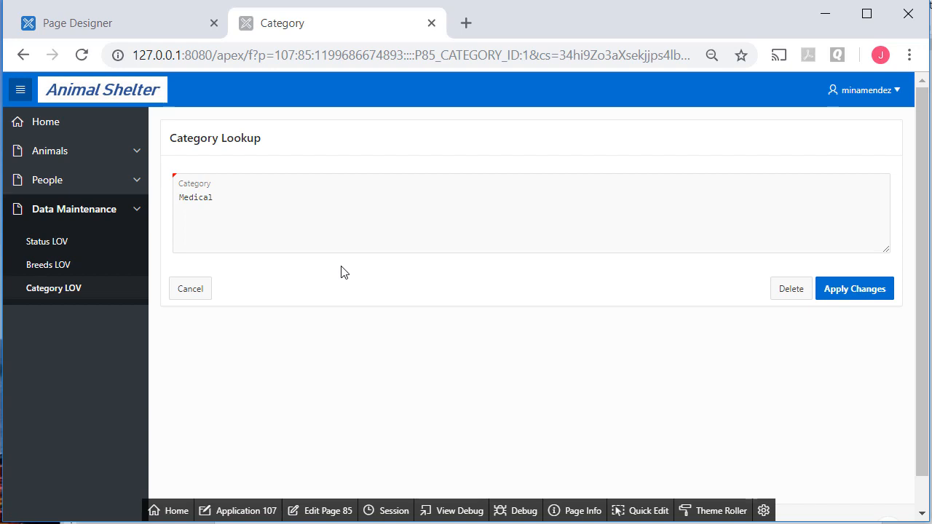
{"action": "mouse_move", "coordinate": [320, 510]}
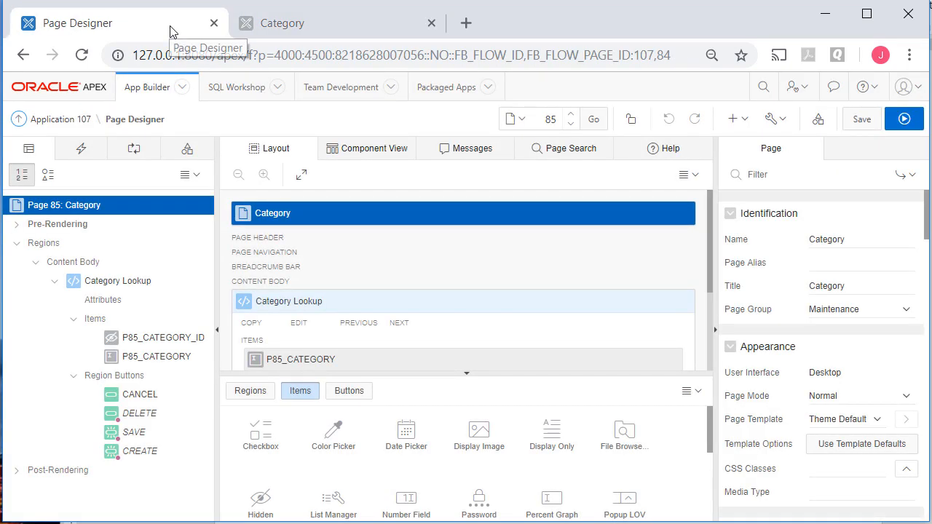
{"action": "mouse_move", "coordinate": [141, 320]}
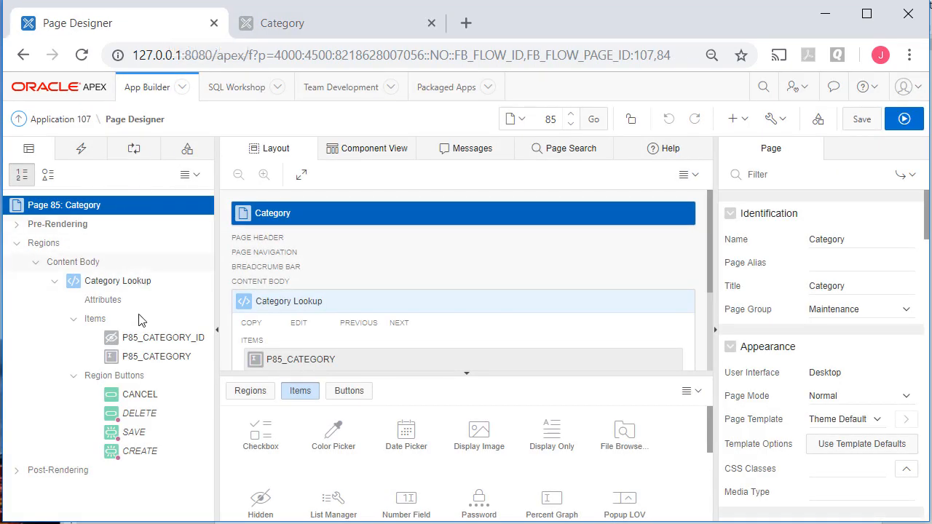
Make P85_CATEGORY_ID Display Only with label Category ID and save
{"action": "left_click", "coordinate": [163, 337]}
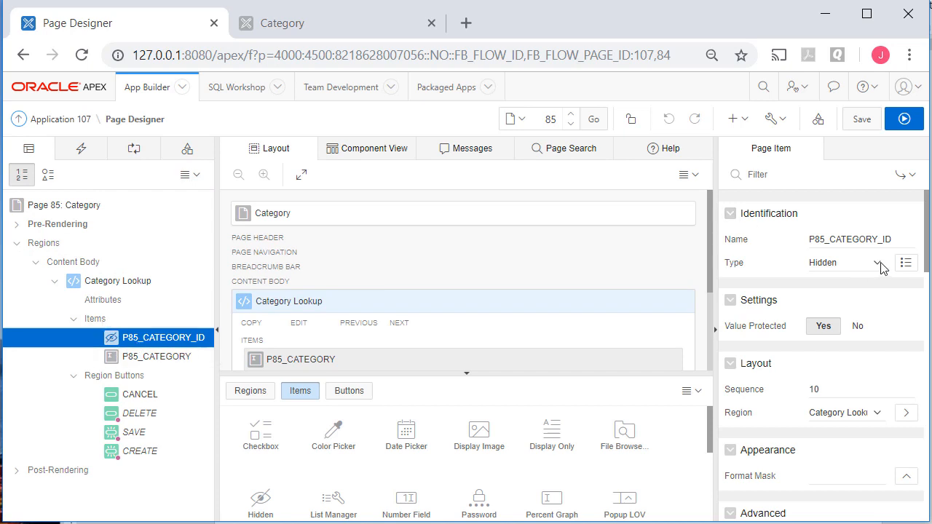
{"action": "left_click", "coordinate": [846, 262]}
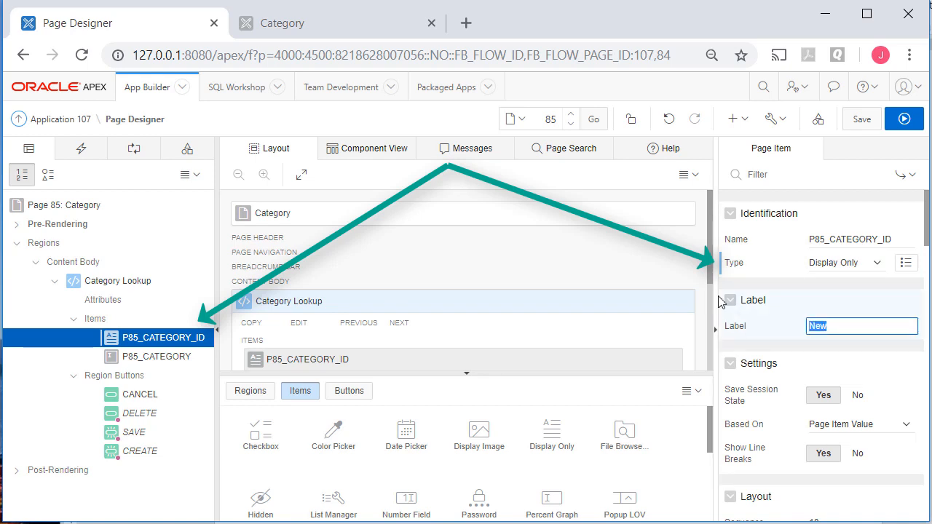
{"action": "type", "text": "Category ID"}
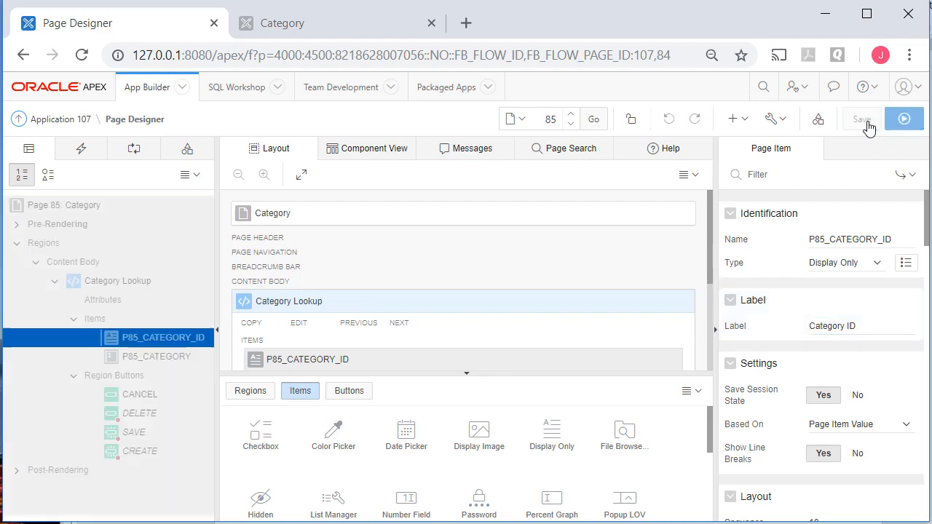
{"action": "left_click", "coordinate": [862, 119]}
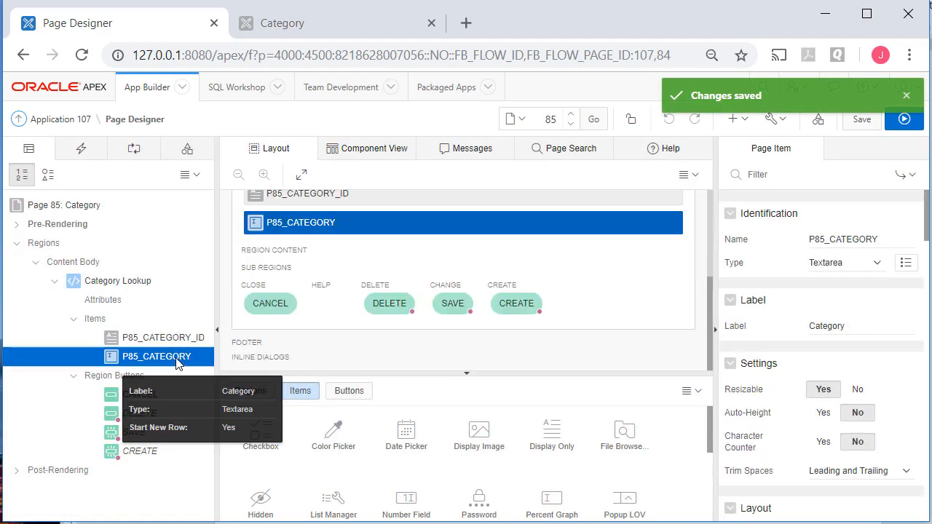
Make P85_CATEGORY a Text Field, then save and run the page
{"action": "left_click", "coordinate": [845, 262]}
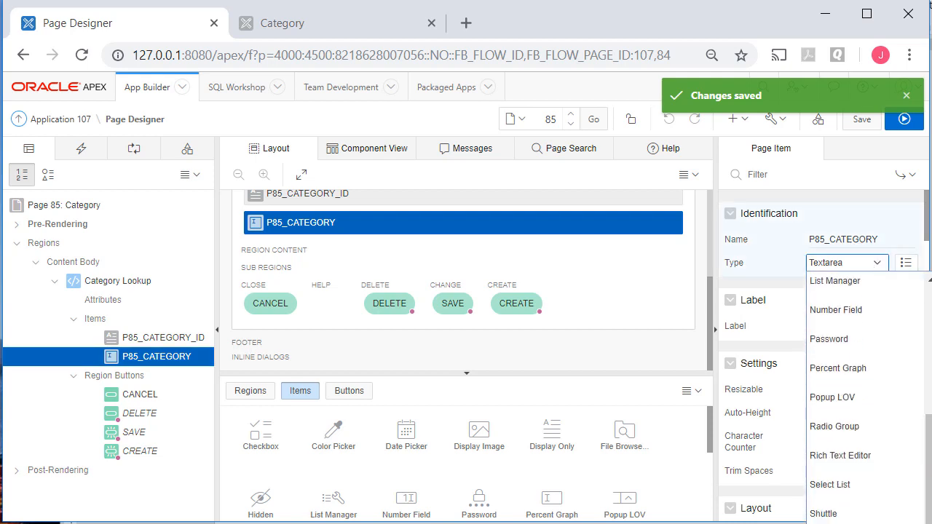
{"action": "left_click", "coordinate": [837, 262]}
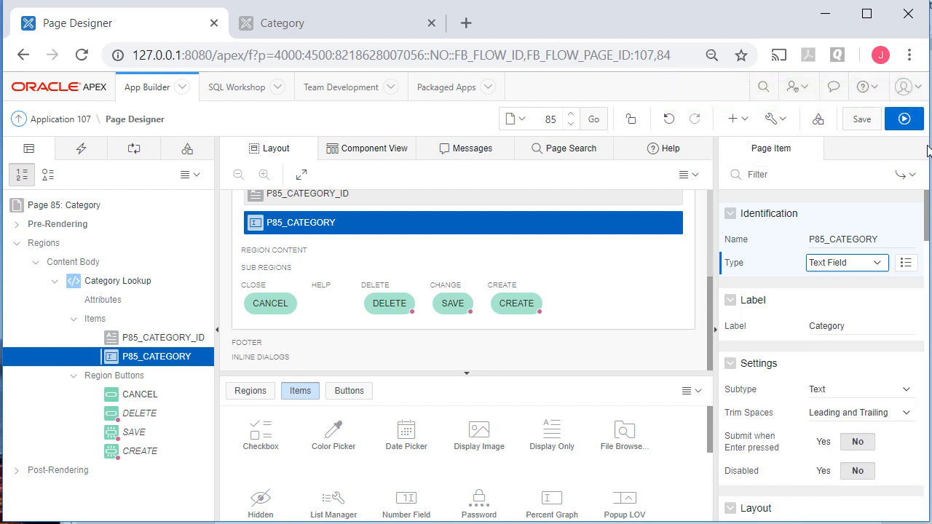
{"action": "mouse_move", "coordinate": [855, 428]}
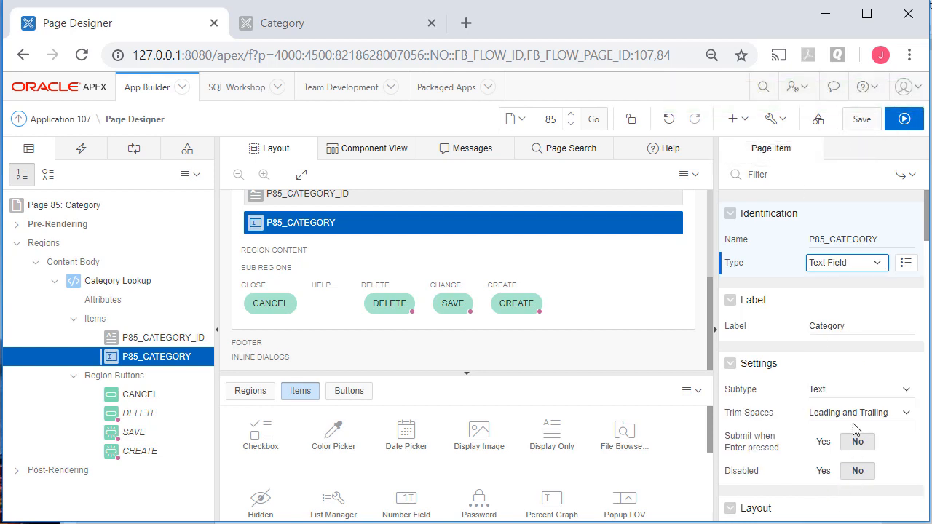
{"action": "scroll", "scroll_direction": "down", "scroll_amount": 3}
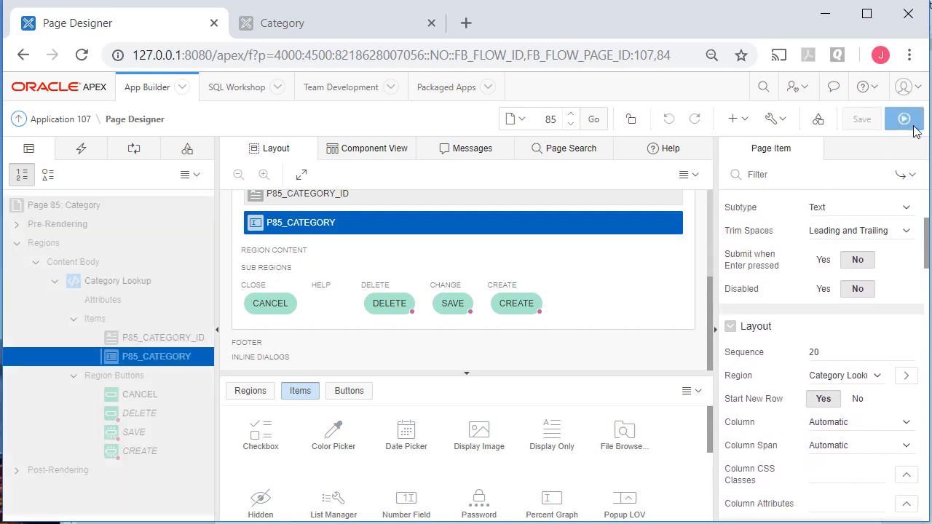
{"action": "left_click", "coordinate": [903, 118]}
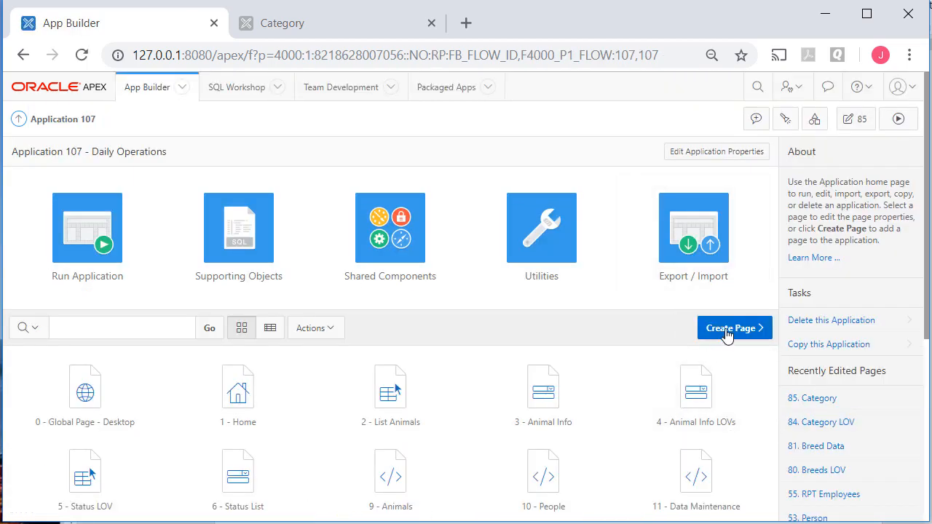
Start a Report with Form with page 86 Subcategory LOV and form page 87 Subcategory
{"action": "left_click", "coordinate": [729, 327]}
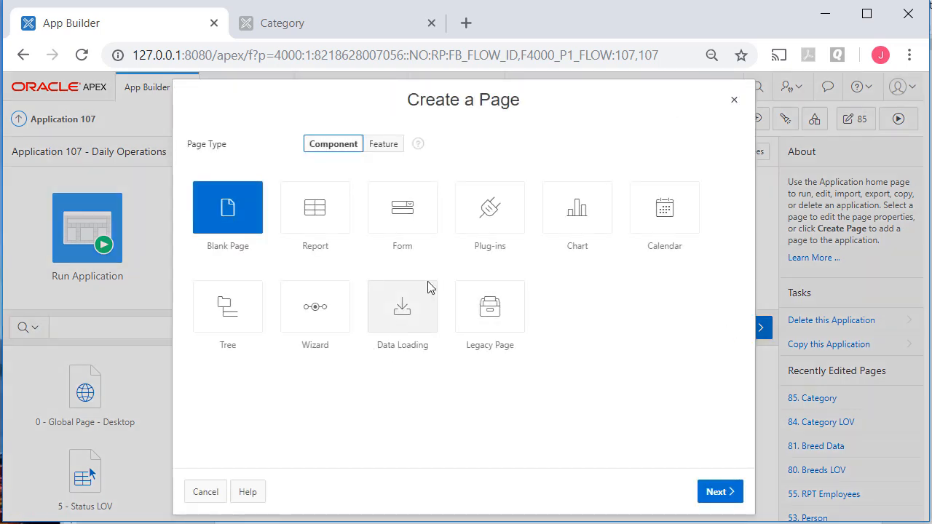
{"action": "left_click", "coordinate": [715, 491]}
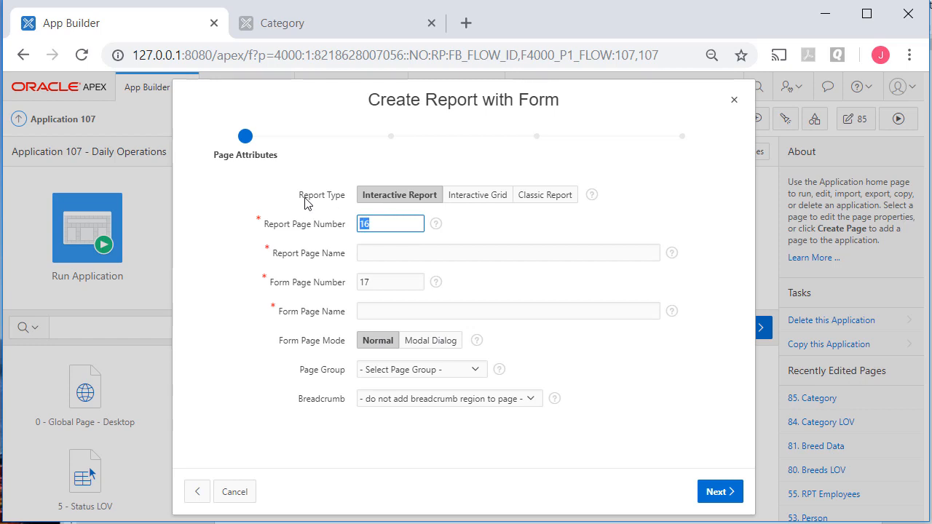
{"action": "type", "text": "86"}
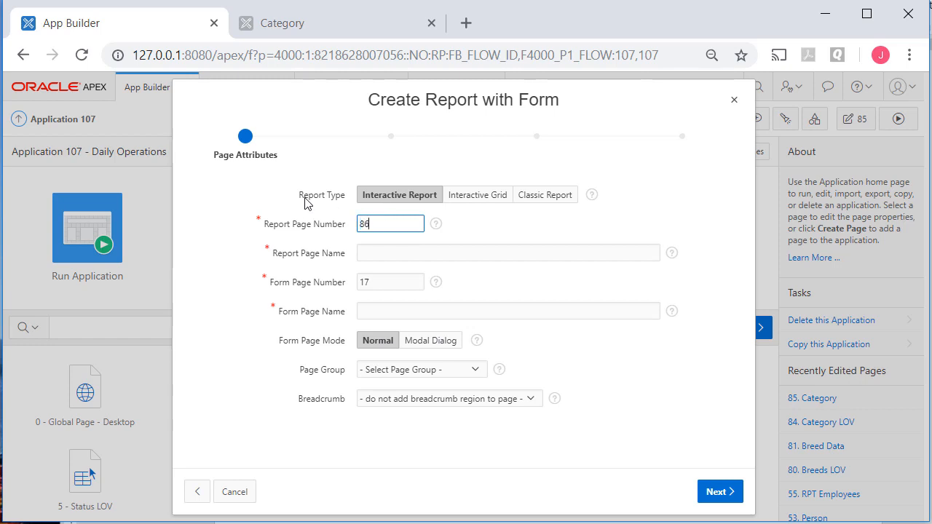
{"action": "left_click", "coordinate": [507, 252]}
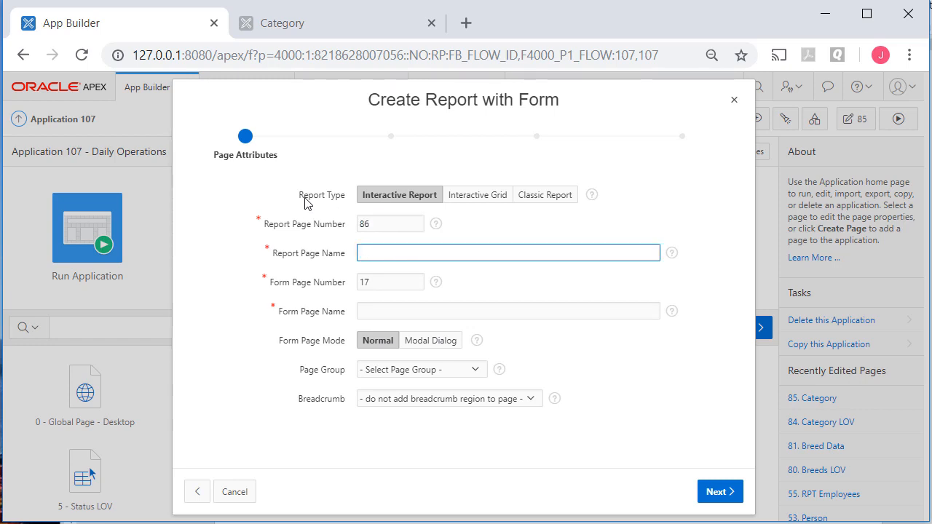
{"action": "type", "text": "Subcategory LOV"}
{"action": "left_click", "coordinate": [390, 282]}
{"action": "type", "text": "87"}
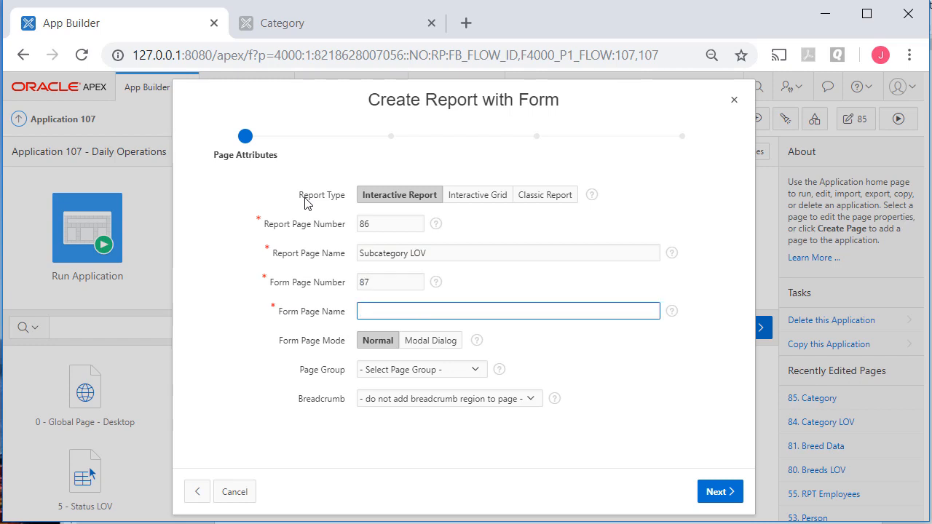
{"action": "type", "text": "Subcategory"}
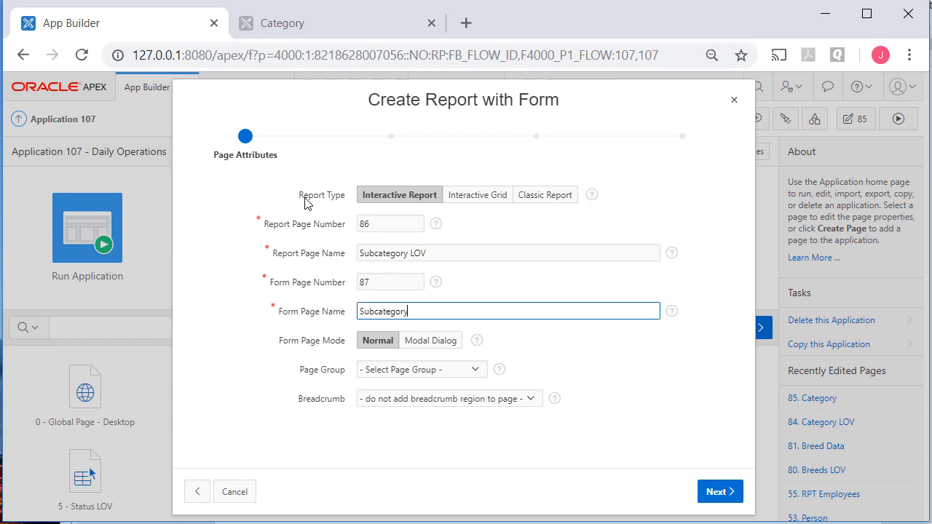
{"action": "left_click", "coordinate": [421, 369]}
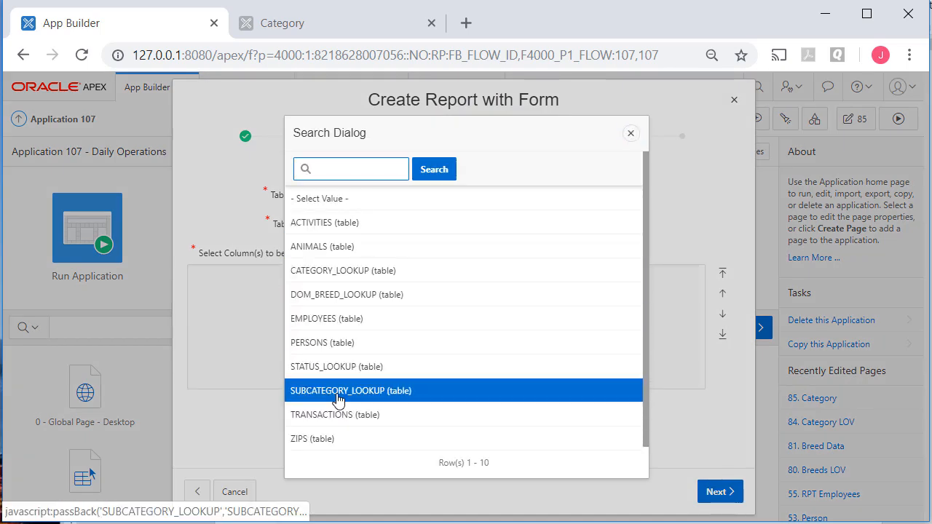
Use SUBCATEGORY_LOOKUP keyed on SUBCATEGORY_ID and create the pages
{"action": "left_click", "coordinate": [351, 390]}
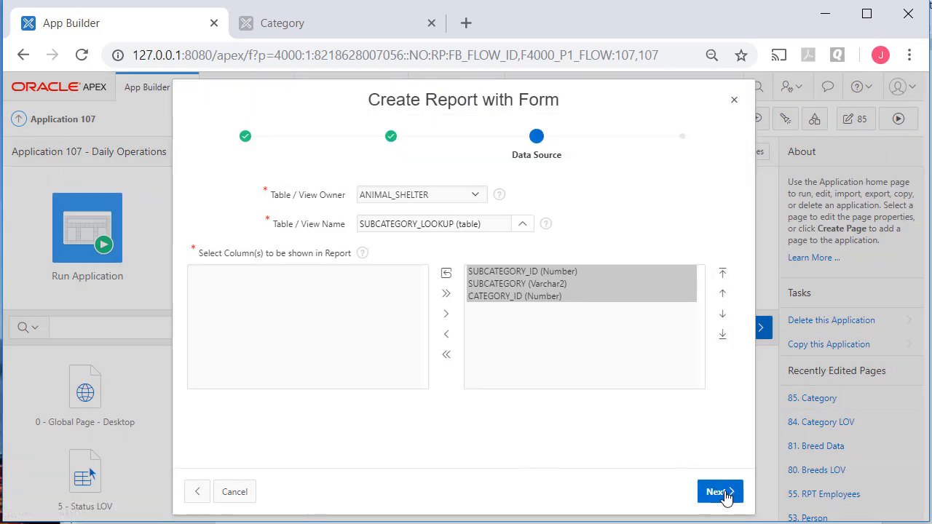
{"action": "left_click", "coordinate": [719, 491]}
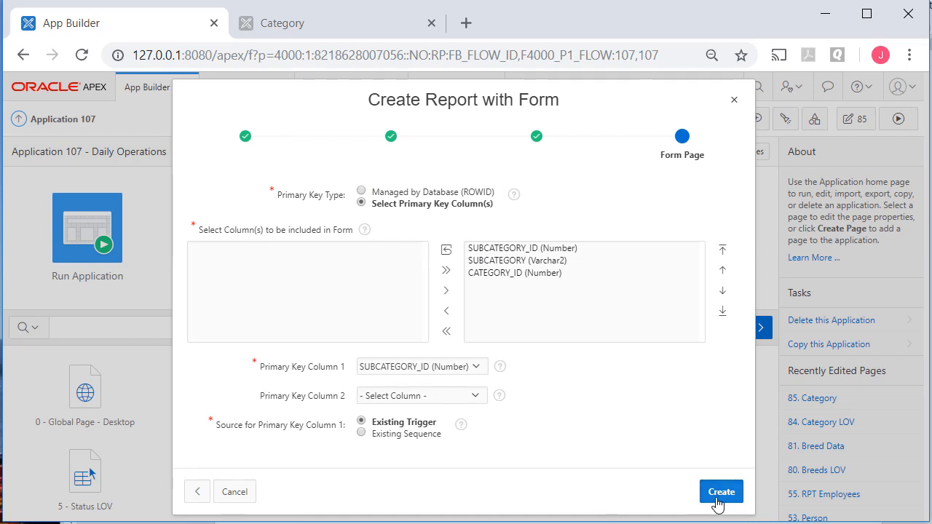
{"action": "left_click", "coordinate": [720, 491]}
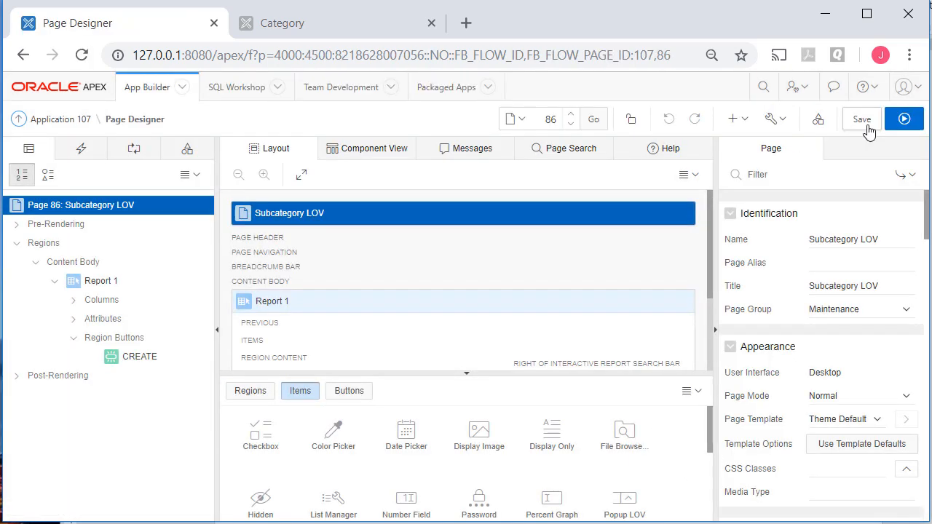
{"action": "mouse_move", "coordinate": [862, 119]}
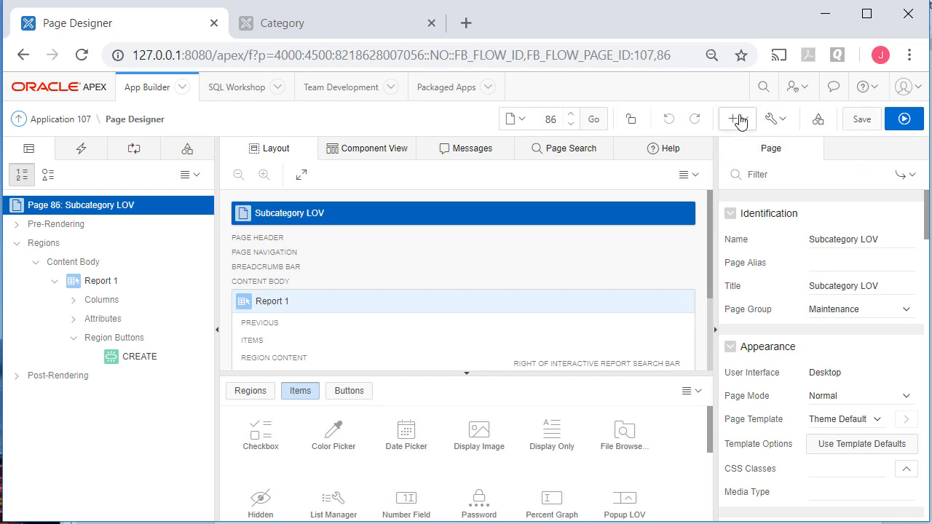
Start a Report with Form wizard naming page 88 'Zip LOV' and form page 89 'Zip Data'
{"action": "left_click", "coordinate": [736, 119]}
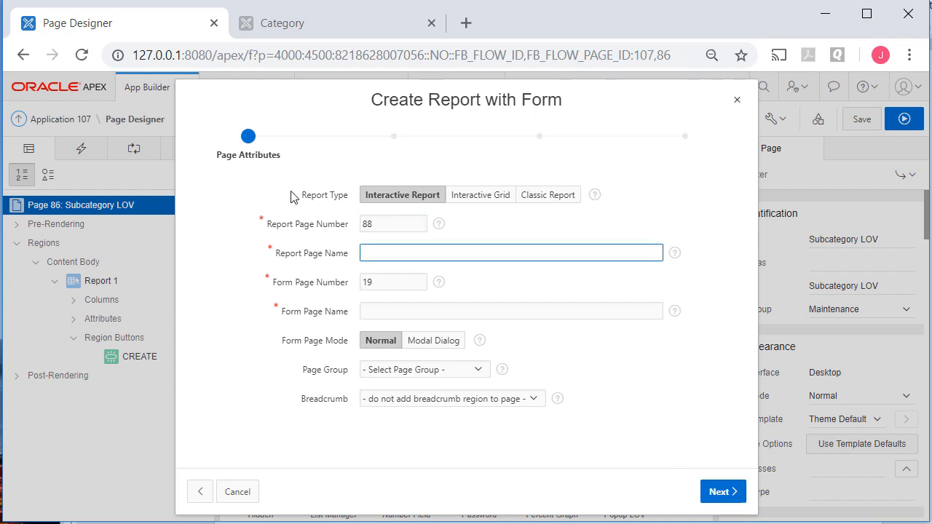
{"action": "type", "text": "Zip LOV"}
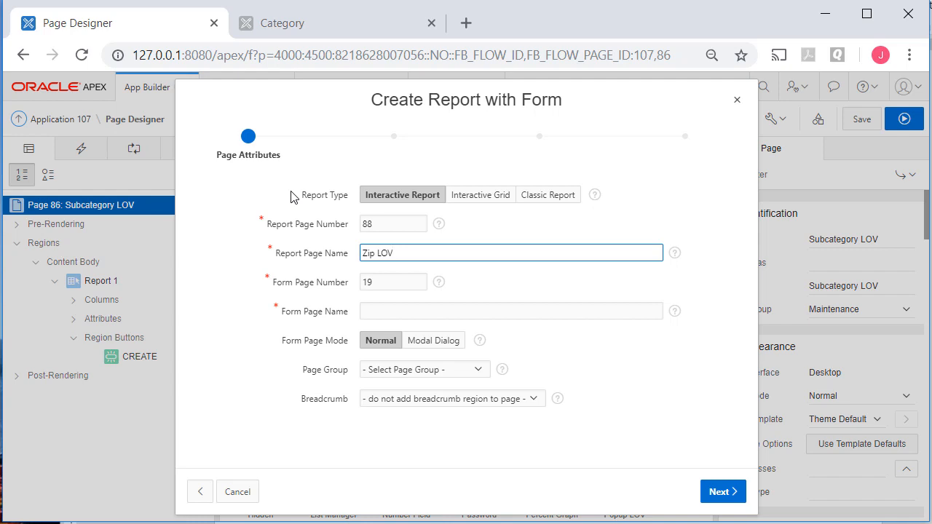
{"action": "type", "text": "89"}
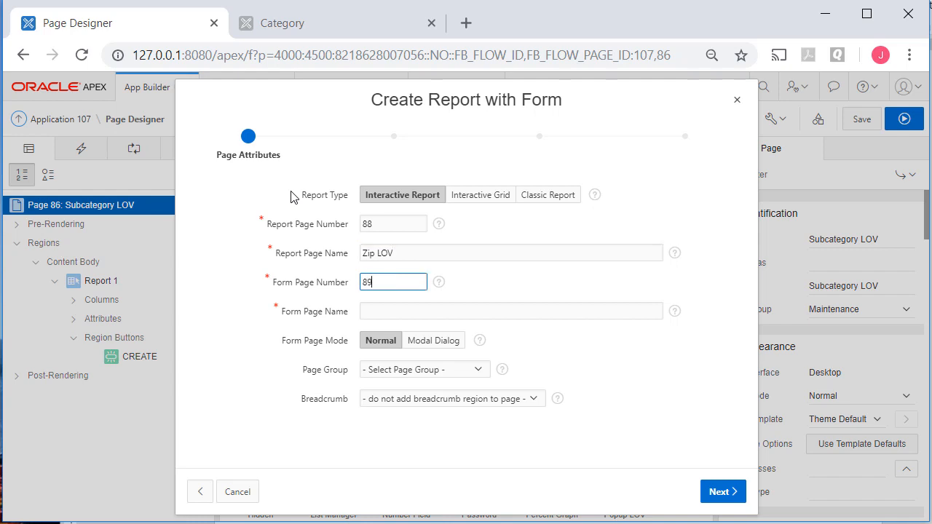
{"action": "type", "text": "Zip Data"}
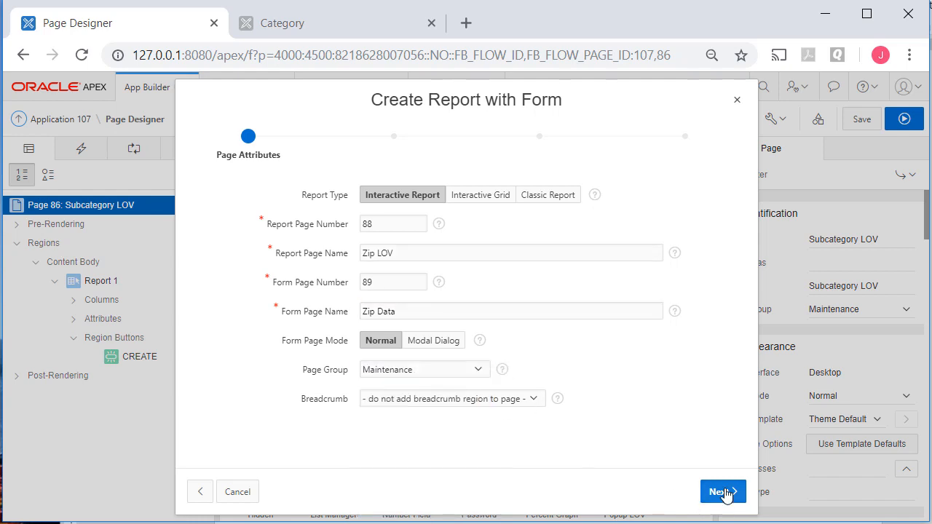
Place Zip LOV under Data Maintenance, key the ZIPS form on column ZIP, and create both pages
{"action": "left_click", "coordinate": [722, 491]}
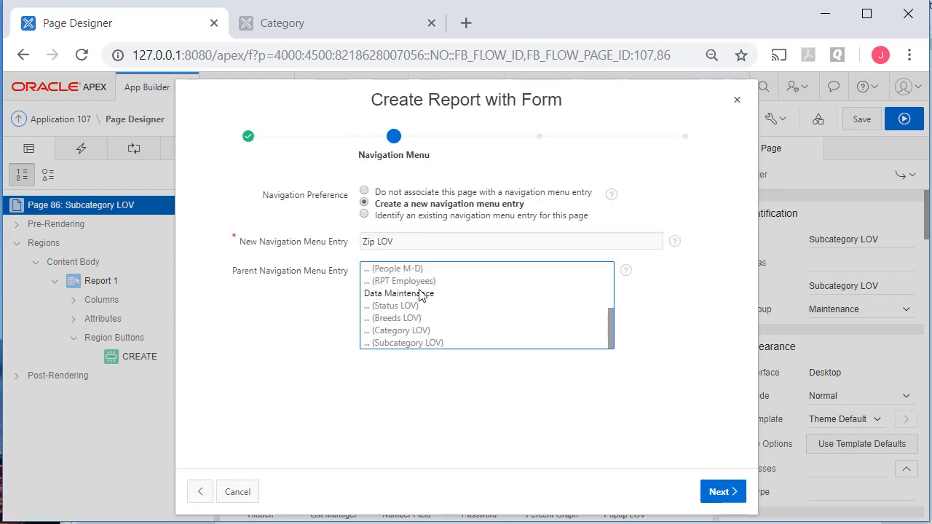
{"action": "left_click", "coordinate": [722, 492]}
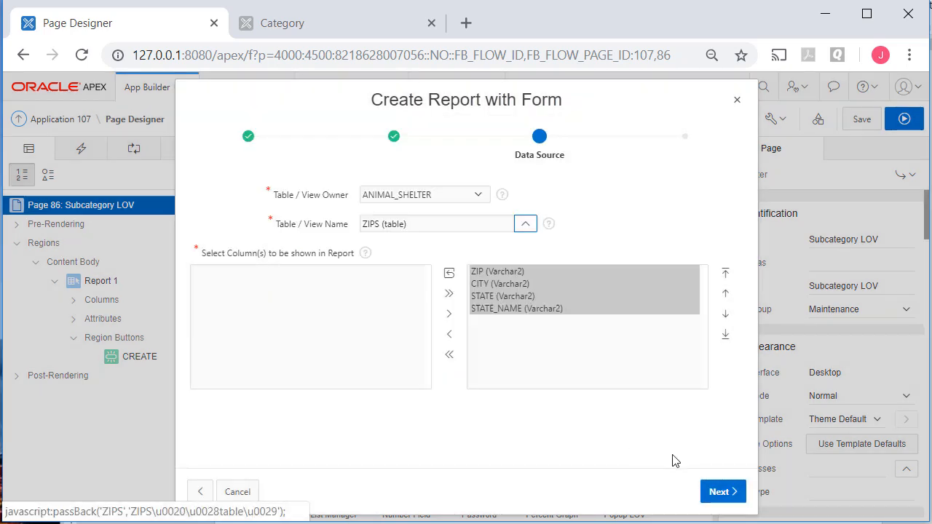
{"action": "left_click", "coordinate": [722, 492]}
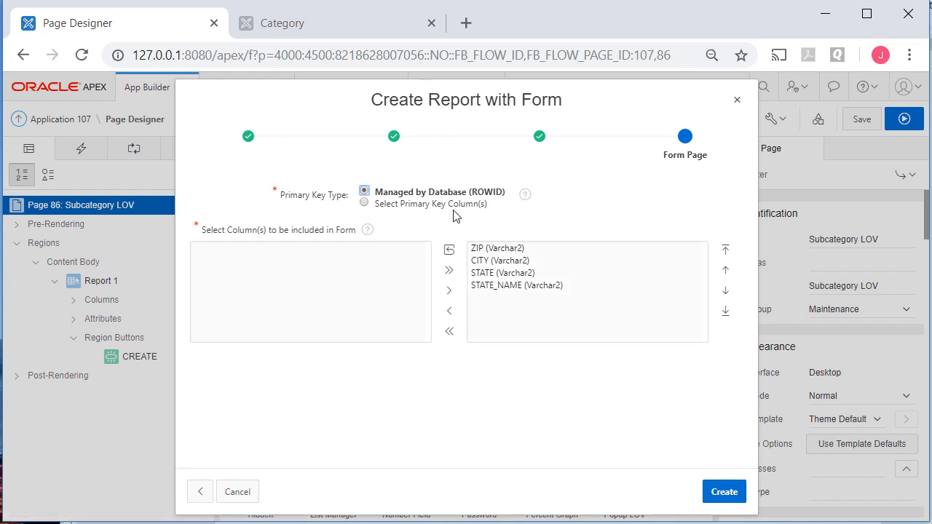
{"action": "left_click", "coordinate": [364, 203]}
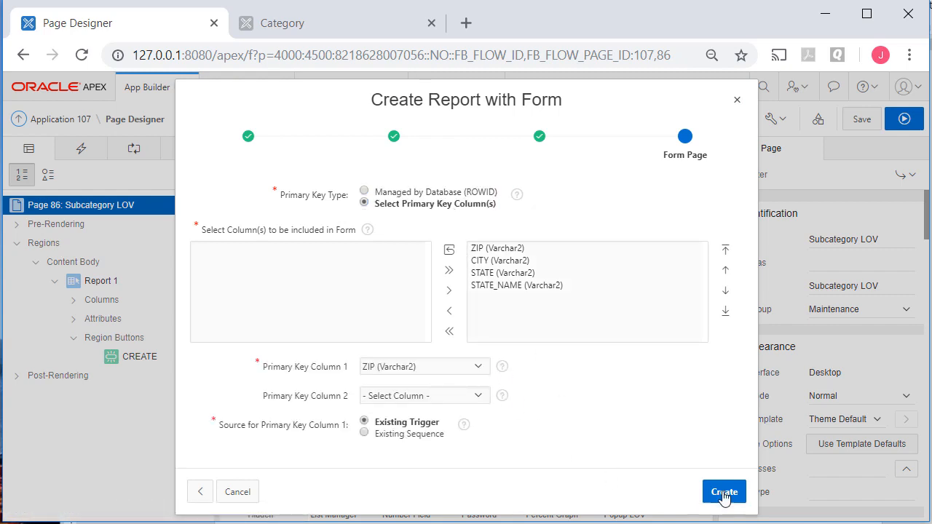
{"action": "left_click", "coordinate": [723, 491]}
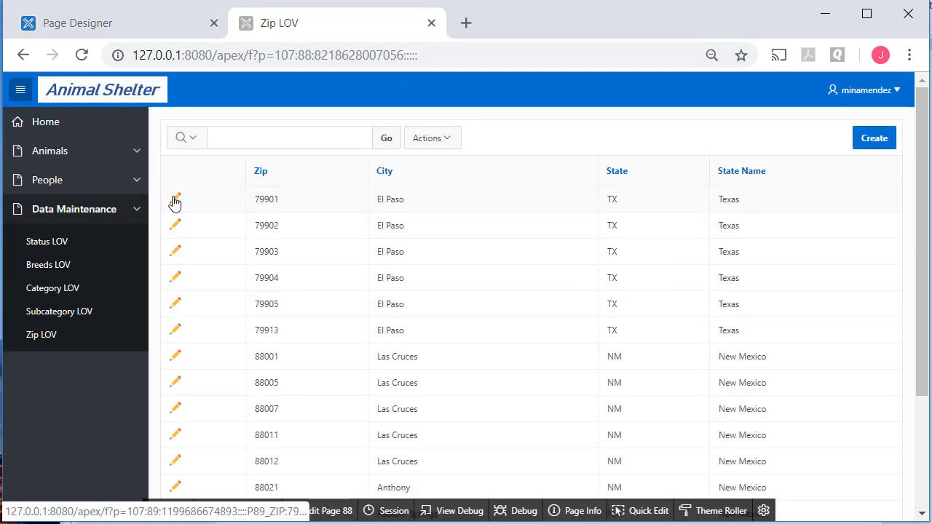
Open the 79901 zip record from the Zip LOV report into the Zip Data form
{"action": "left_click", "coordinate": [175, 198]}
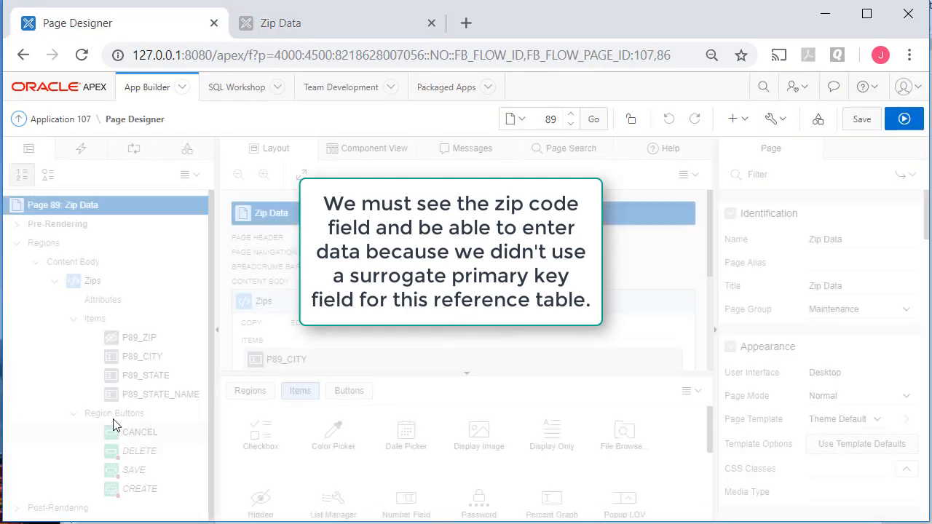
Make P89_ZIP an editable text field labelled 'Zip Code' and save page 89
{"action": "left_click", "coordinate": [139, 337]}
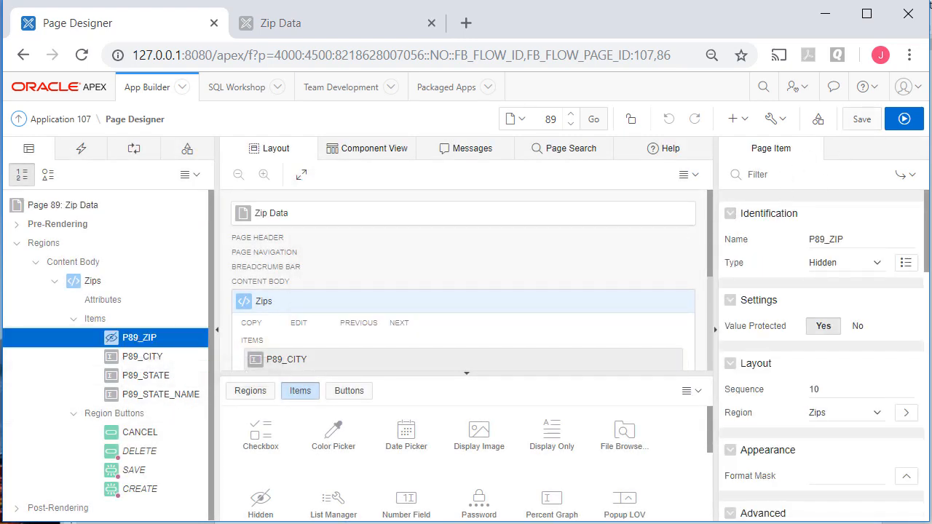
{"action": "left_click", "coordinate": [844, 262]}
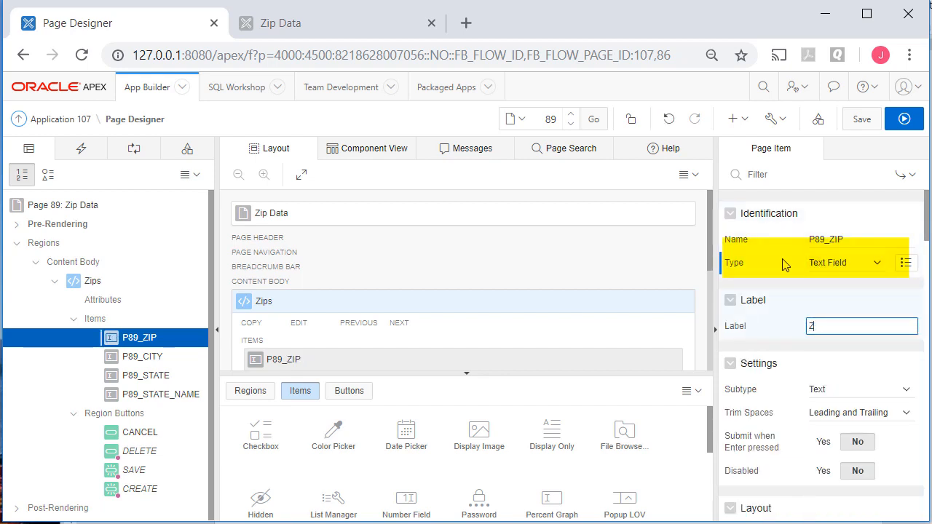
{"action": "type", "text": "Zip Code"}
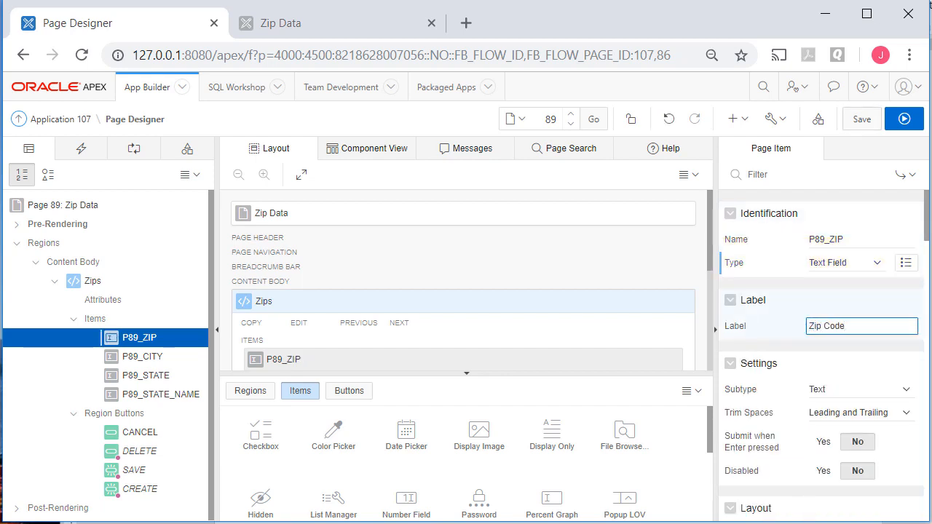
{"action": "left_click", "coordinate": [861, 119]}
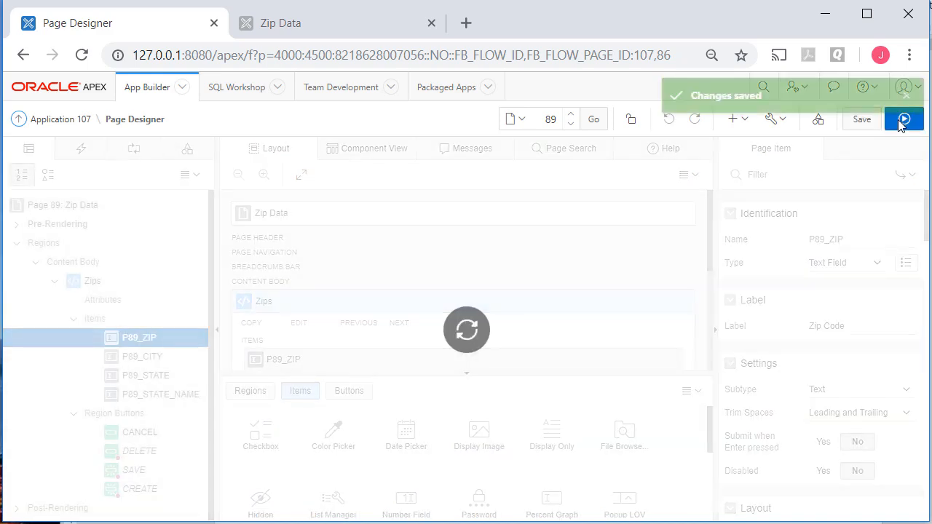
Set Start New Row to No for City, State and State Name, save, and preview the one-row Zip Data form
{"action": "left_click", "coordinate": [904, 119]}
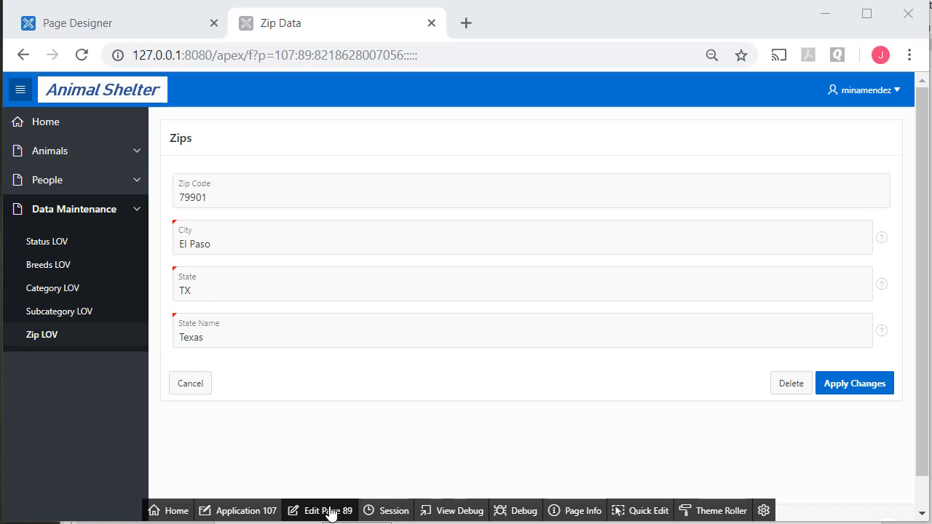
{"action": "left_click", "coordinate": [329, 510]}
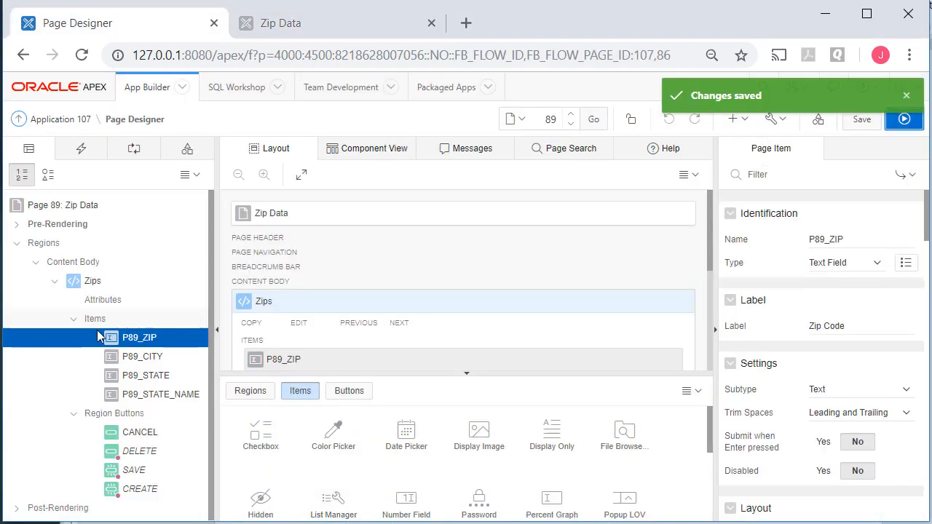
{"action": "left_click", "coordinate": [142, 356]}
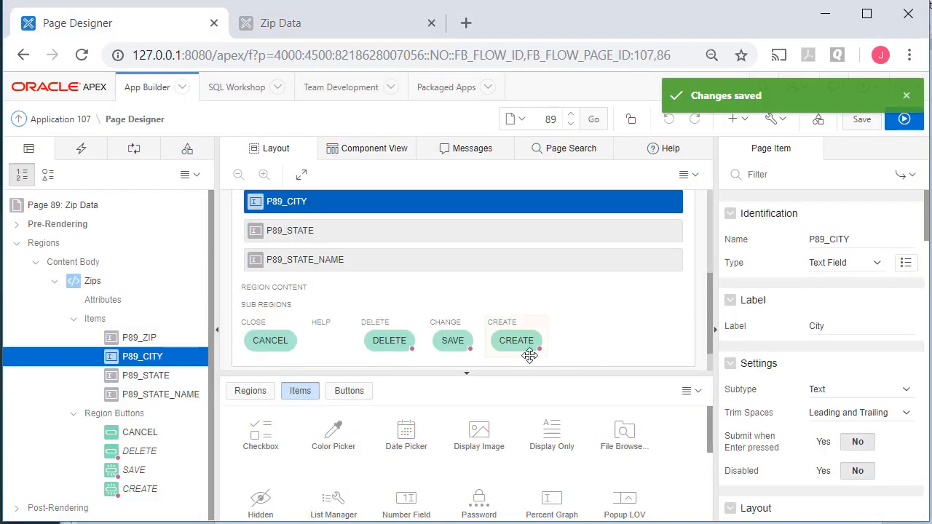
{"action": "mouse_move", "coordinate": [821, 426]}
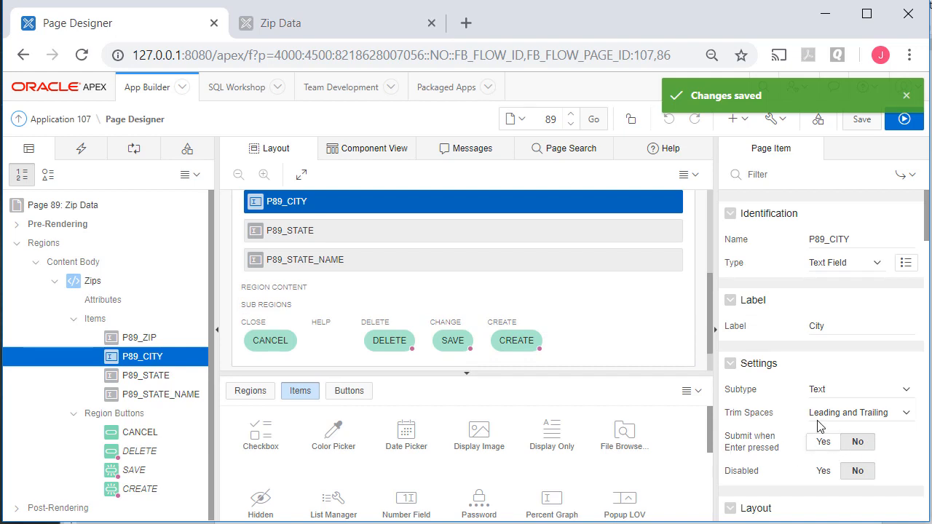
{"action": "scroll", "scroll_direction": "down", "scroll_amount": 3}
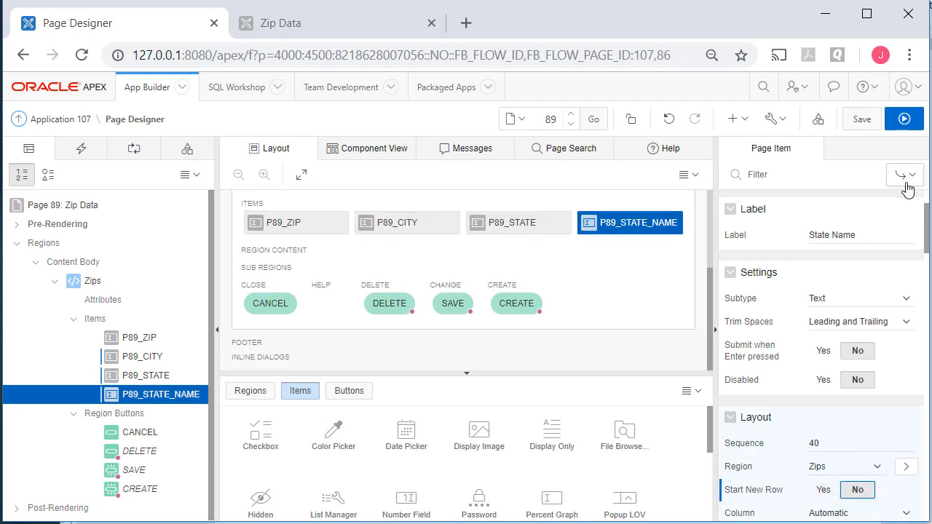
{"action": "mouse_move", "coordinate": [861, 119]}
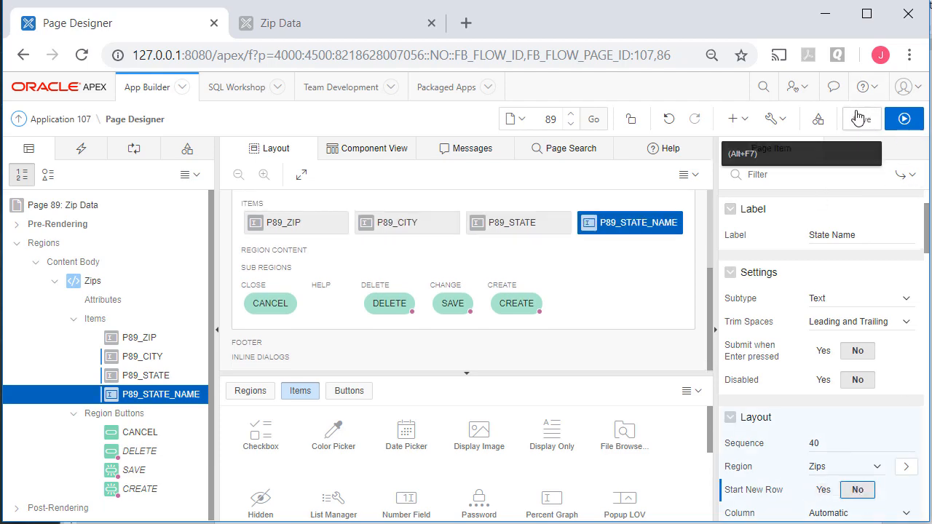
{"action": "left_click", "coordinate": [904, 117]}
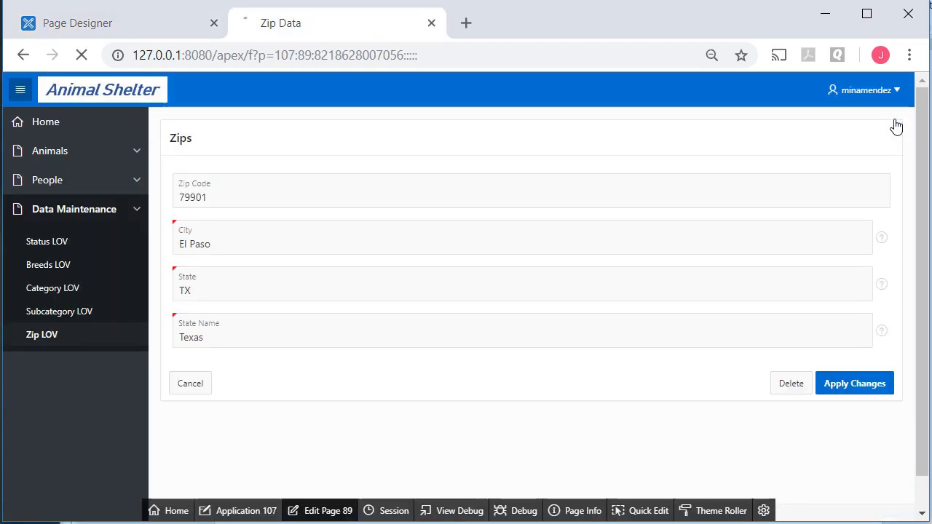
{"action": "left_click", "coordinate": [41, 334]}
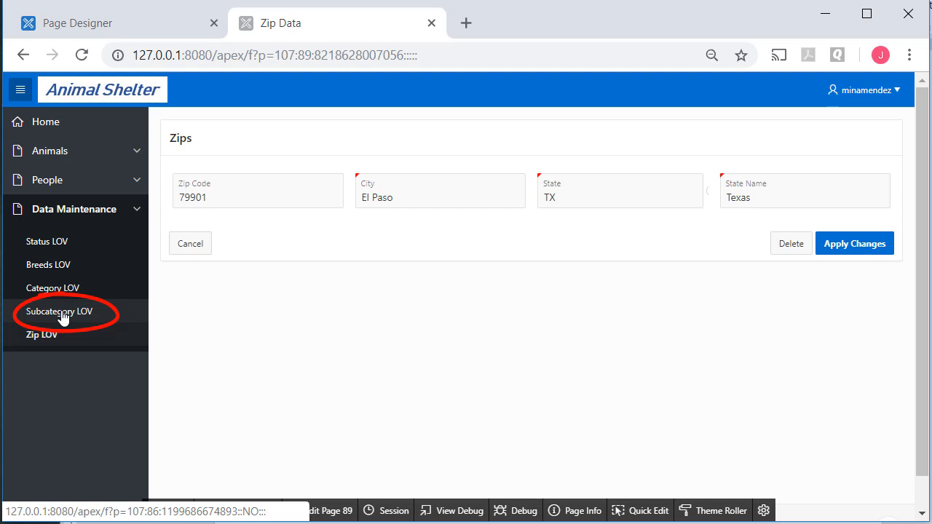
Open the Neuter row of the Subcategory LOV report and edit page 87 in Page Designer
{"action": "left_click", "coordinate": [58, 310]}
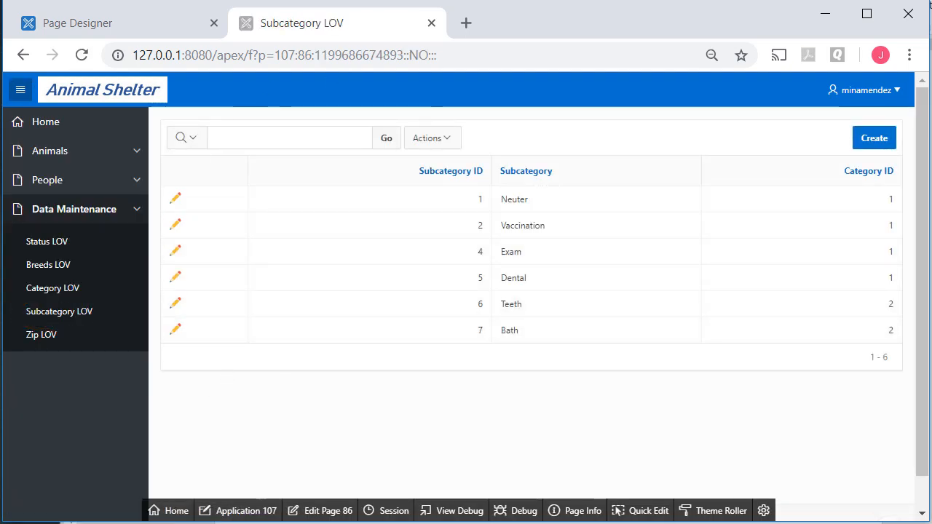
{"action": "left_click", "coordinate": [175, 198]}
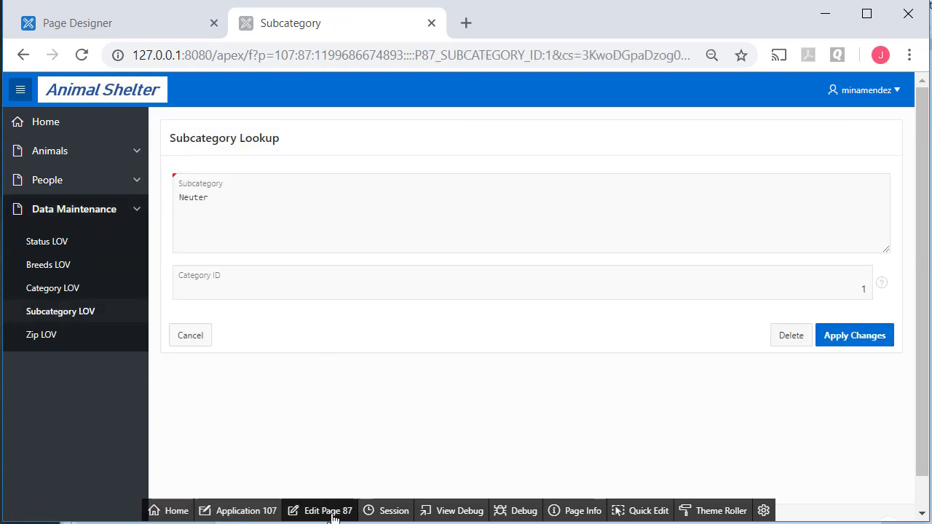
{"action": "left_click", "coordinate": [327, 510]}
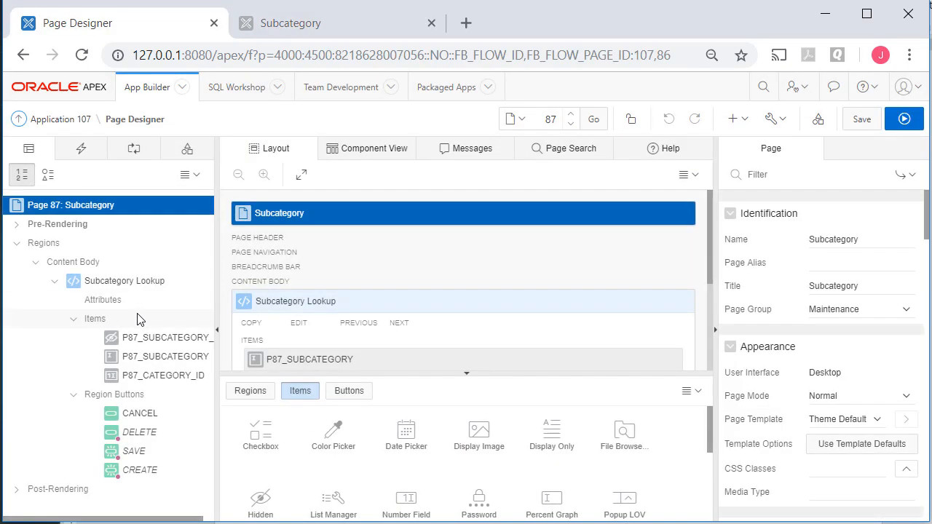
Relabel P87_SUBCATEGORY_ID as 'Subcat ID' and move on to the Category ID item
{"action": "left_click", "coordinate": [166, 337]}
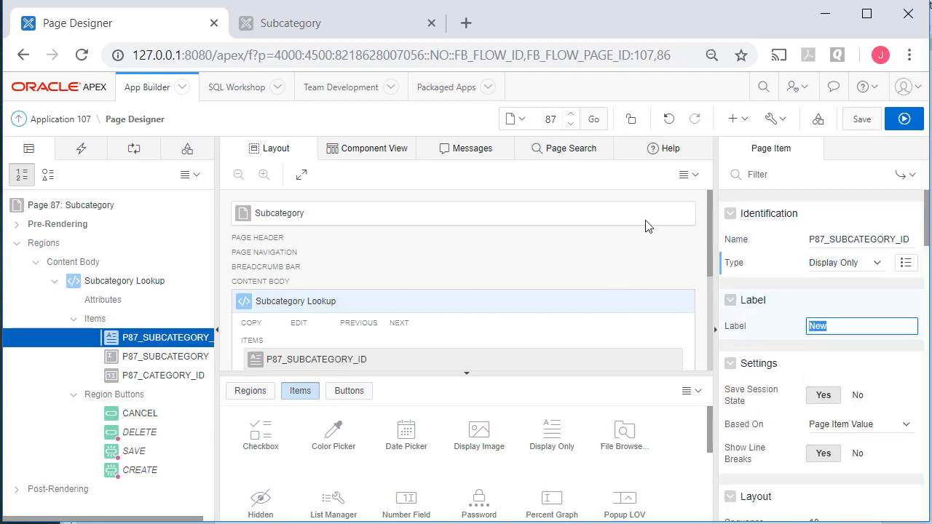
{"action": "type", "text": "Subcat ID"}
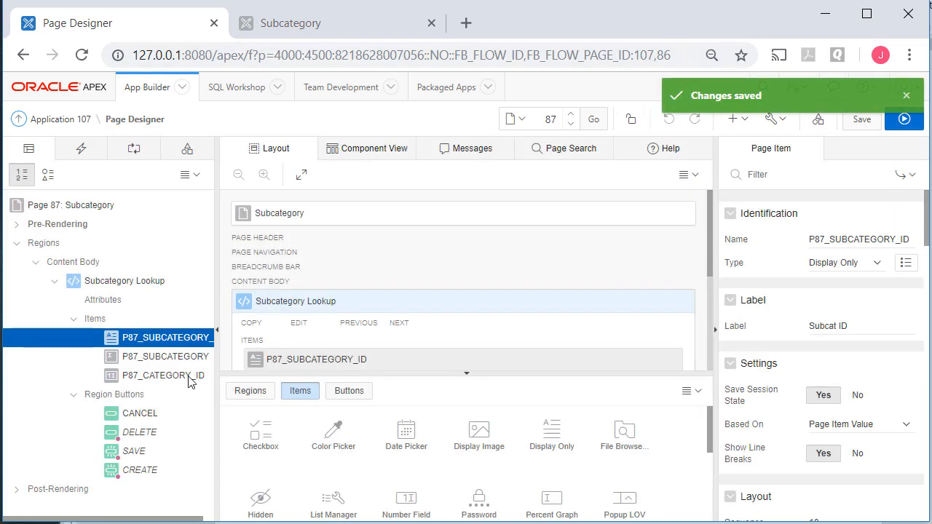
{"action": "left_click", "coordinate": [163, 375]}
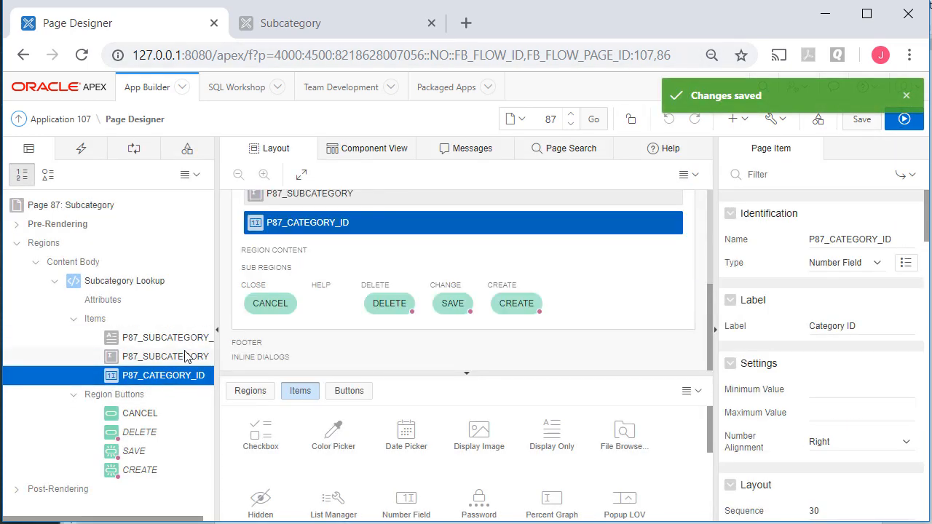
{"action": "mouse_move", "coordinate": [165, 356]}
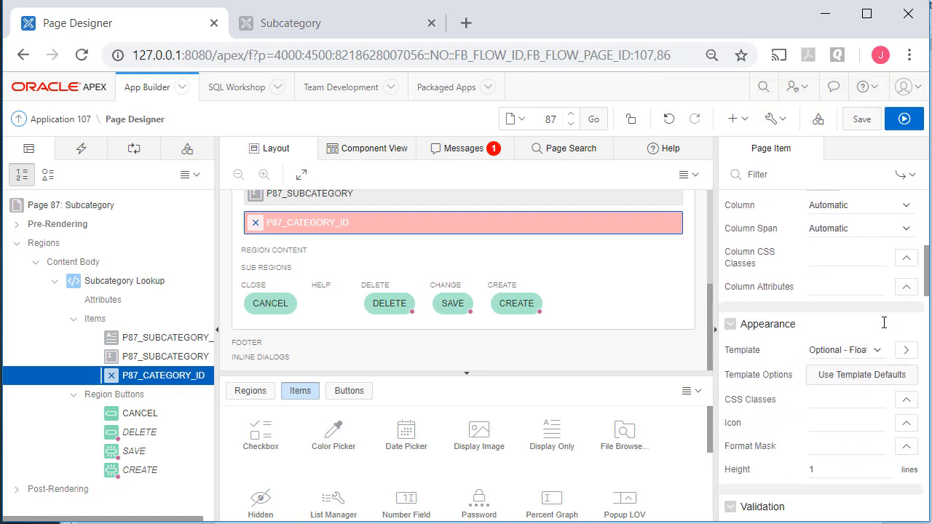
Source P87_CATEGORY_ID's select list from the shared ACTIVITY_CAT LOV with Display Extra Values off
{"action": "scroll", "scroll_direction": "down", "scroll_amount": 3}
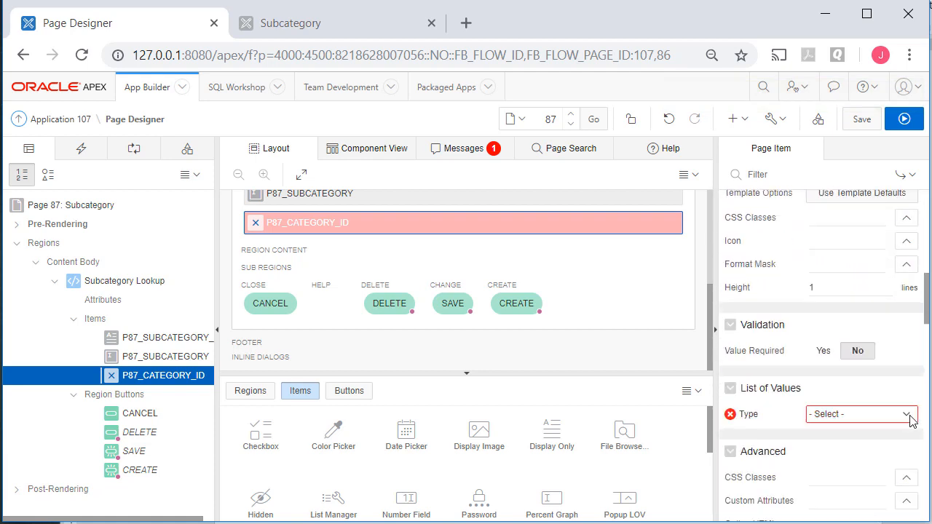
{"action": "left_click", "coordinate": [859, 414]}
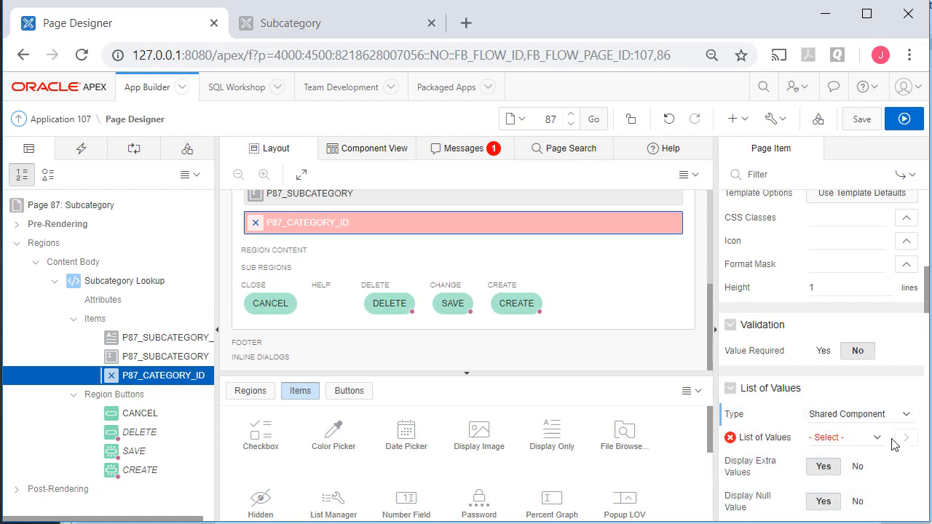
{"action": "left_click", "coordinate": [844, 437]}
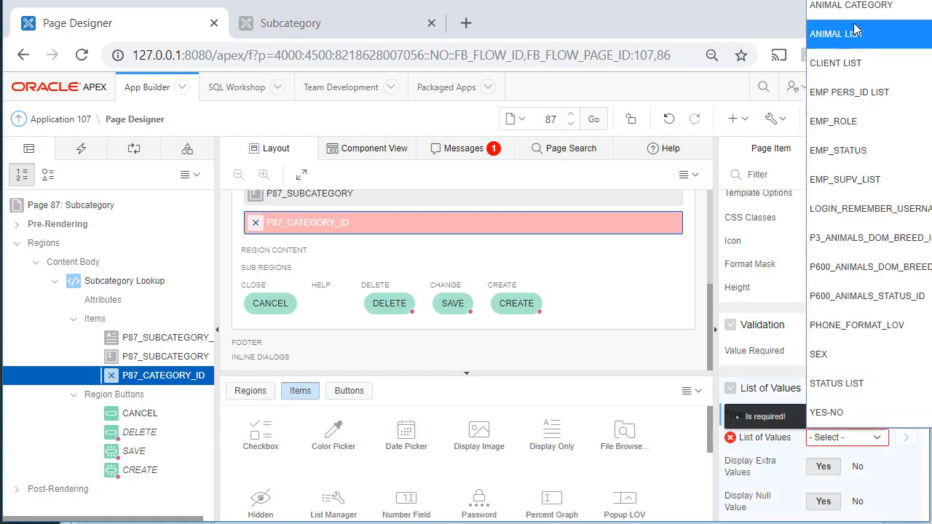
{"action": "mouse_move", "coordinate": [855, 33]}
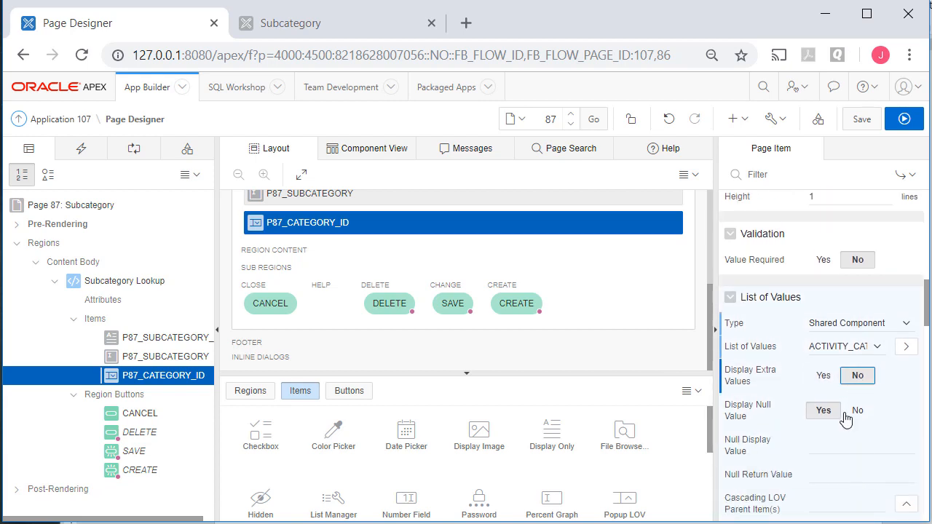
{"action": "left_click", "coordinate": [861, 446]}
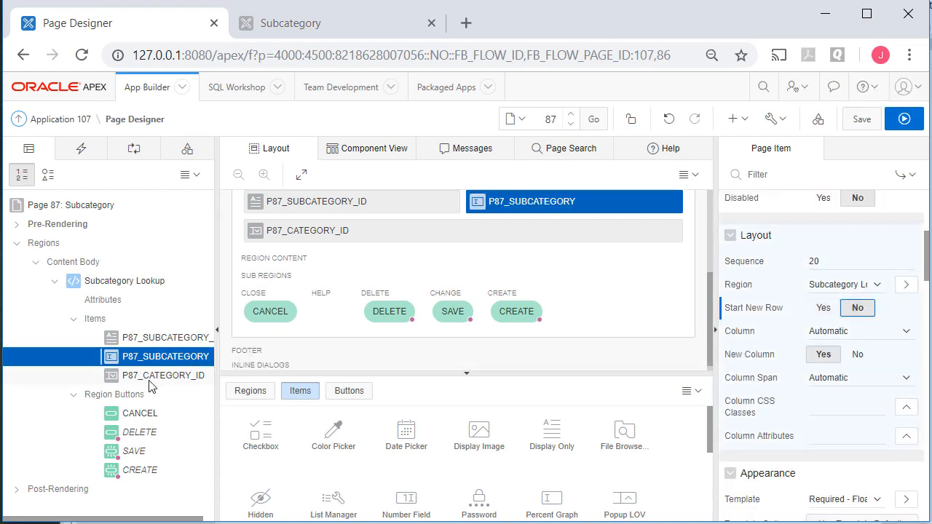
Keep P87_CATEGORY_ID on the same row, save and run to confirm Category shows Medical, then return to editing
{"action": "left_click", "coordinate": [164, 374]}
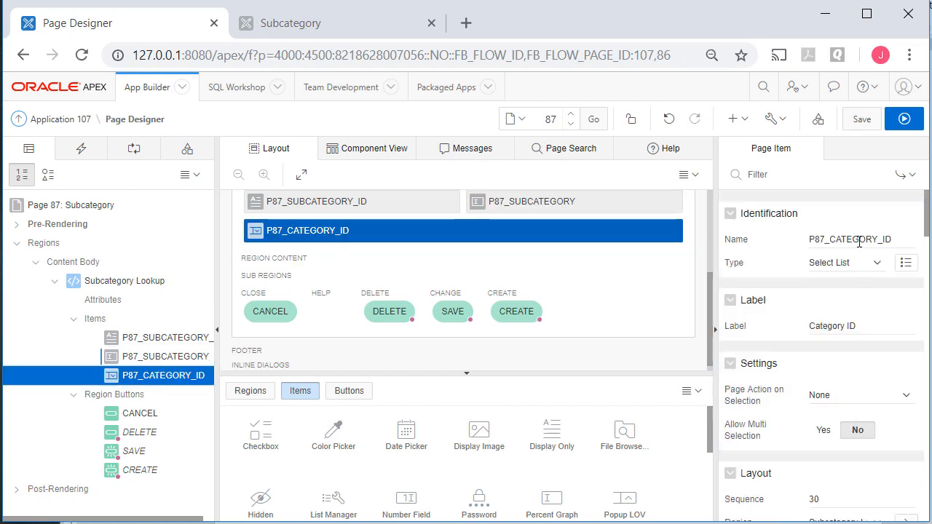
{"action": "left_click", "coordinate": [861, 325]}
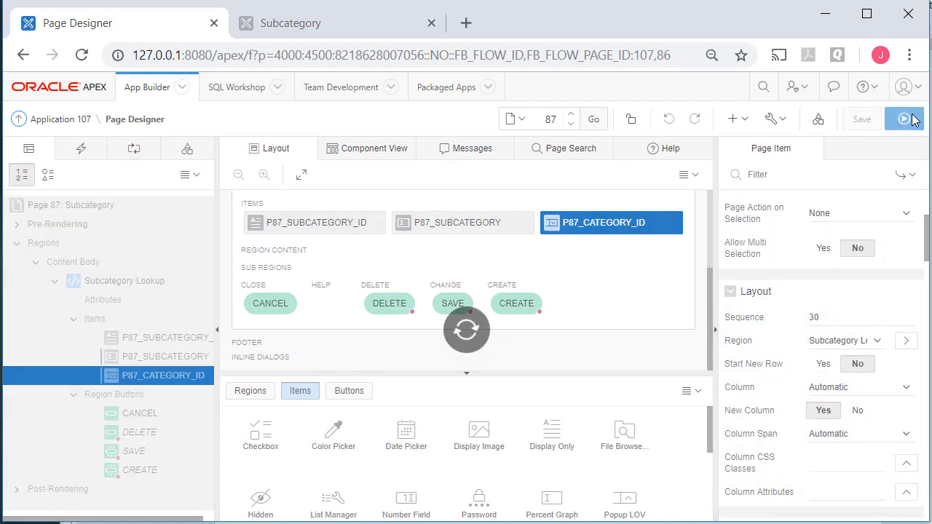
{"action": "left_click", "coordinate": [904, 119]}
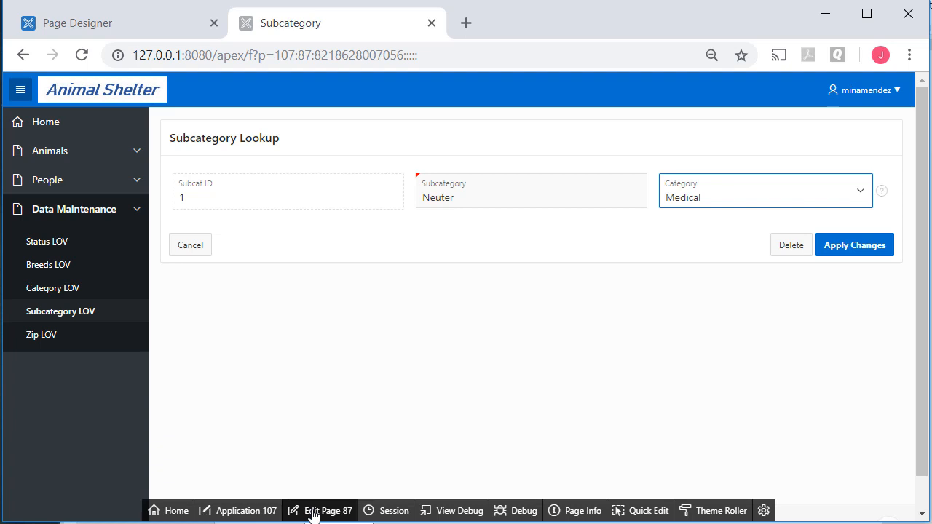
{"action": "left_click", "coordinate": [320, 510]}
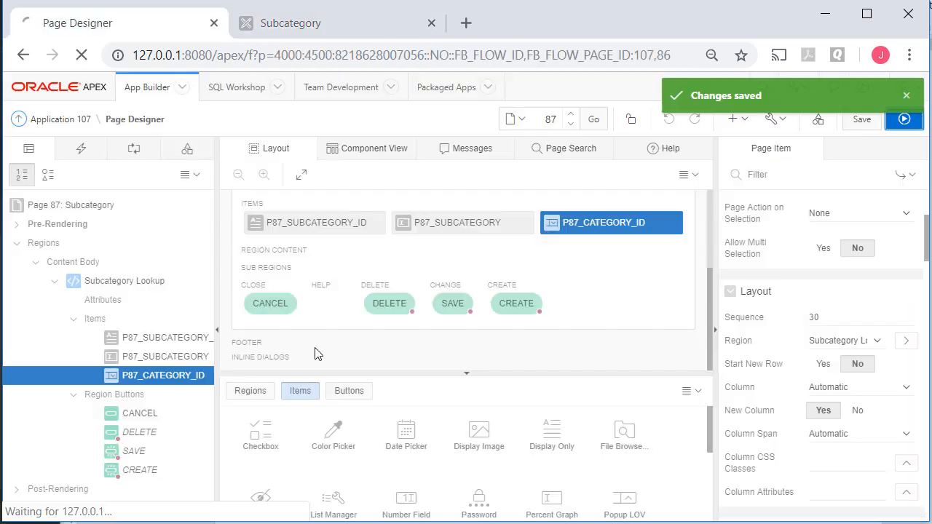